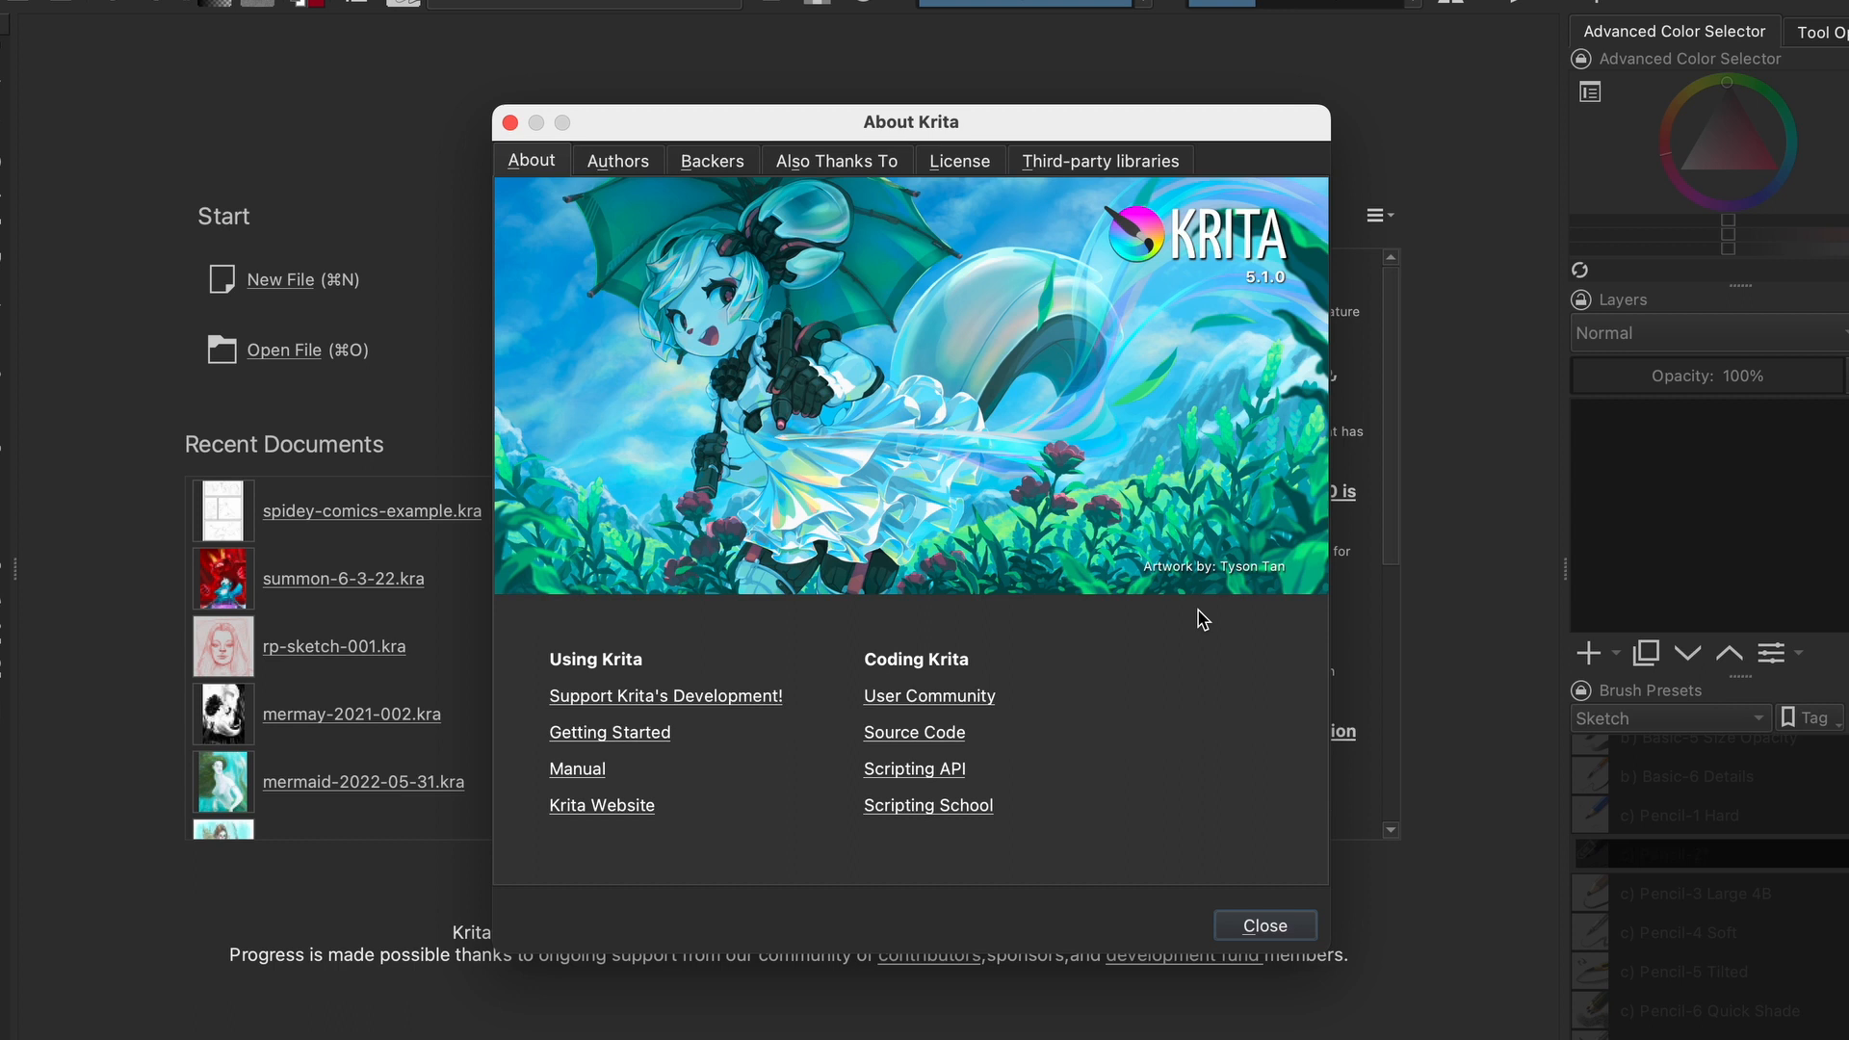
mouse_move(841, 138)
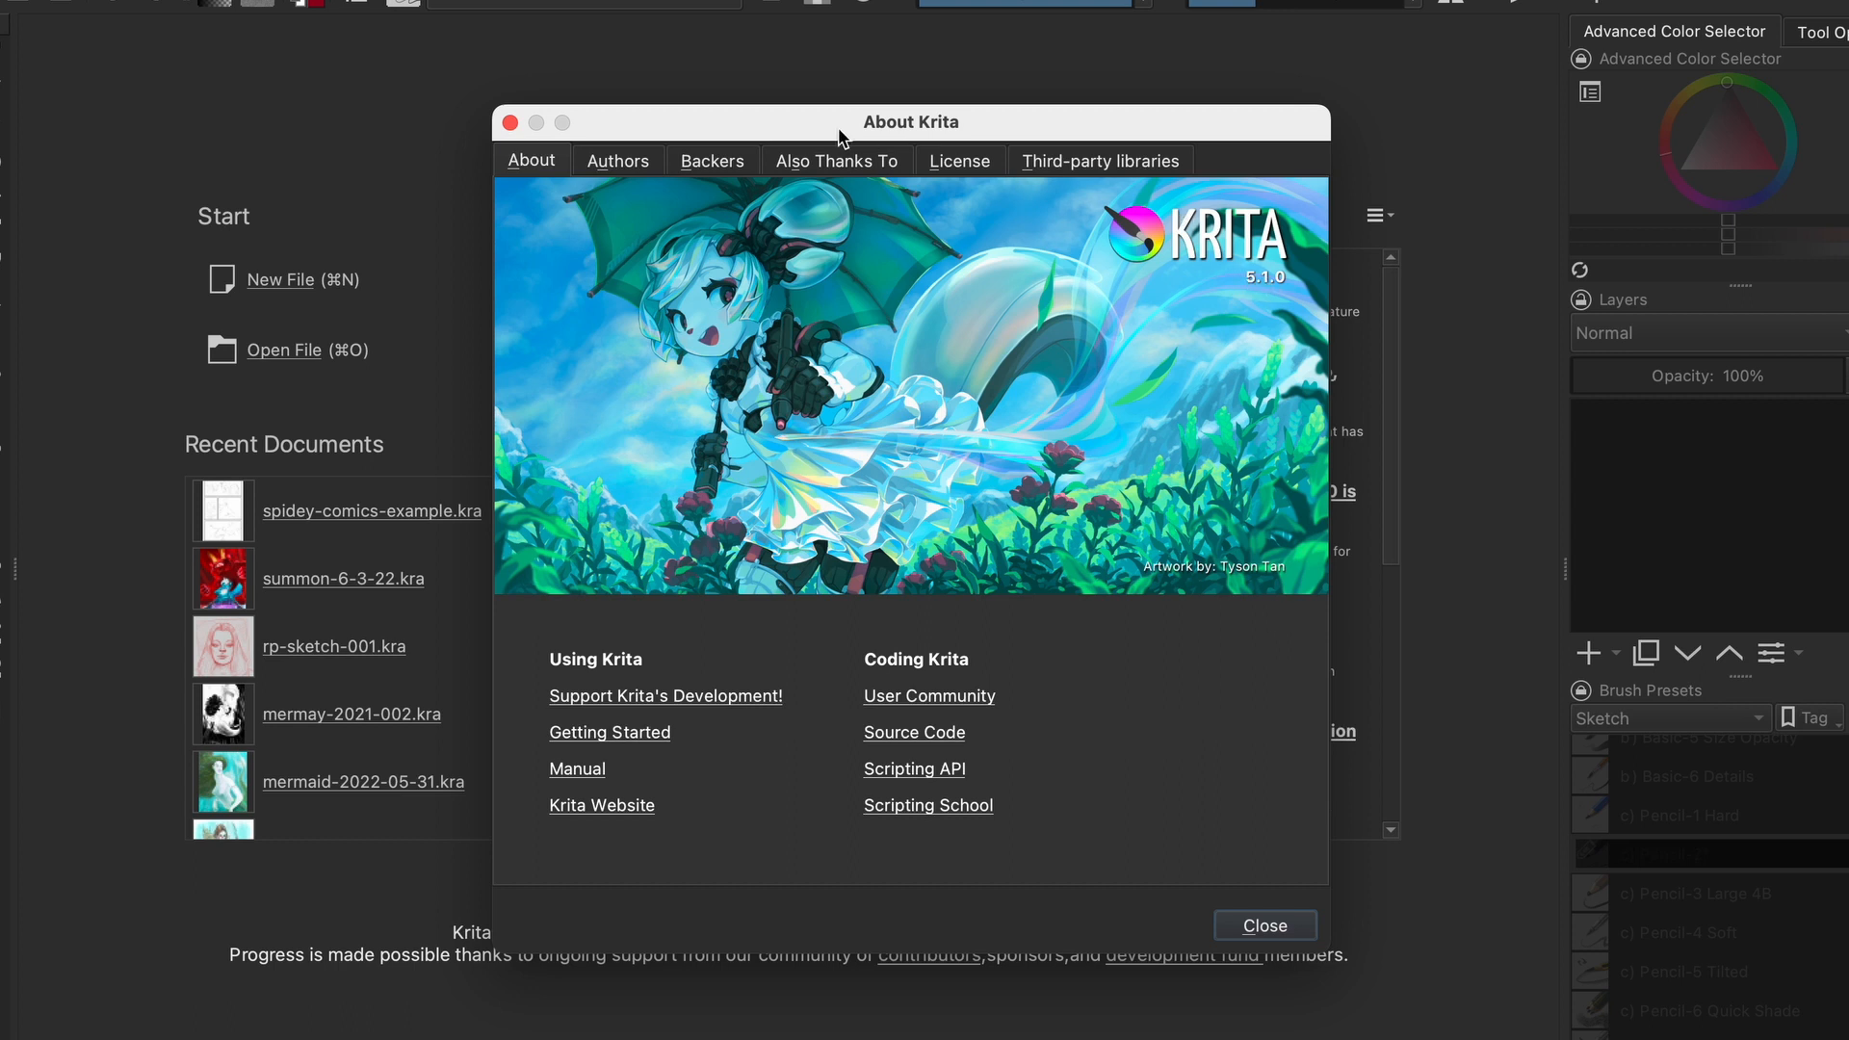
Close the About Krita window and start a new document.
left_click(1265, 925)
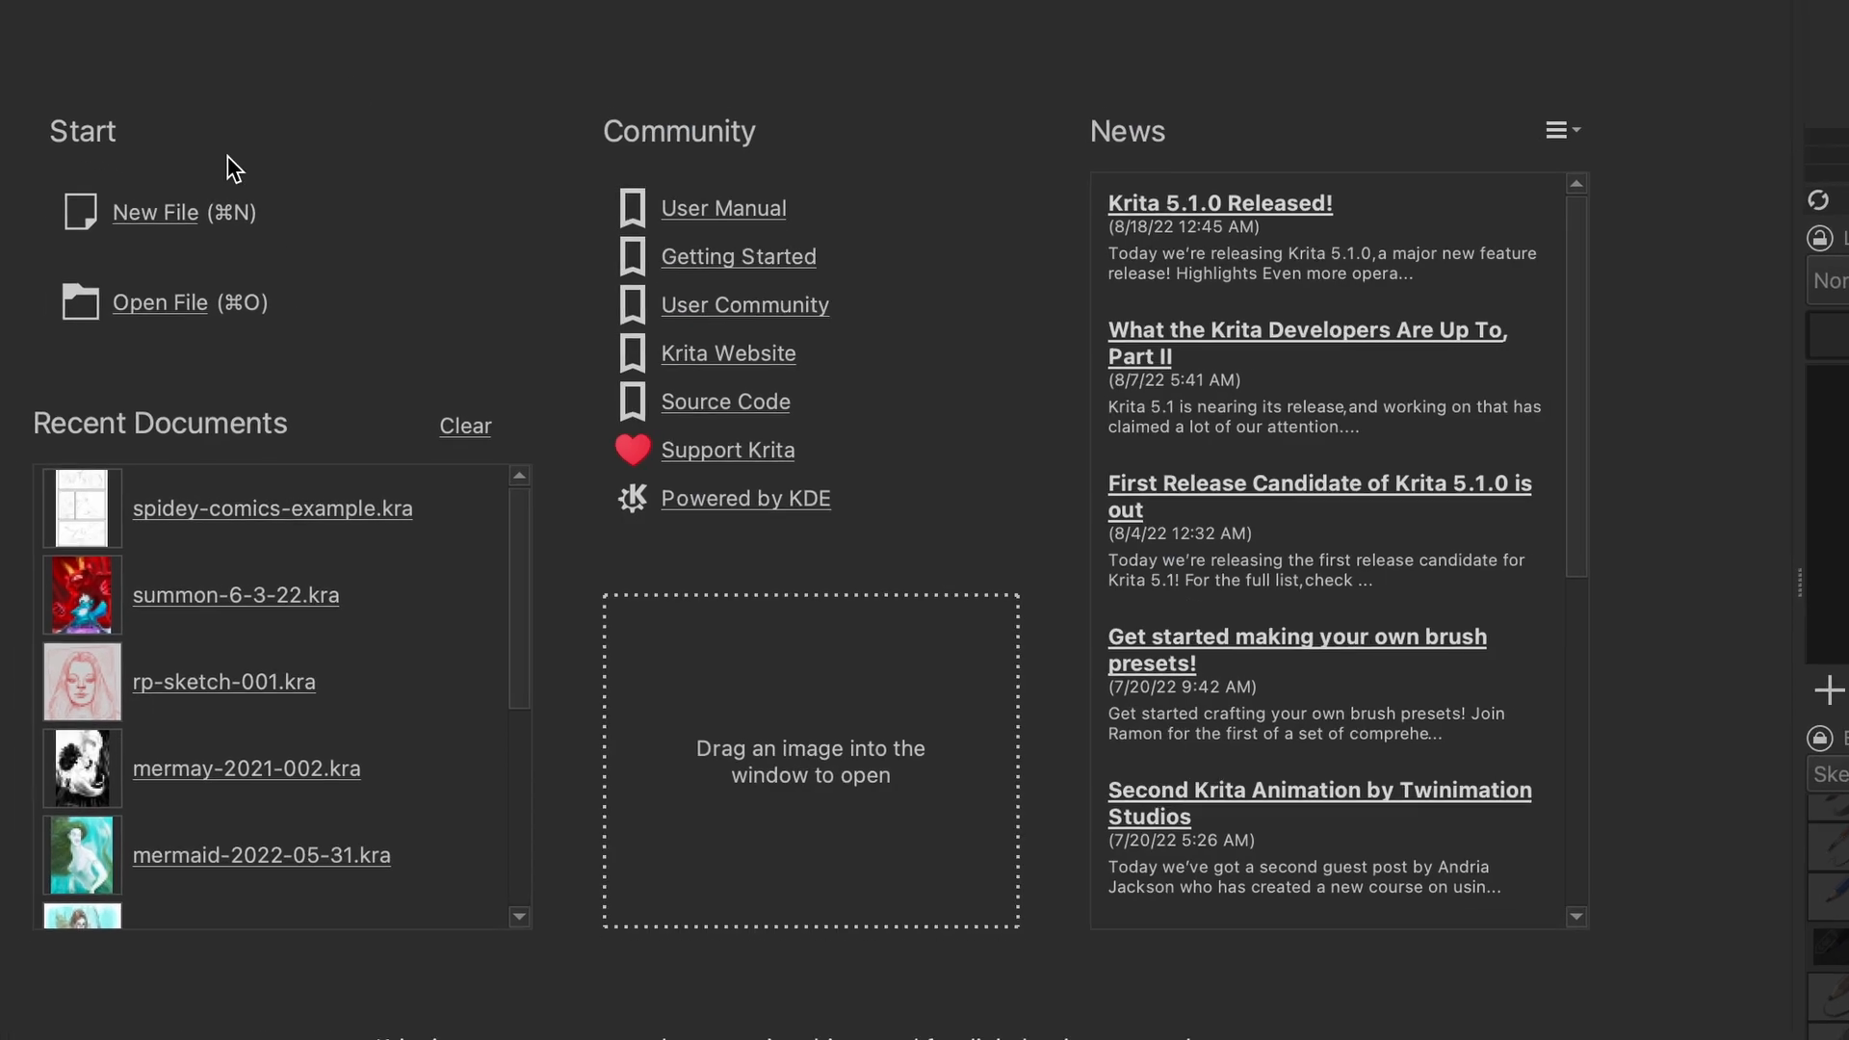
left_click(155, 212)
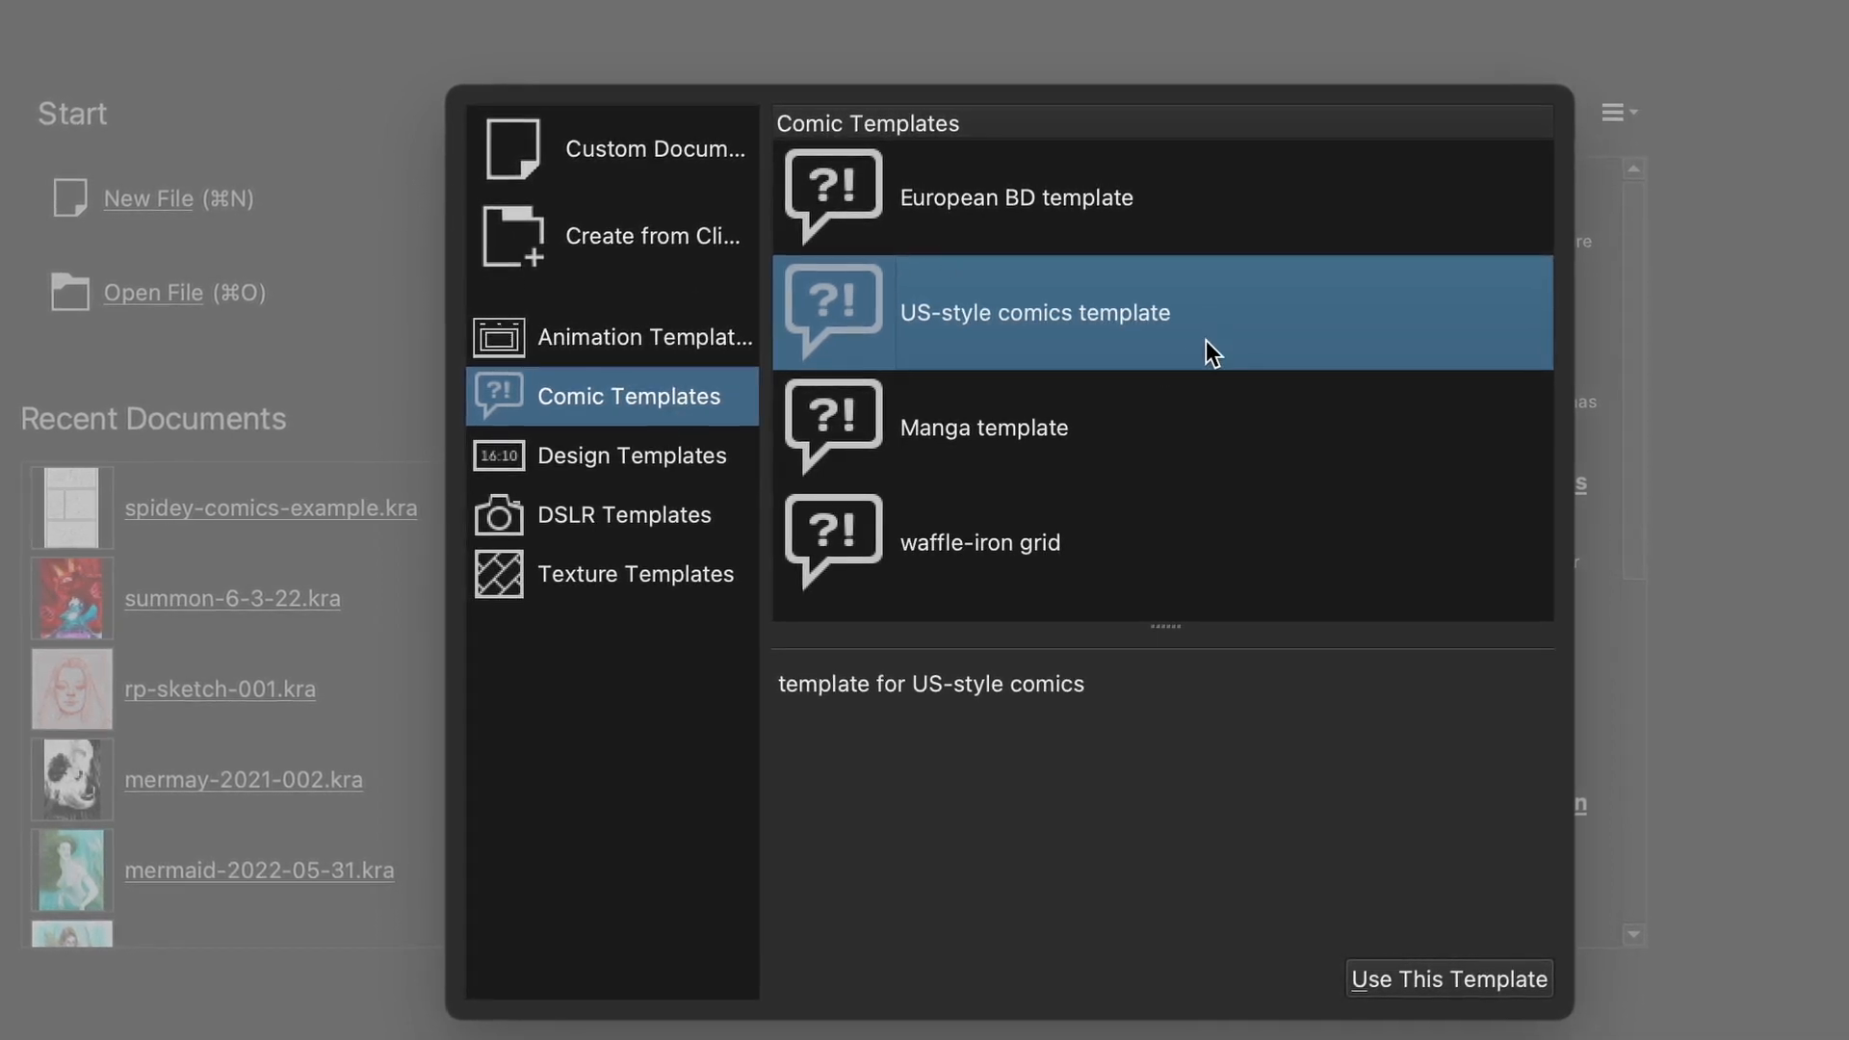
mouse_move(1424, 833)
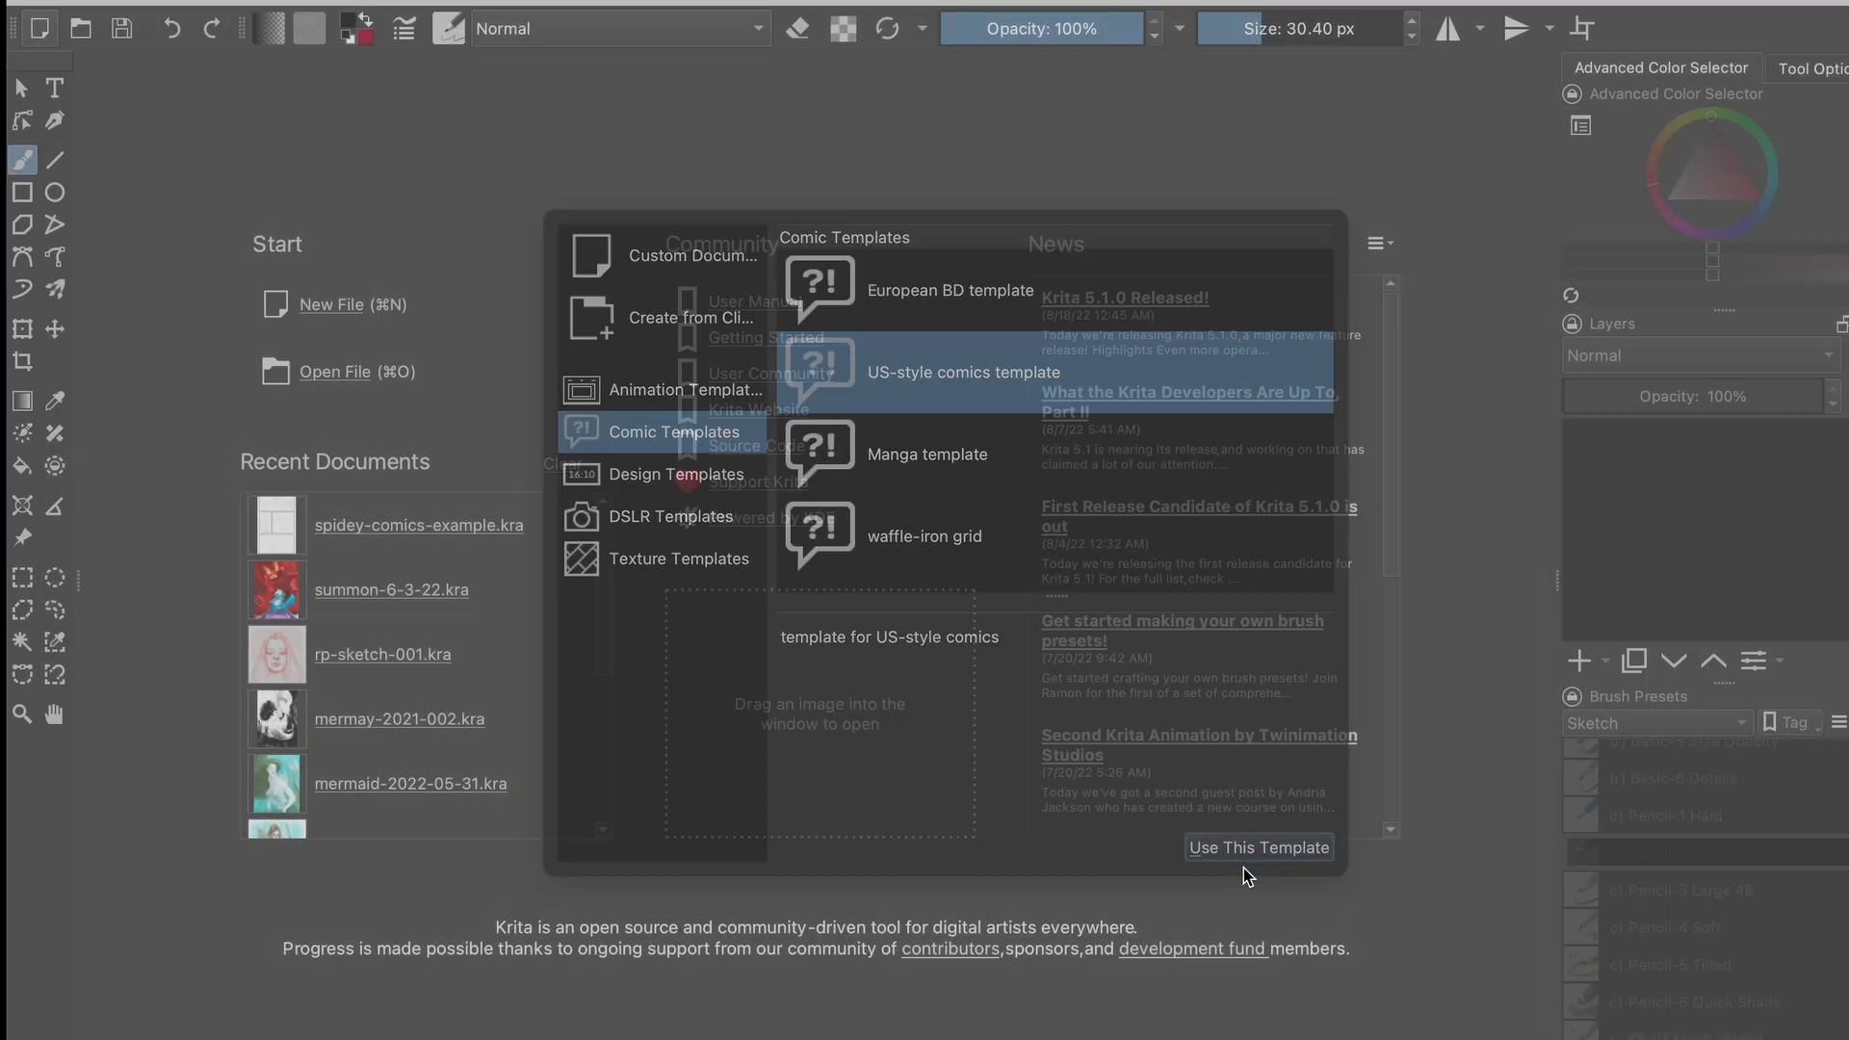
Create a comic page from the US-style comics template.
left_click(1258, 848)
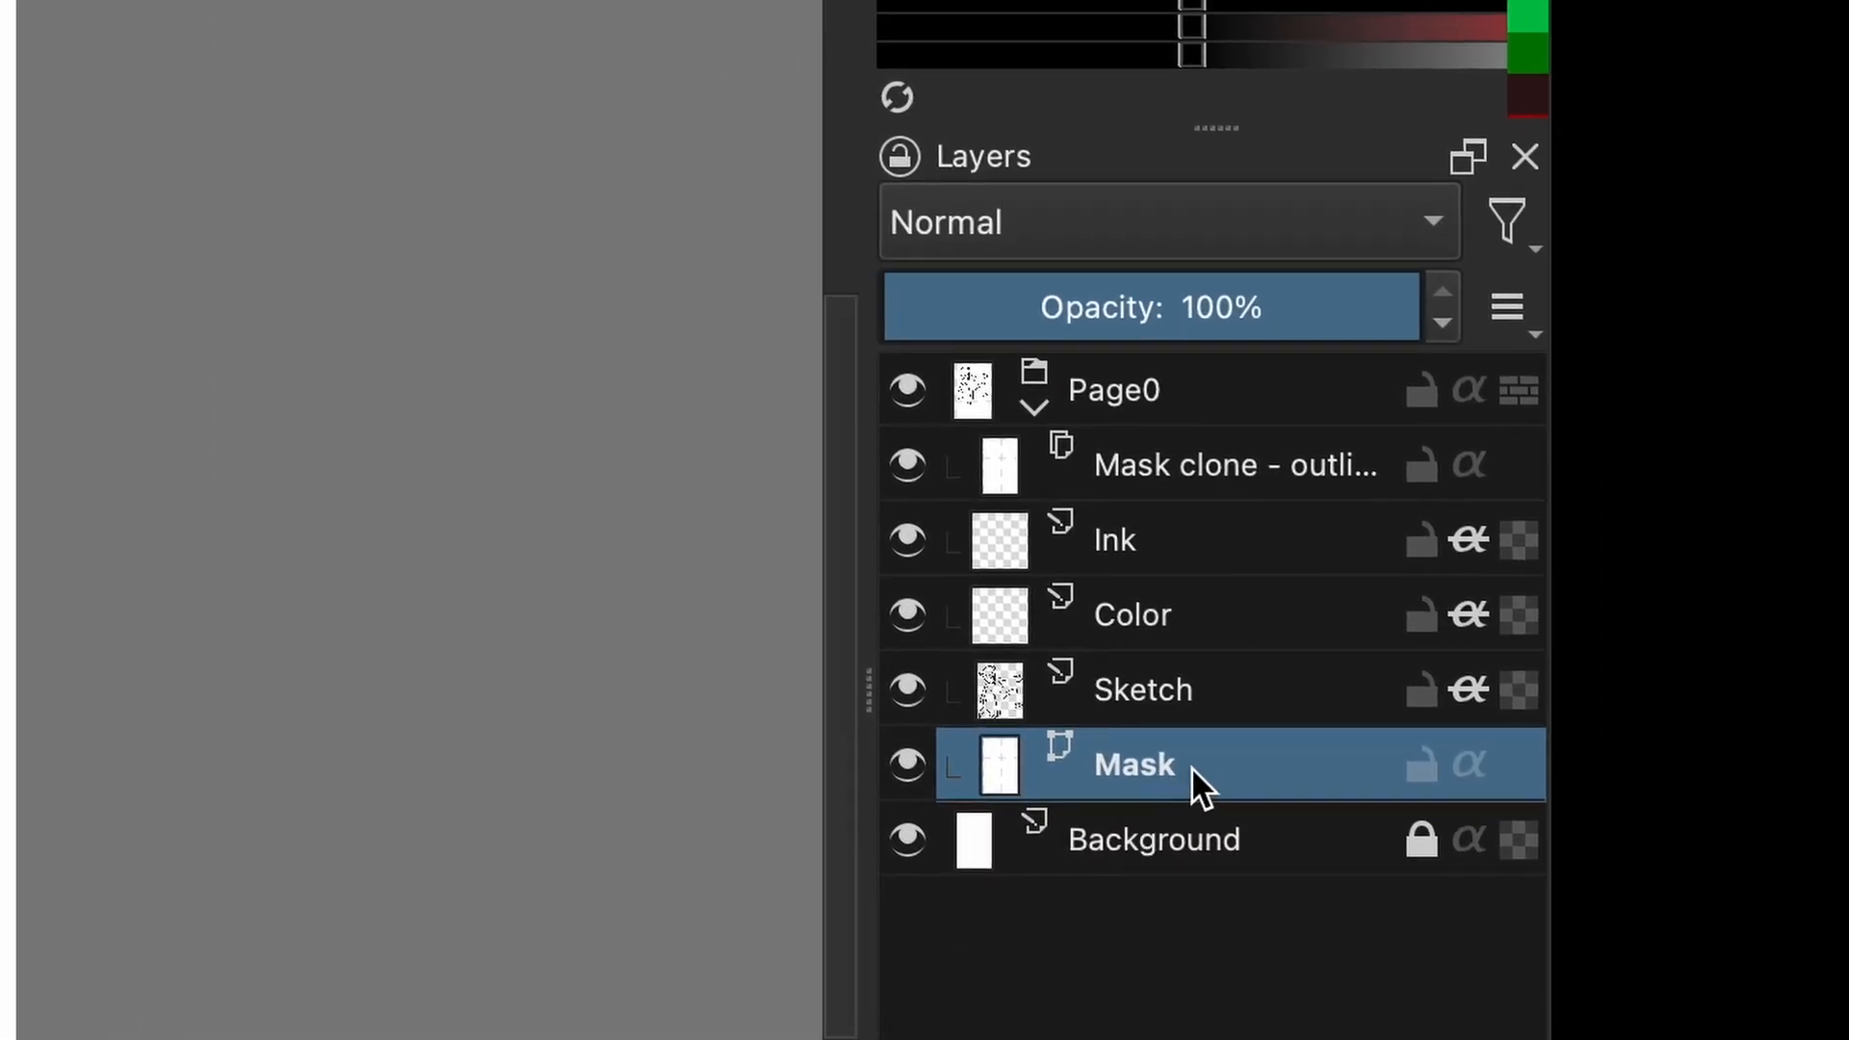
mouse_move(860, 695)
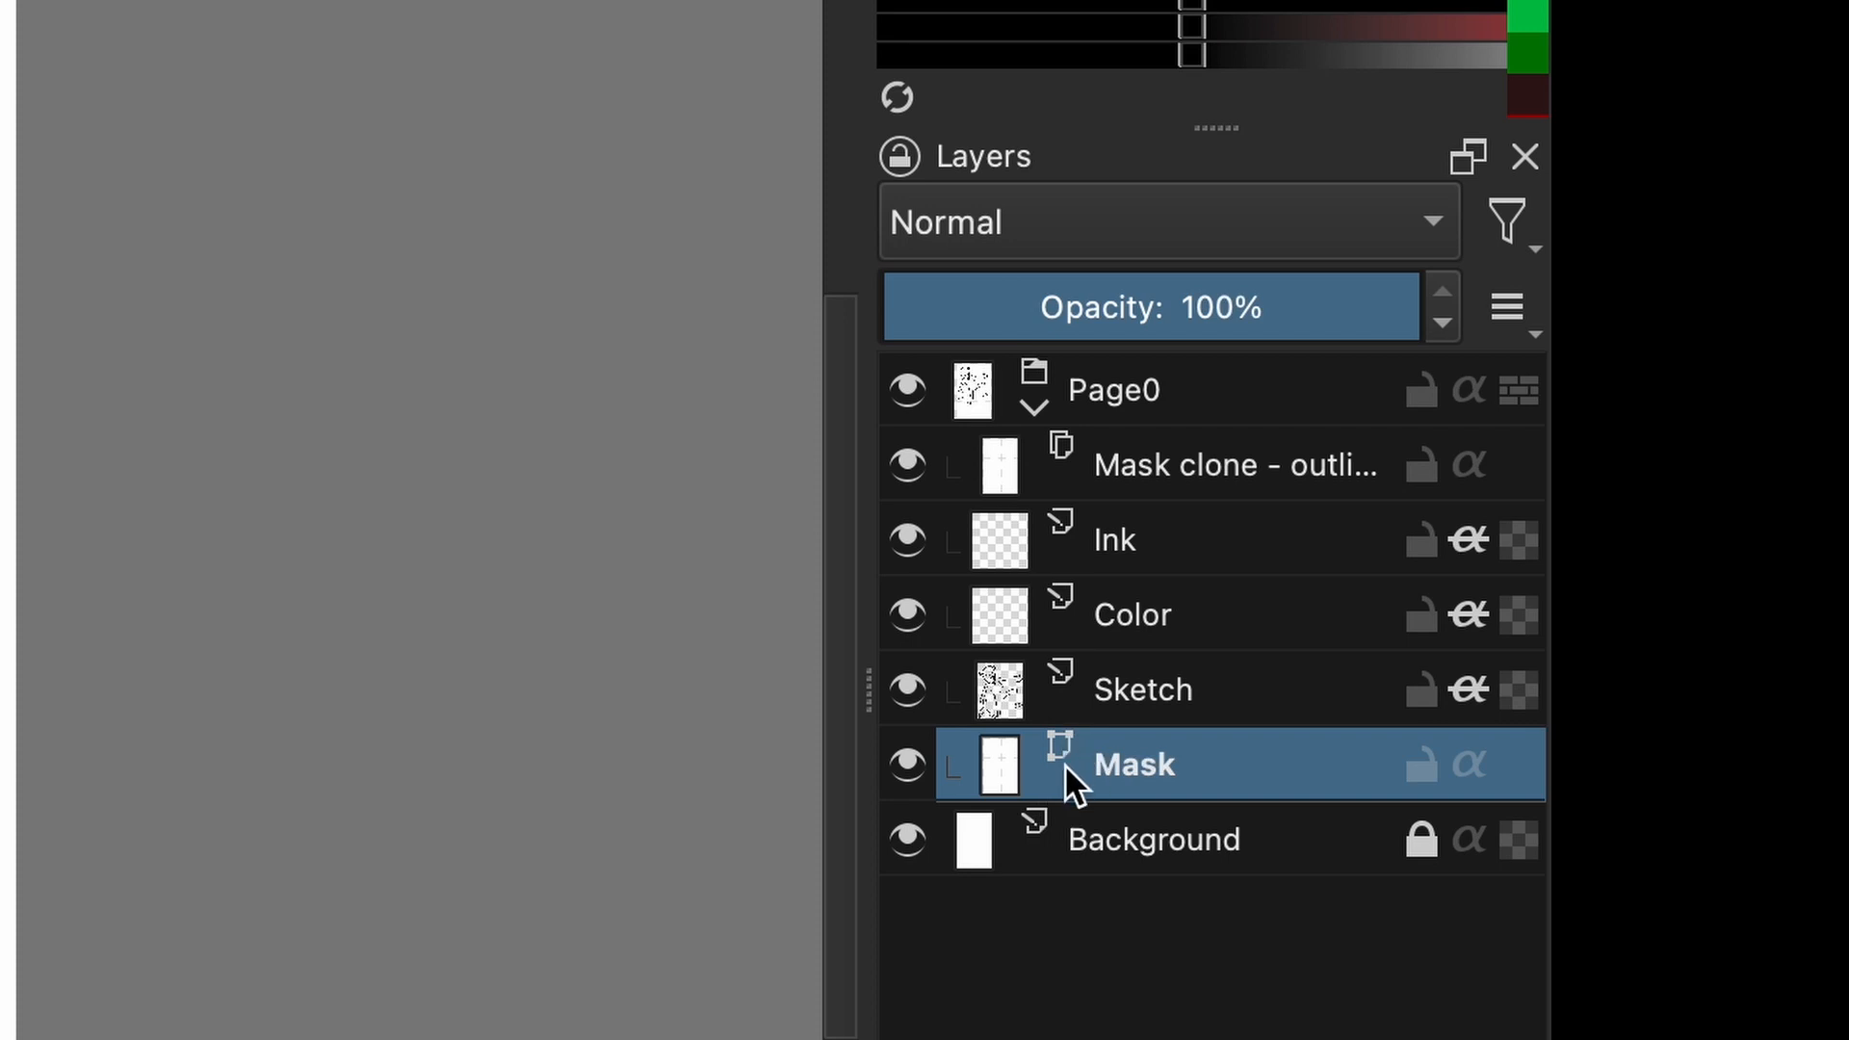
mouse_move(1077, 794)
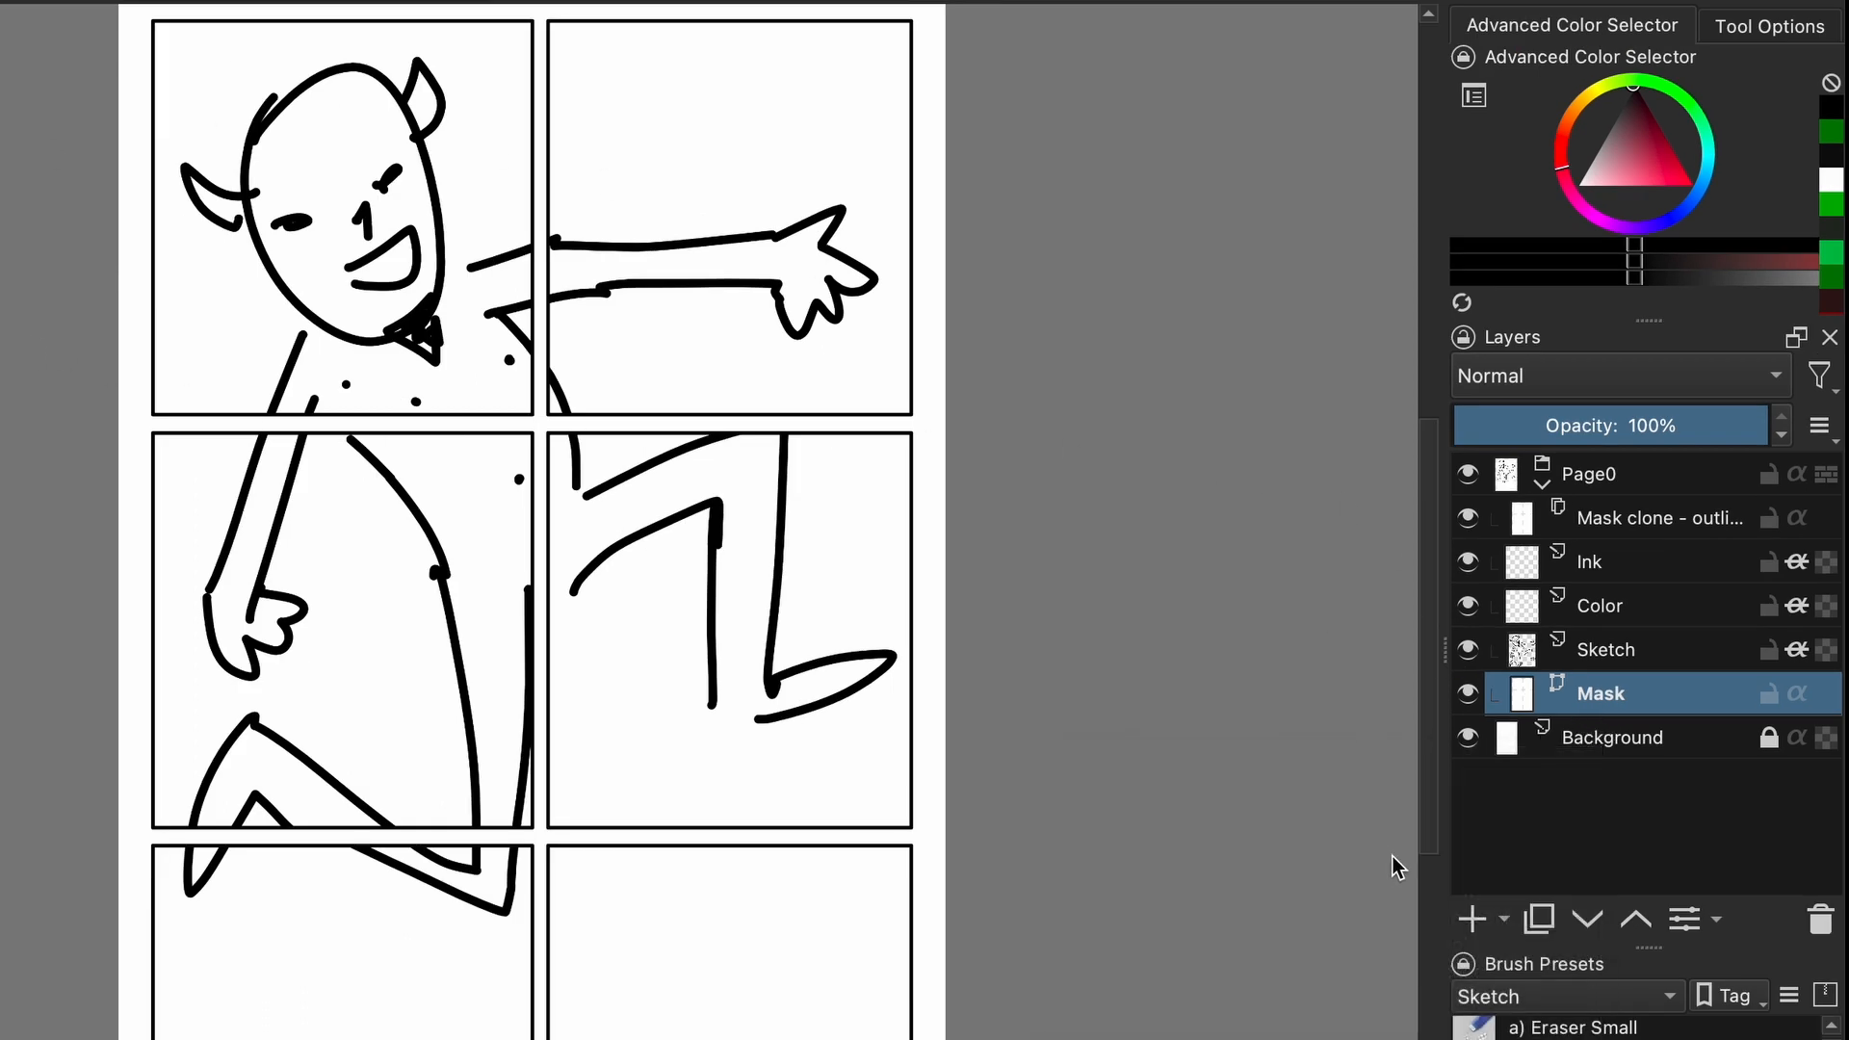
Add a red #ea0000 fill layer above the Background layer.
left_click(1616, 738)
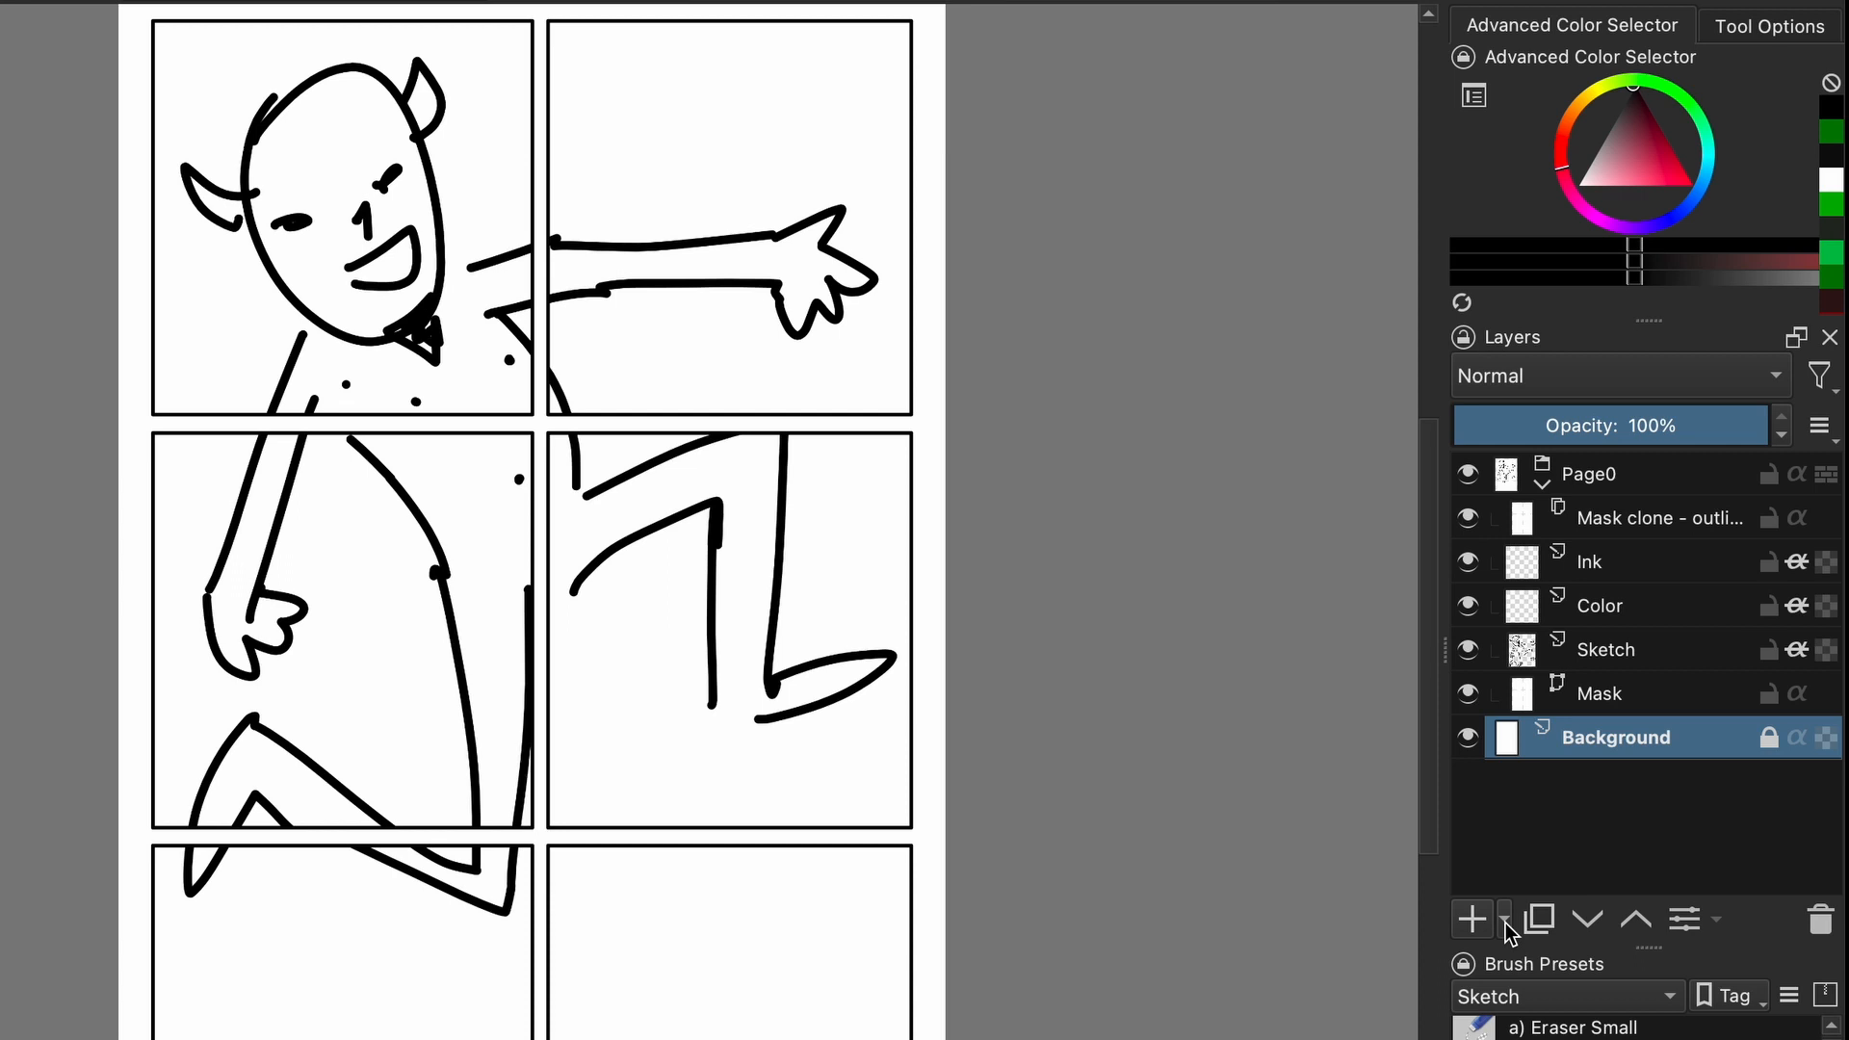
left_click(1504, 920)
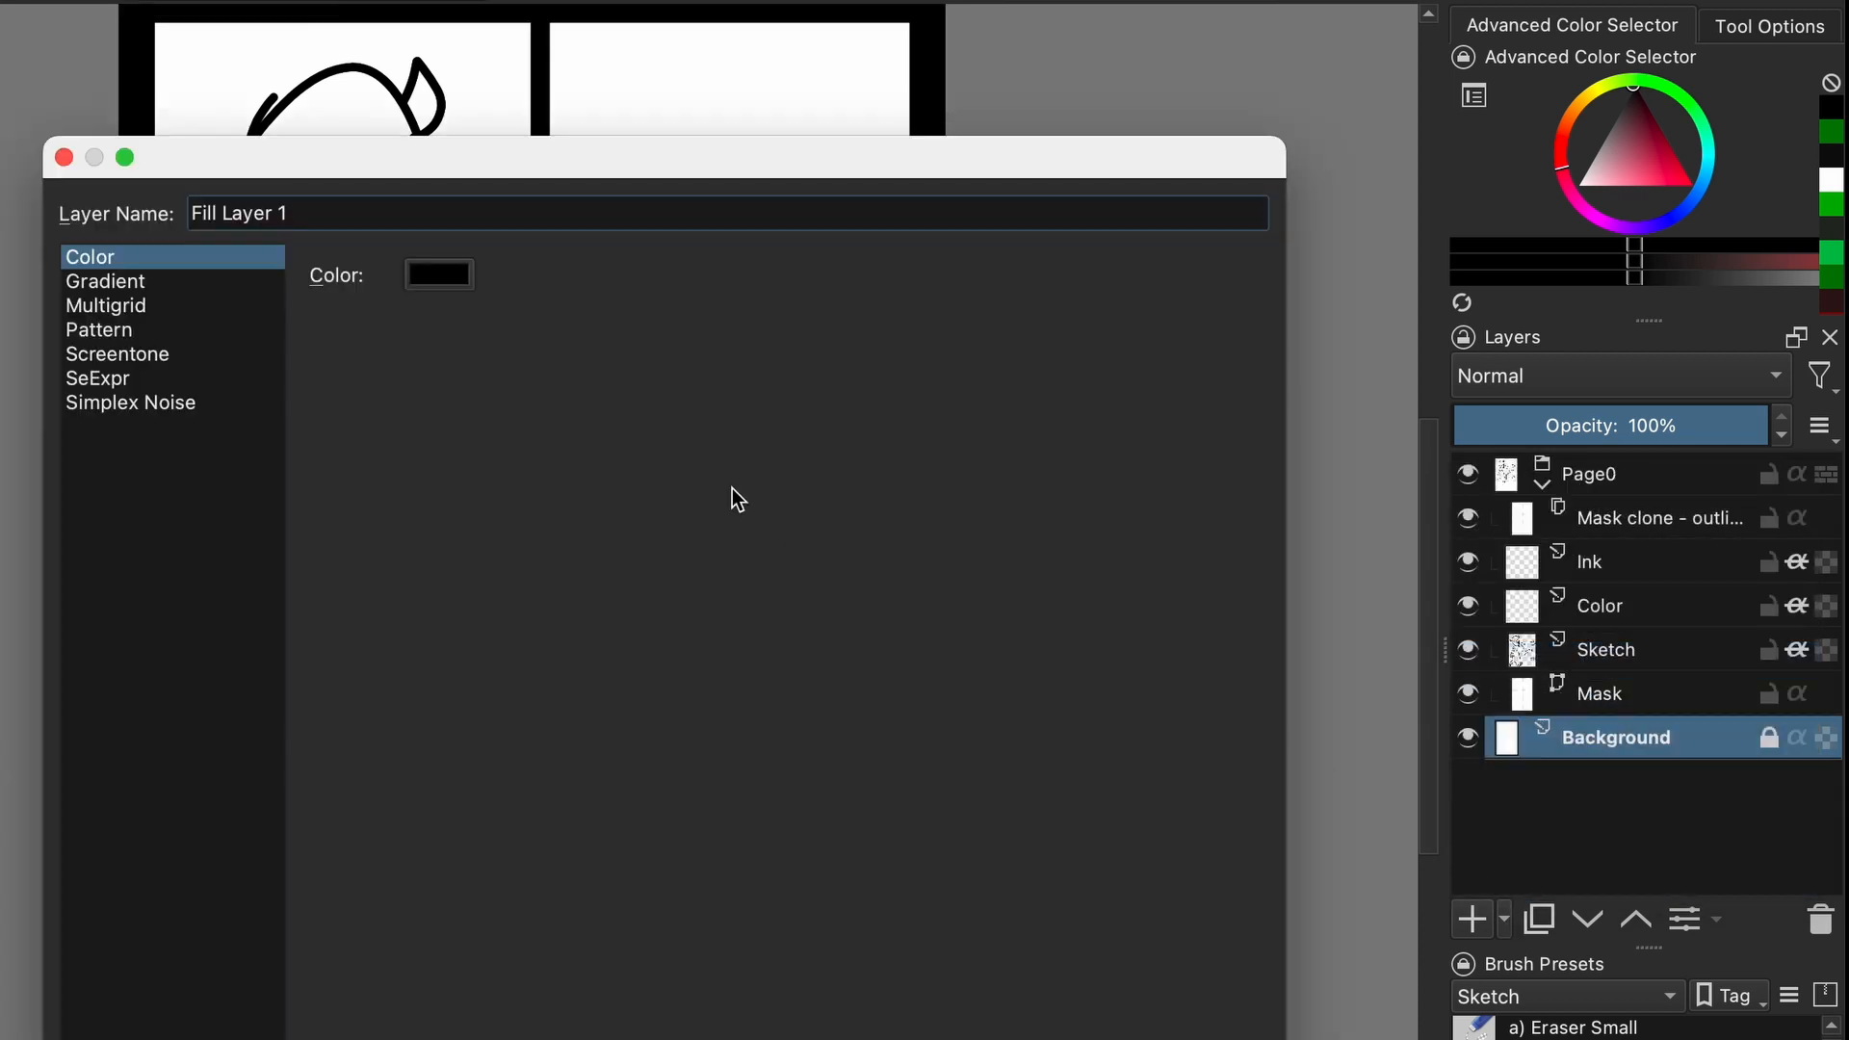
left_click(439, 274)
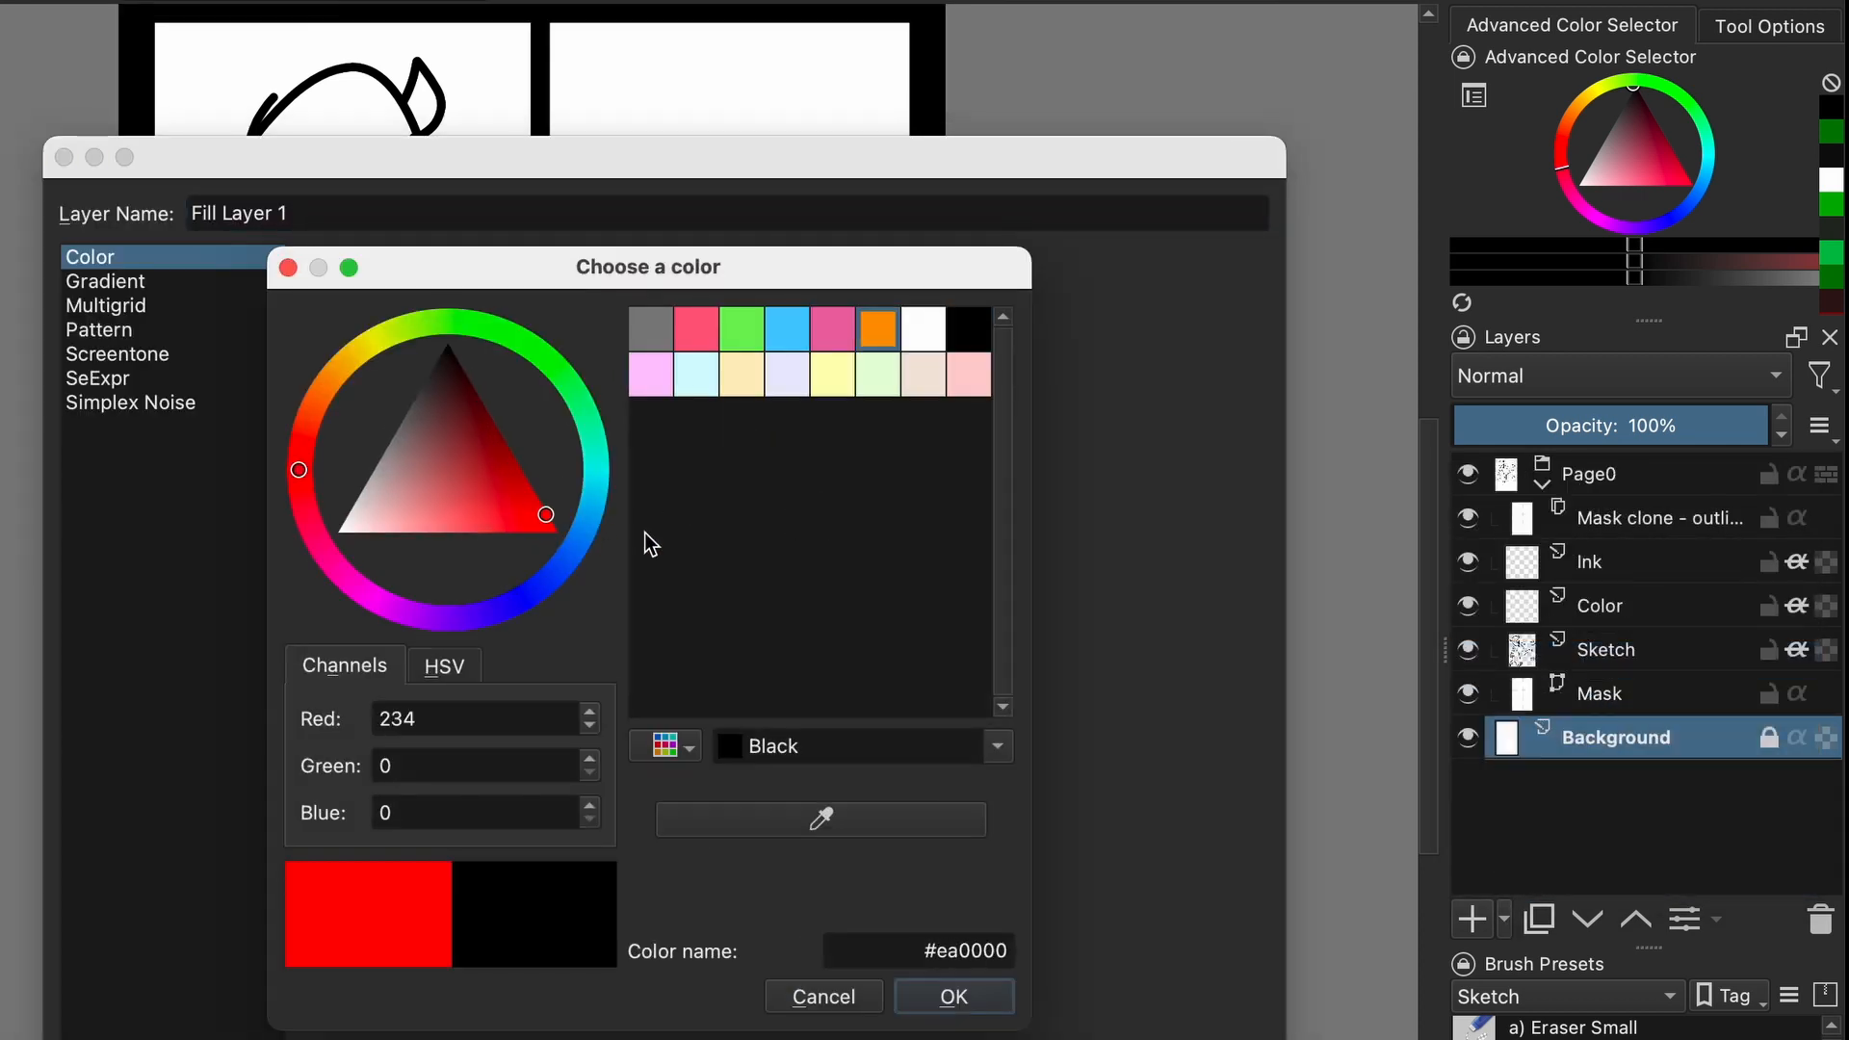
left_click(954, 997)
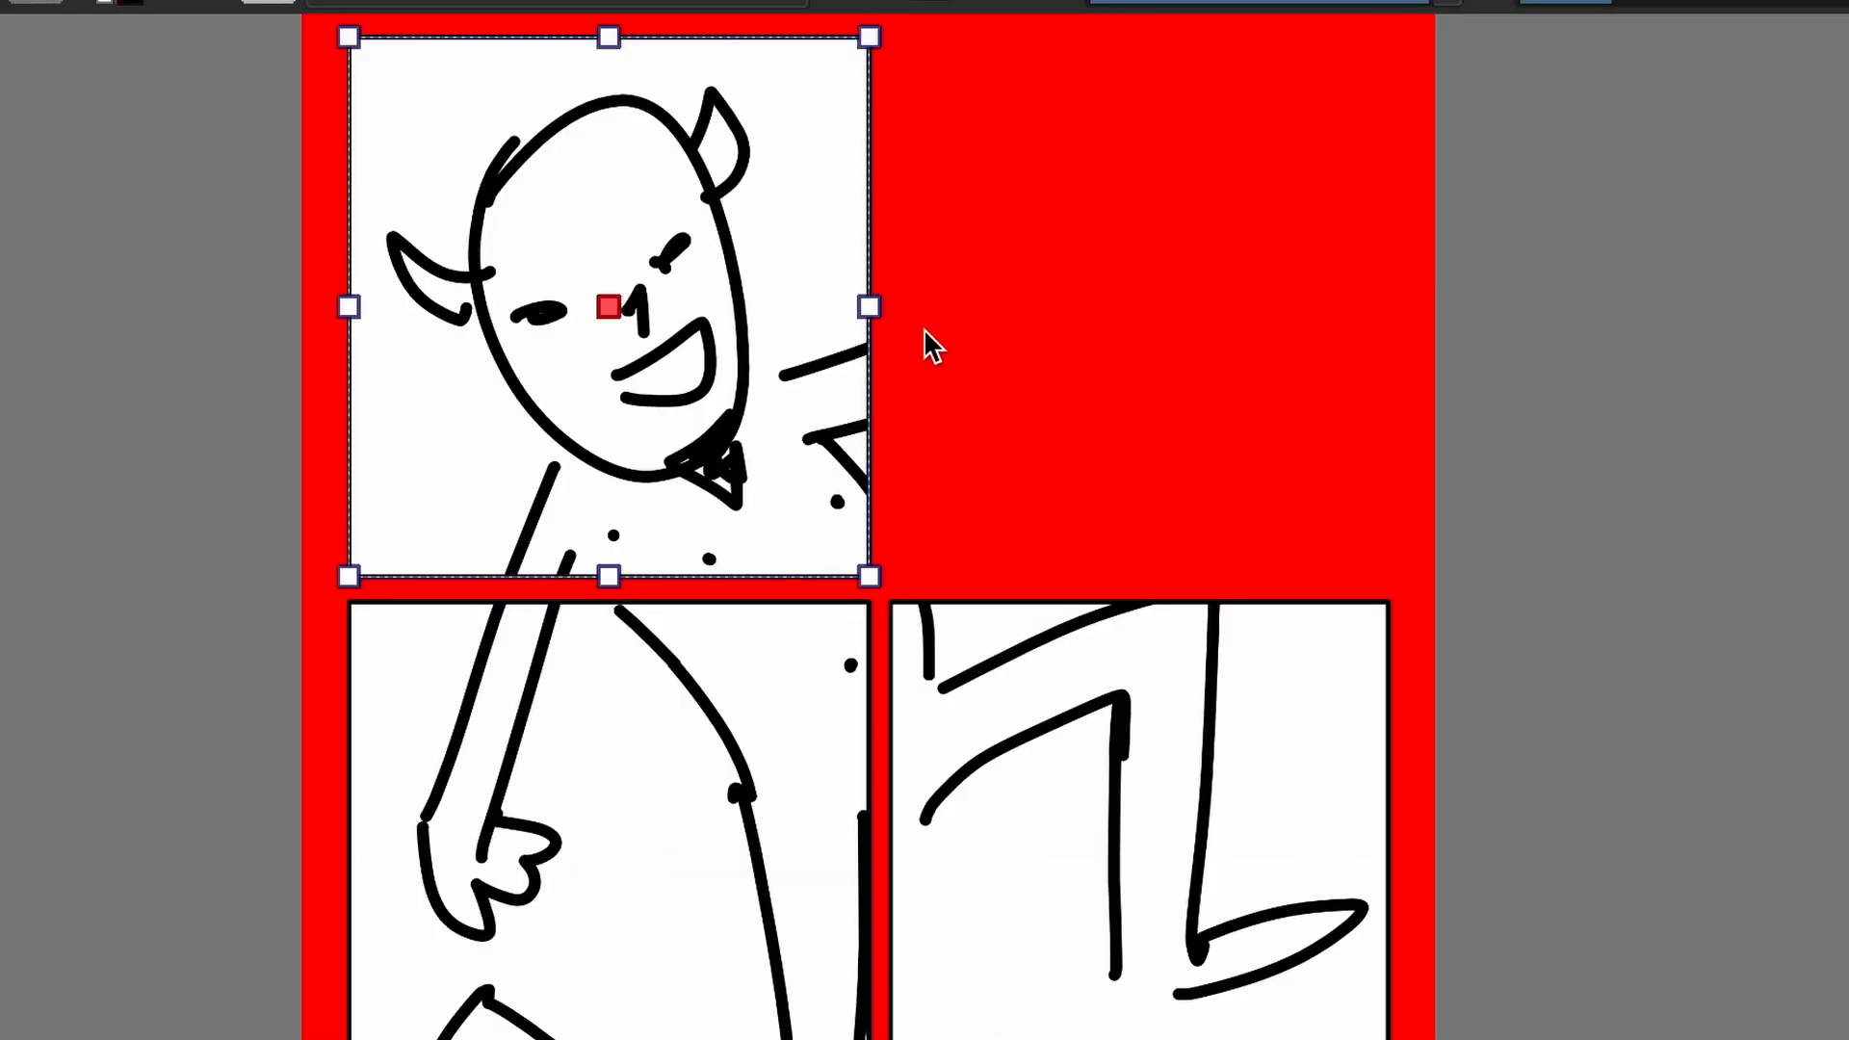
Stretch the top-left panel to the page edge, then dismiss the add-layer menu.
left_click_drag(870, 308, 1386, 309)
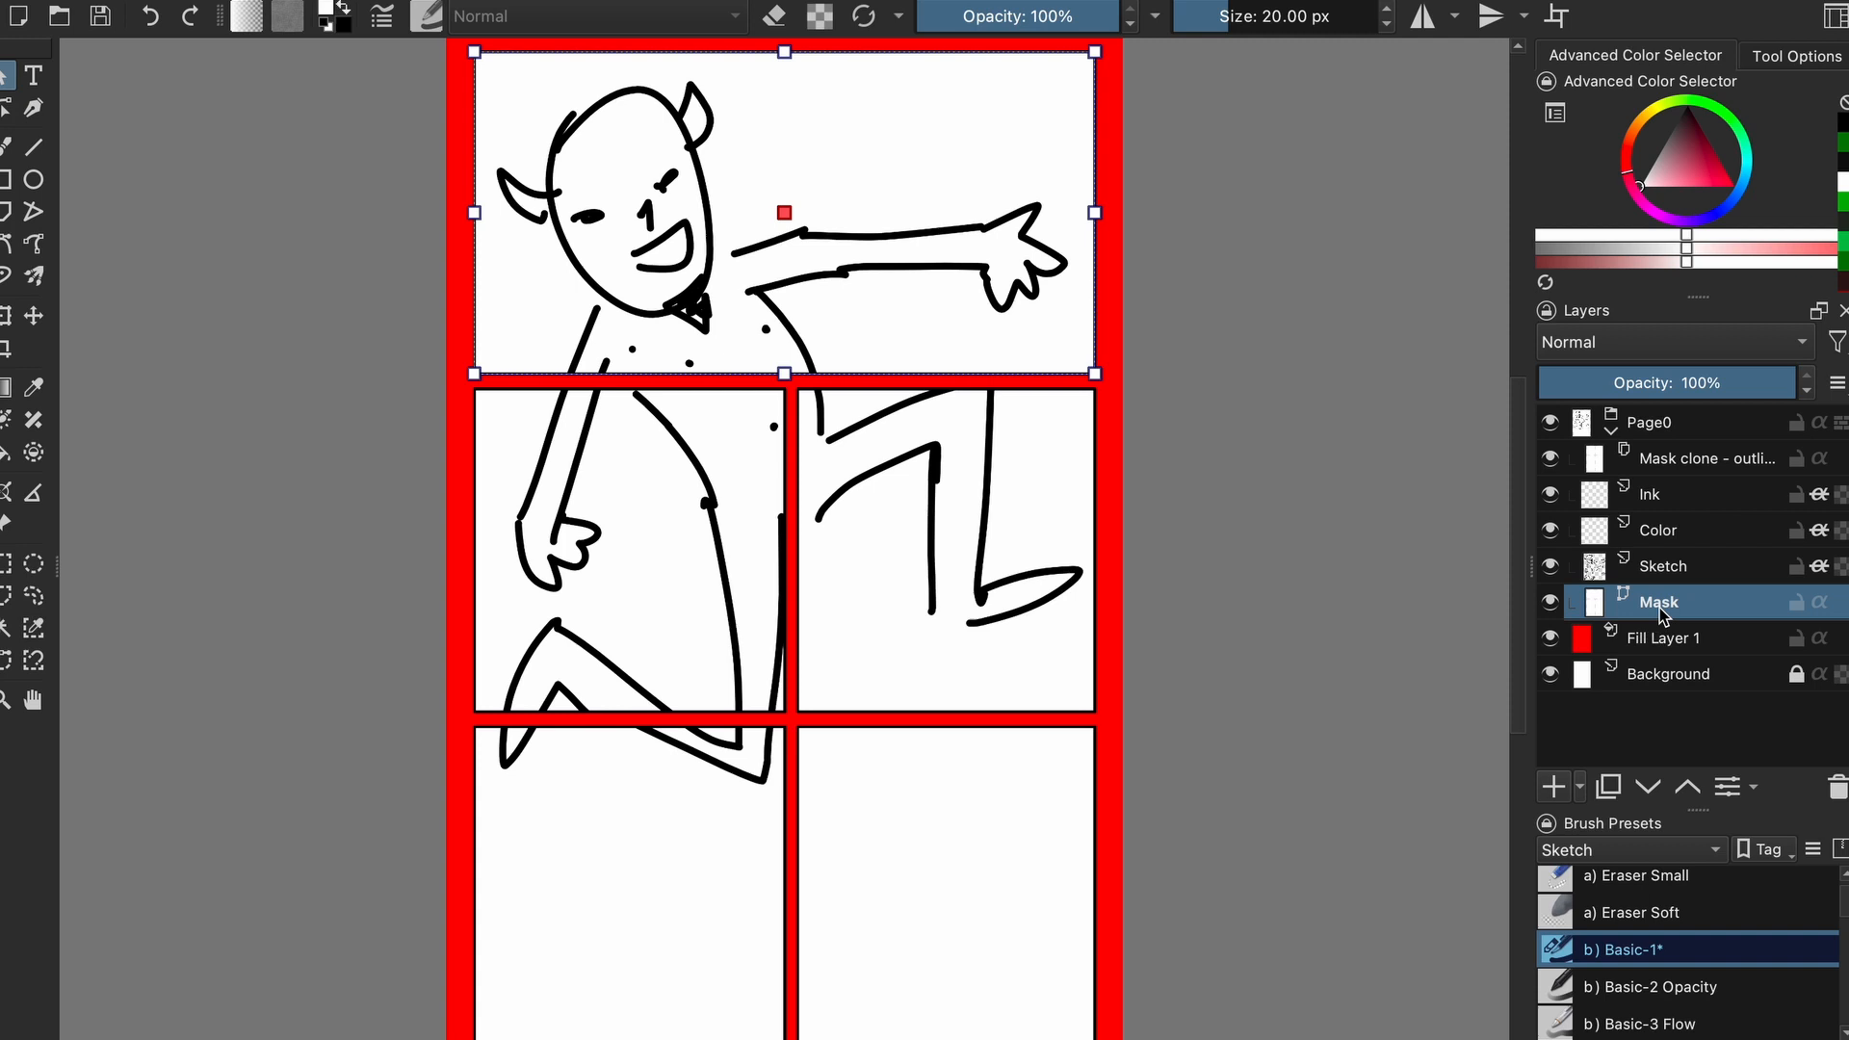
mouse_move(1686, 604)
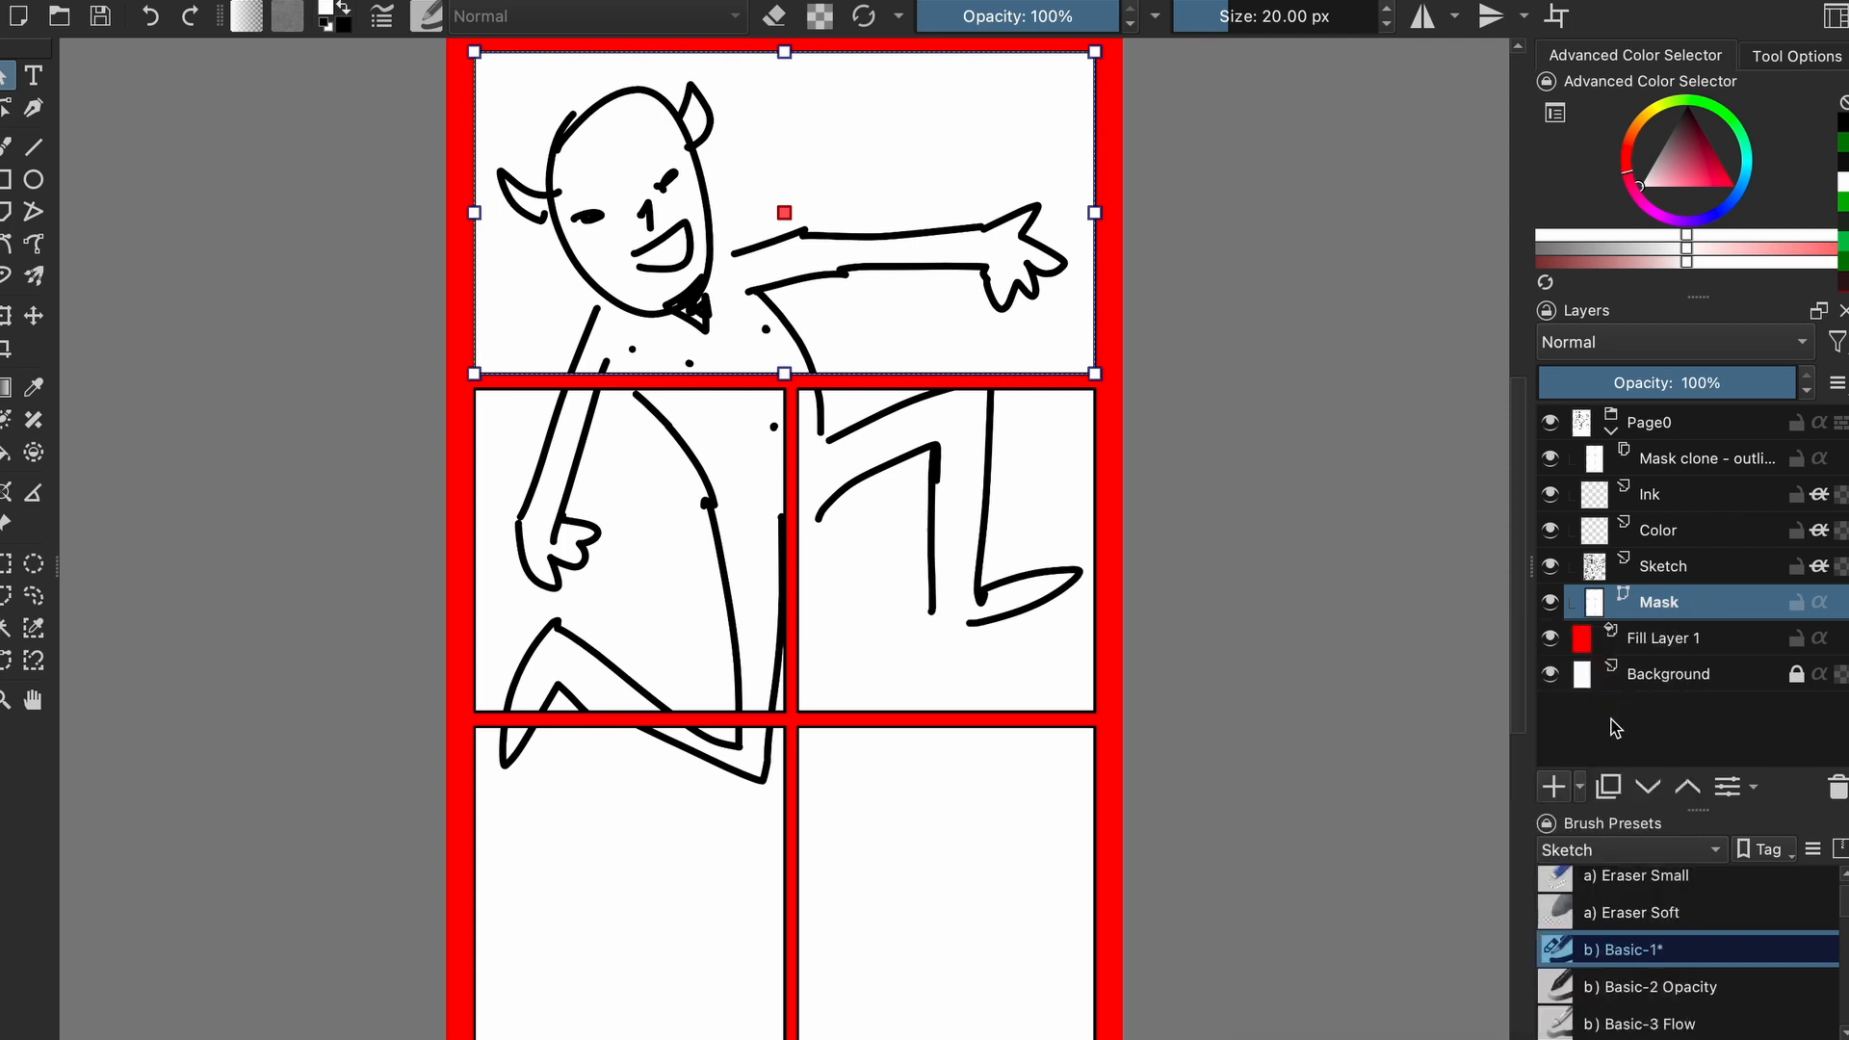
left_click(1553, 787)
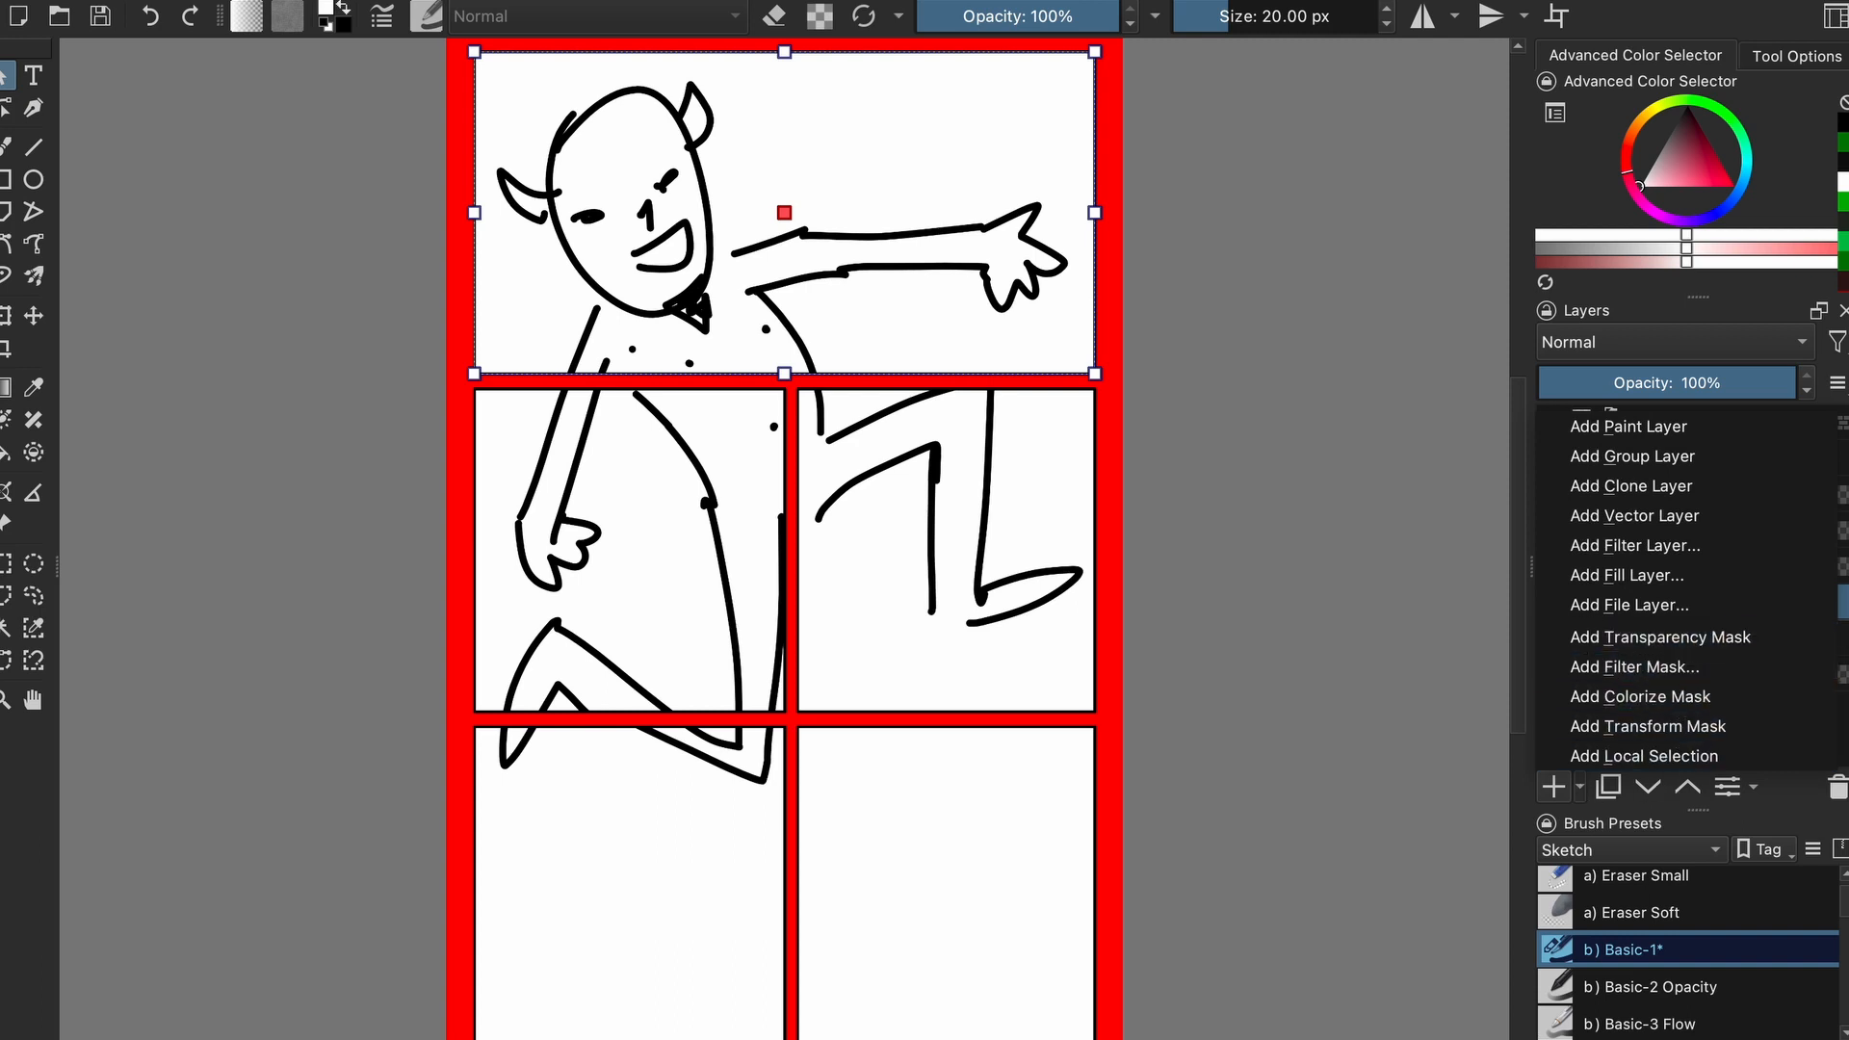
left_click(1658, 602)
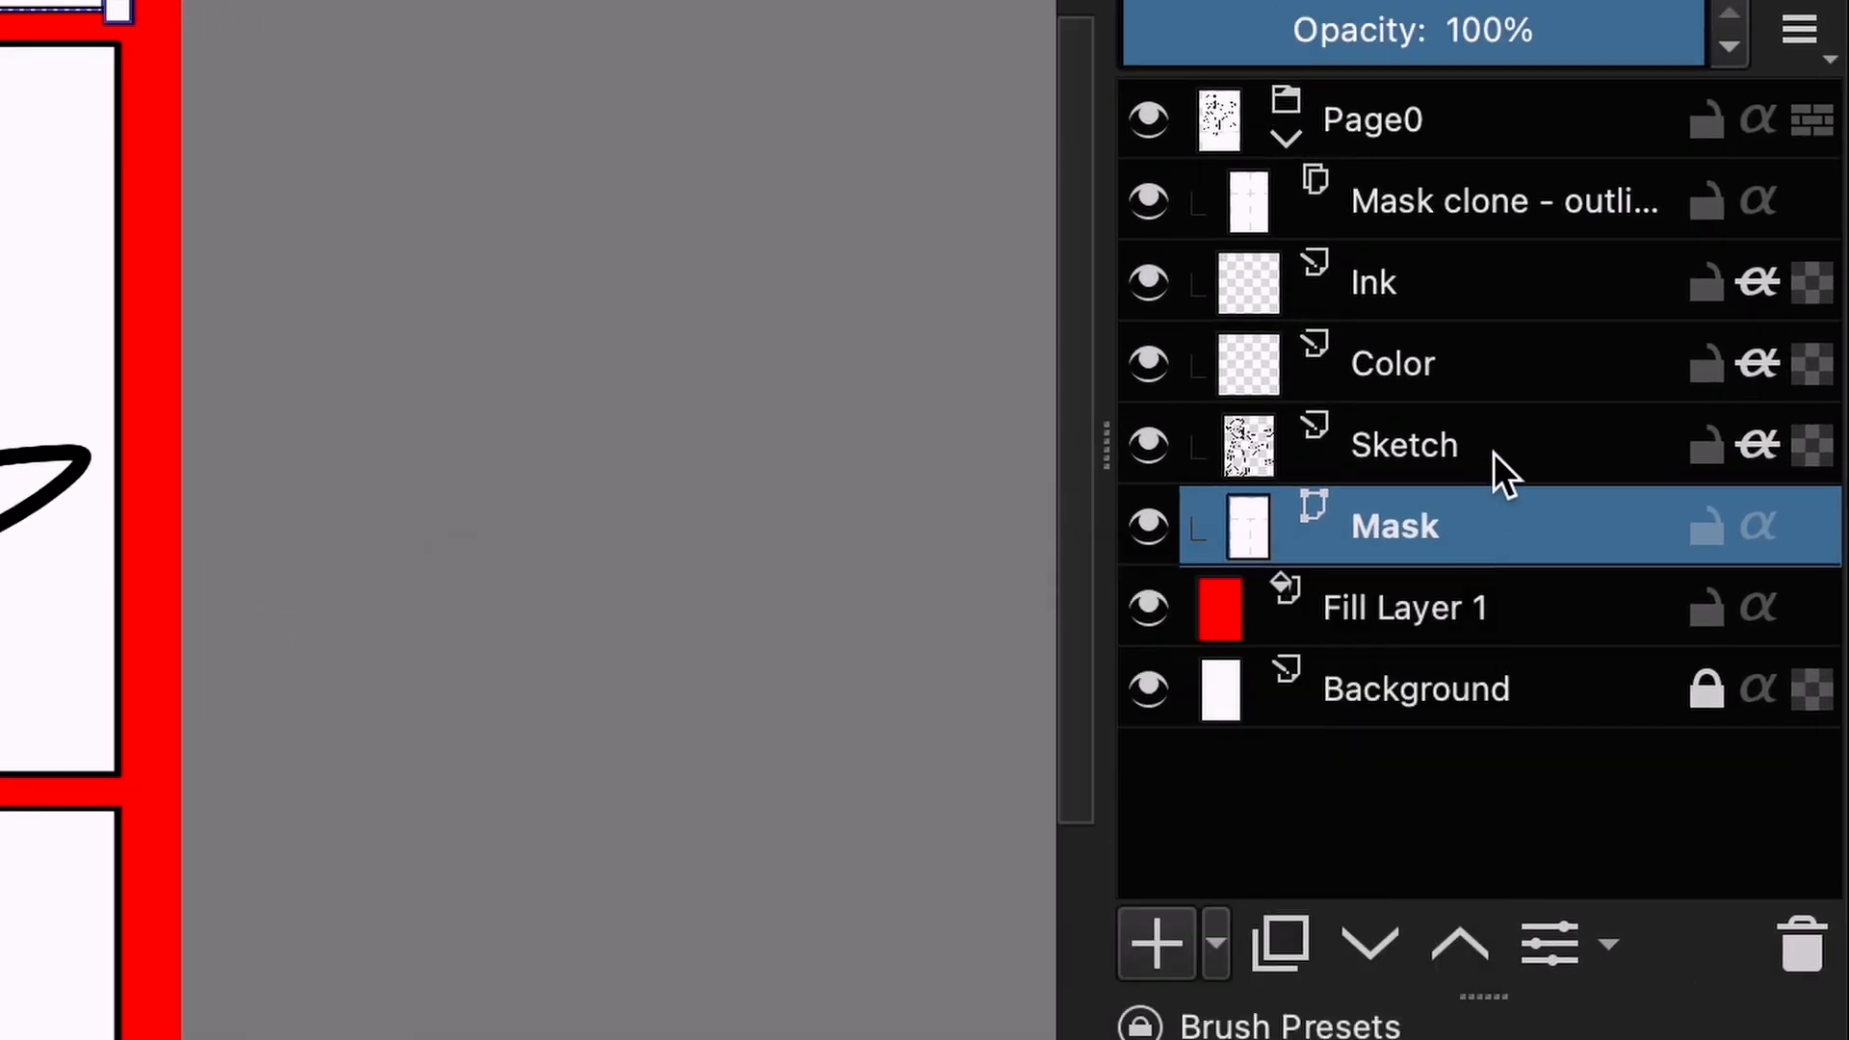
mouse_move(1528, 332)
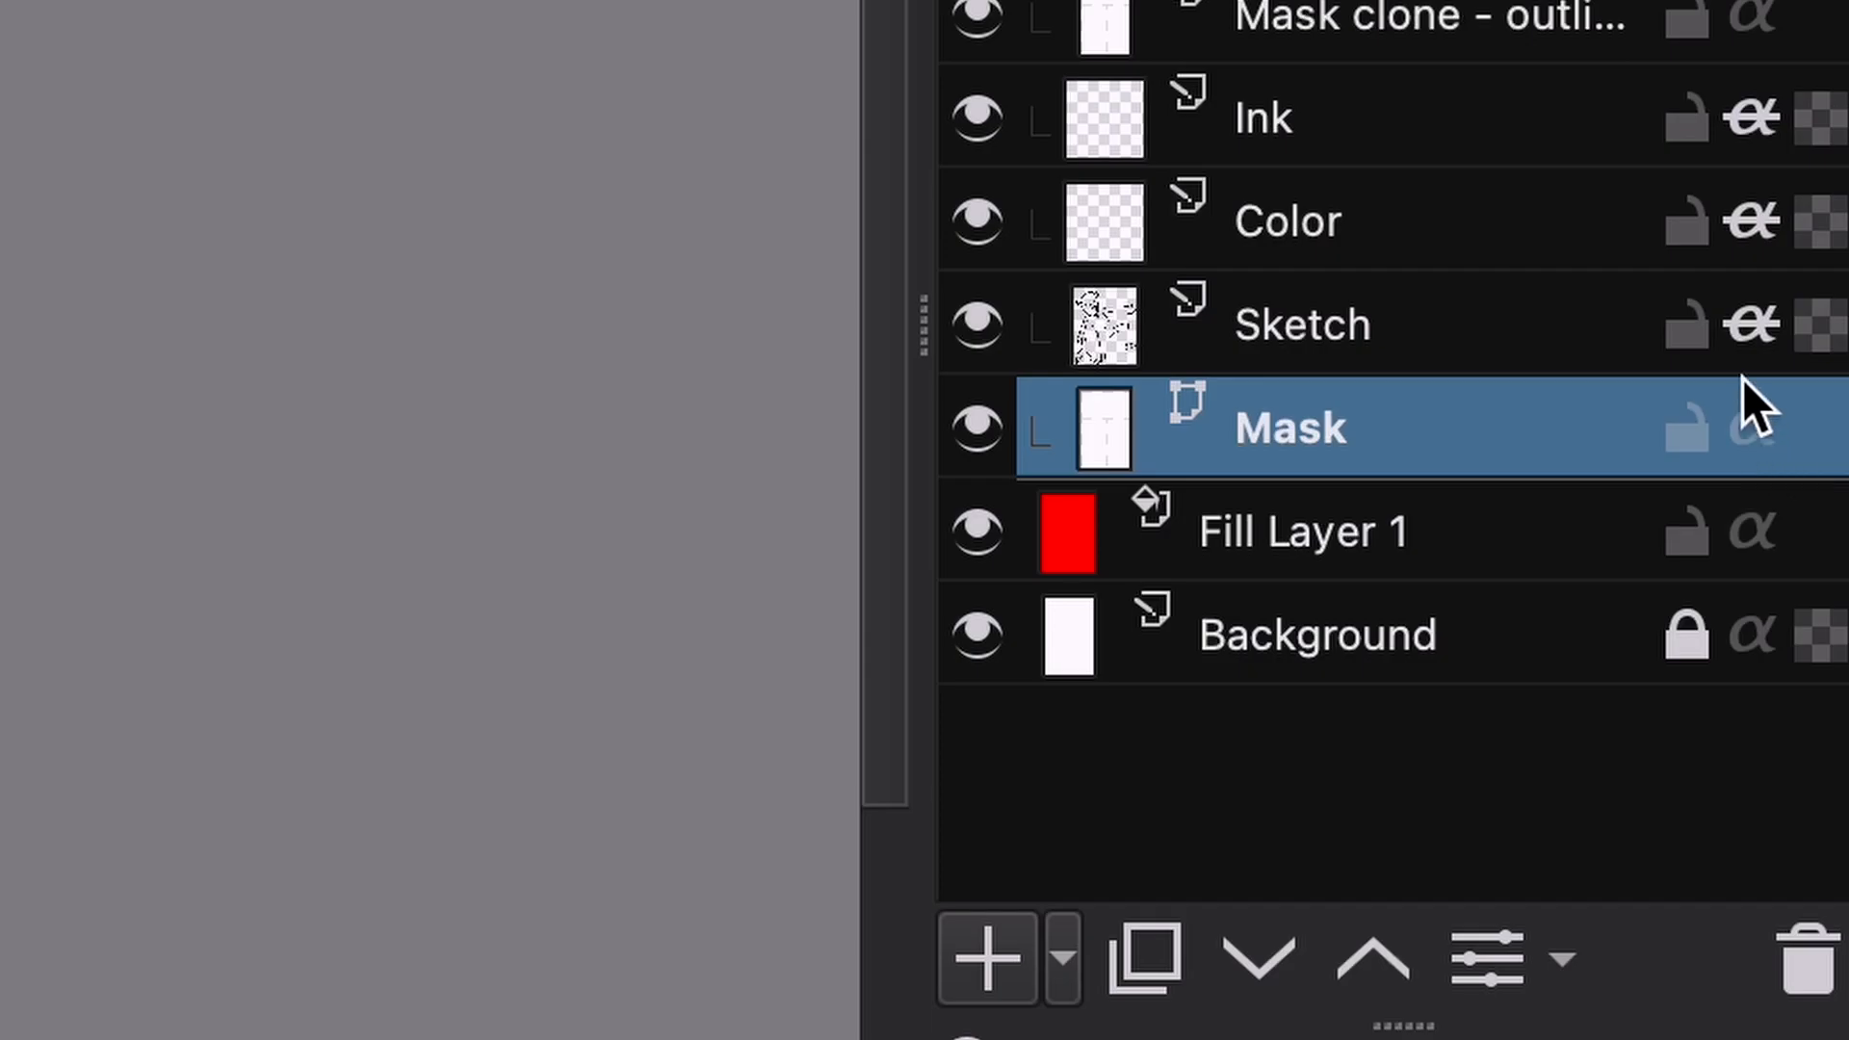
left_click(1303, 322)
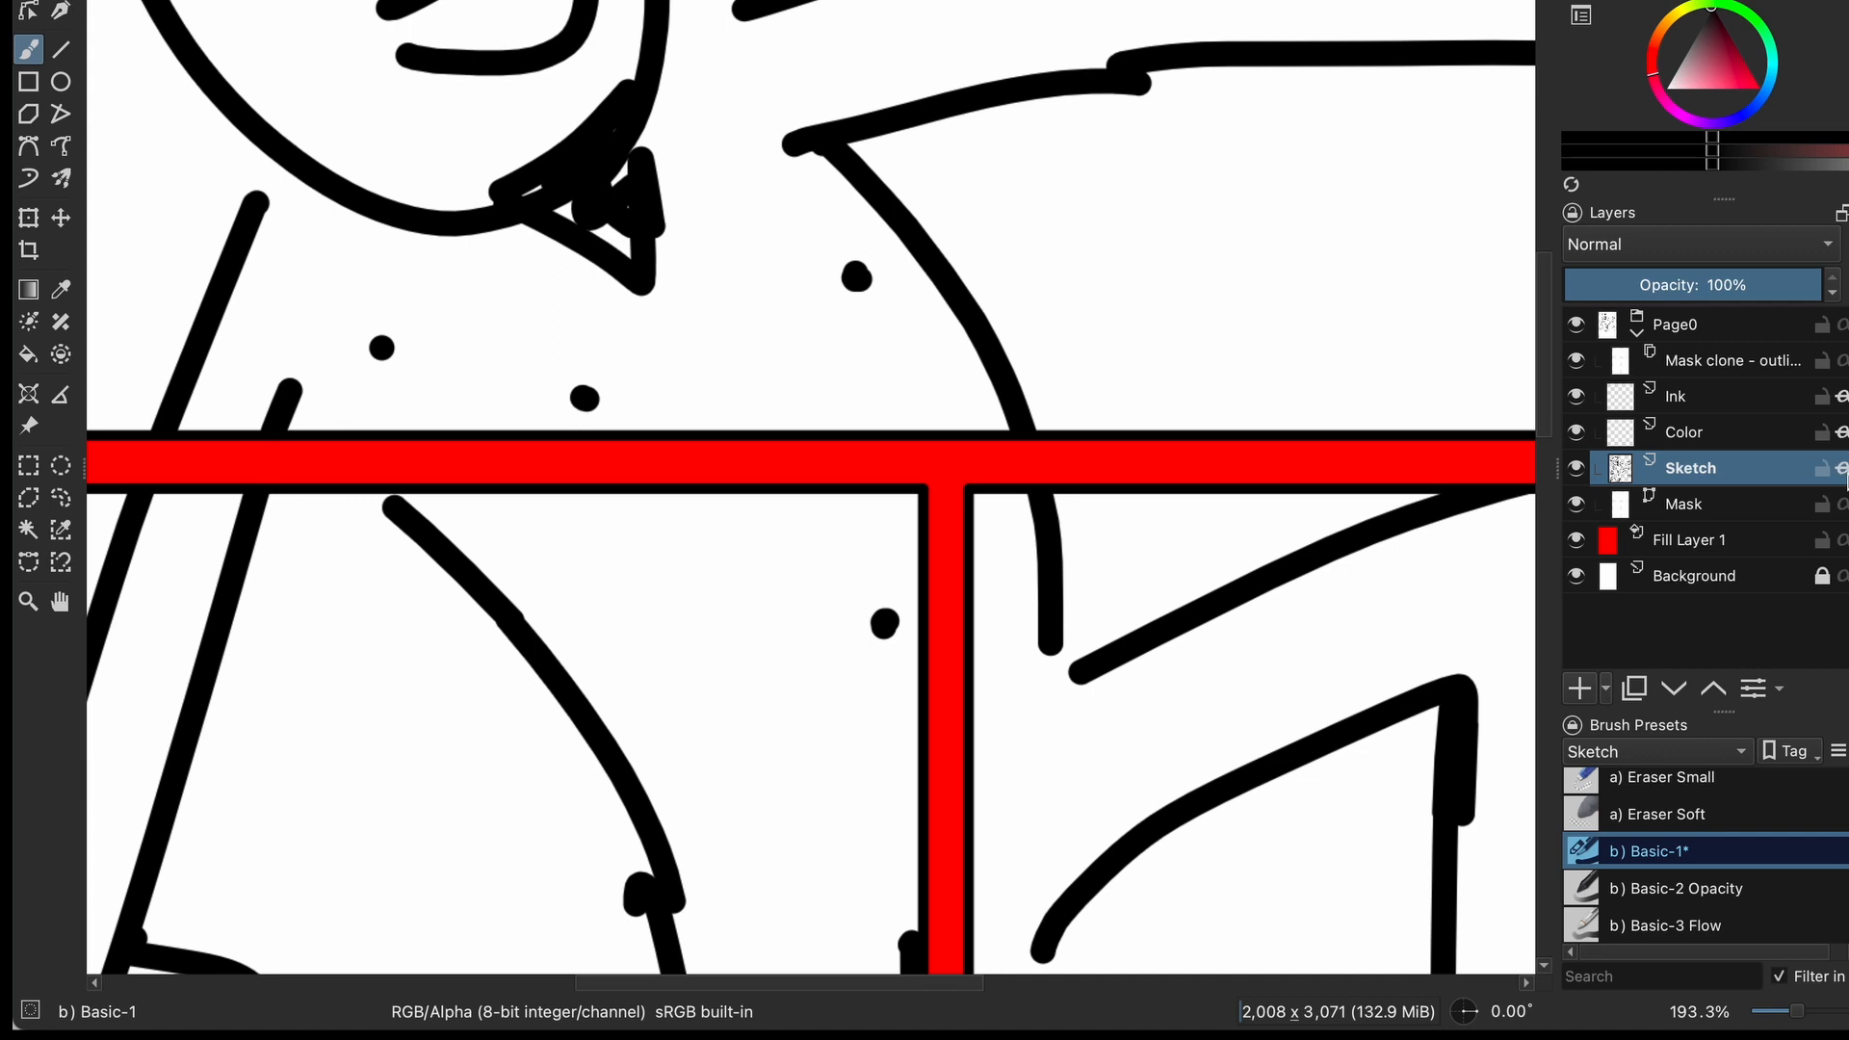
mouse_move(998, 322)
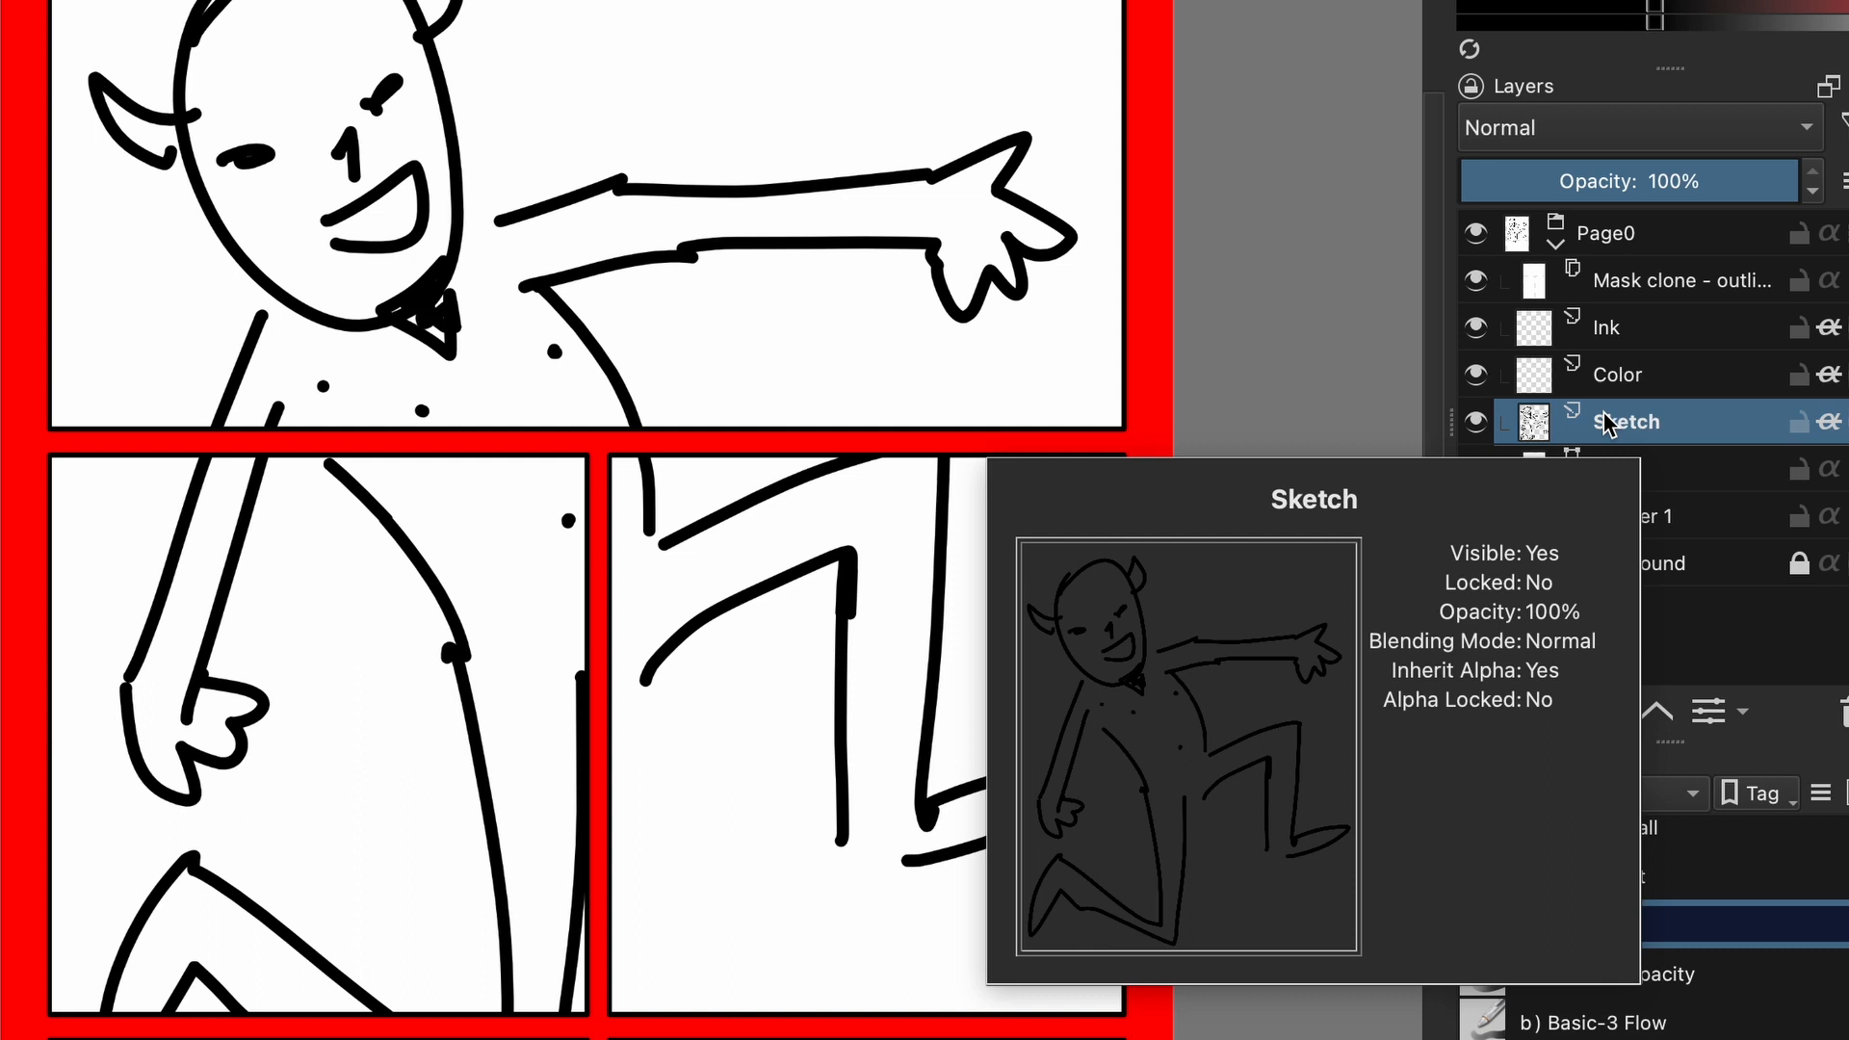
left_click(1618, 469)
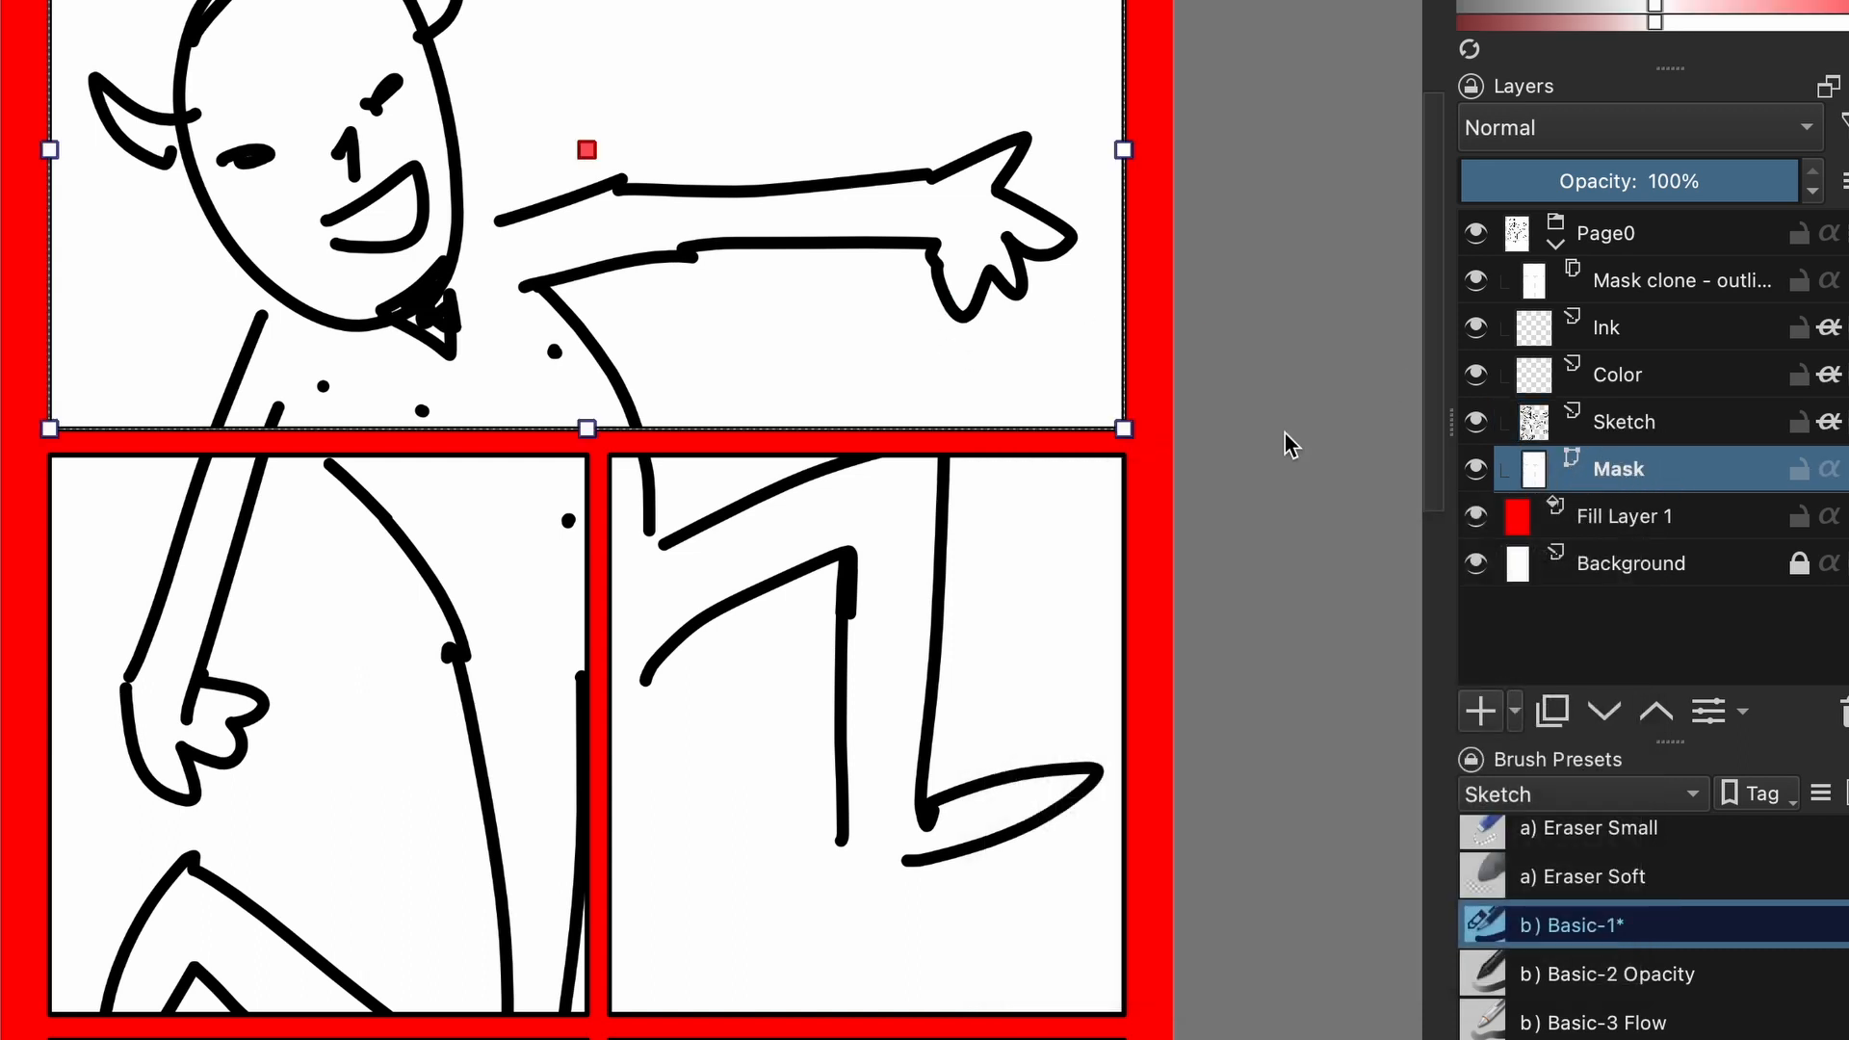
scroll("down", 3)
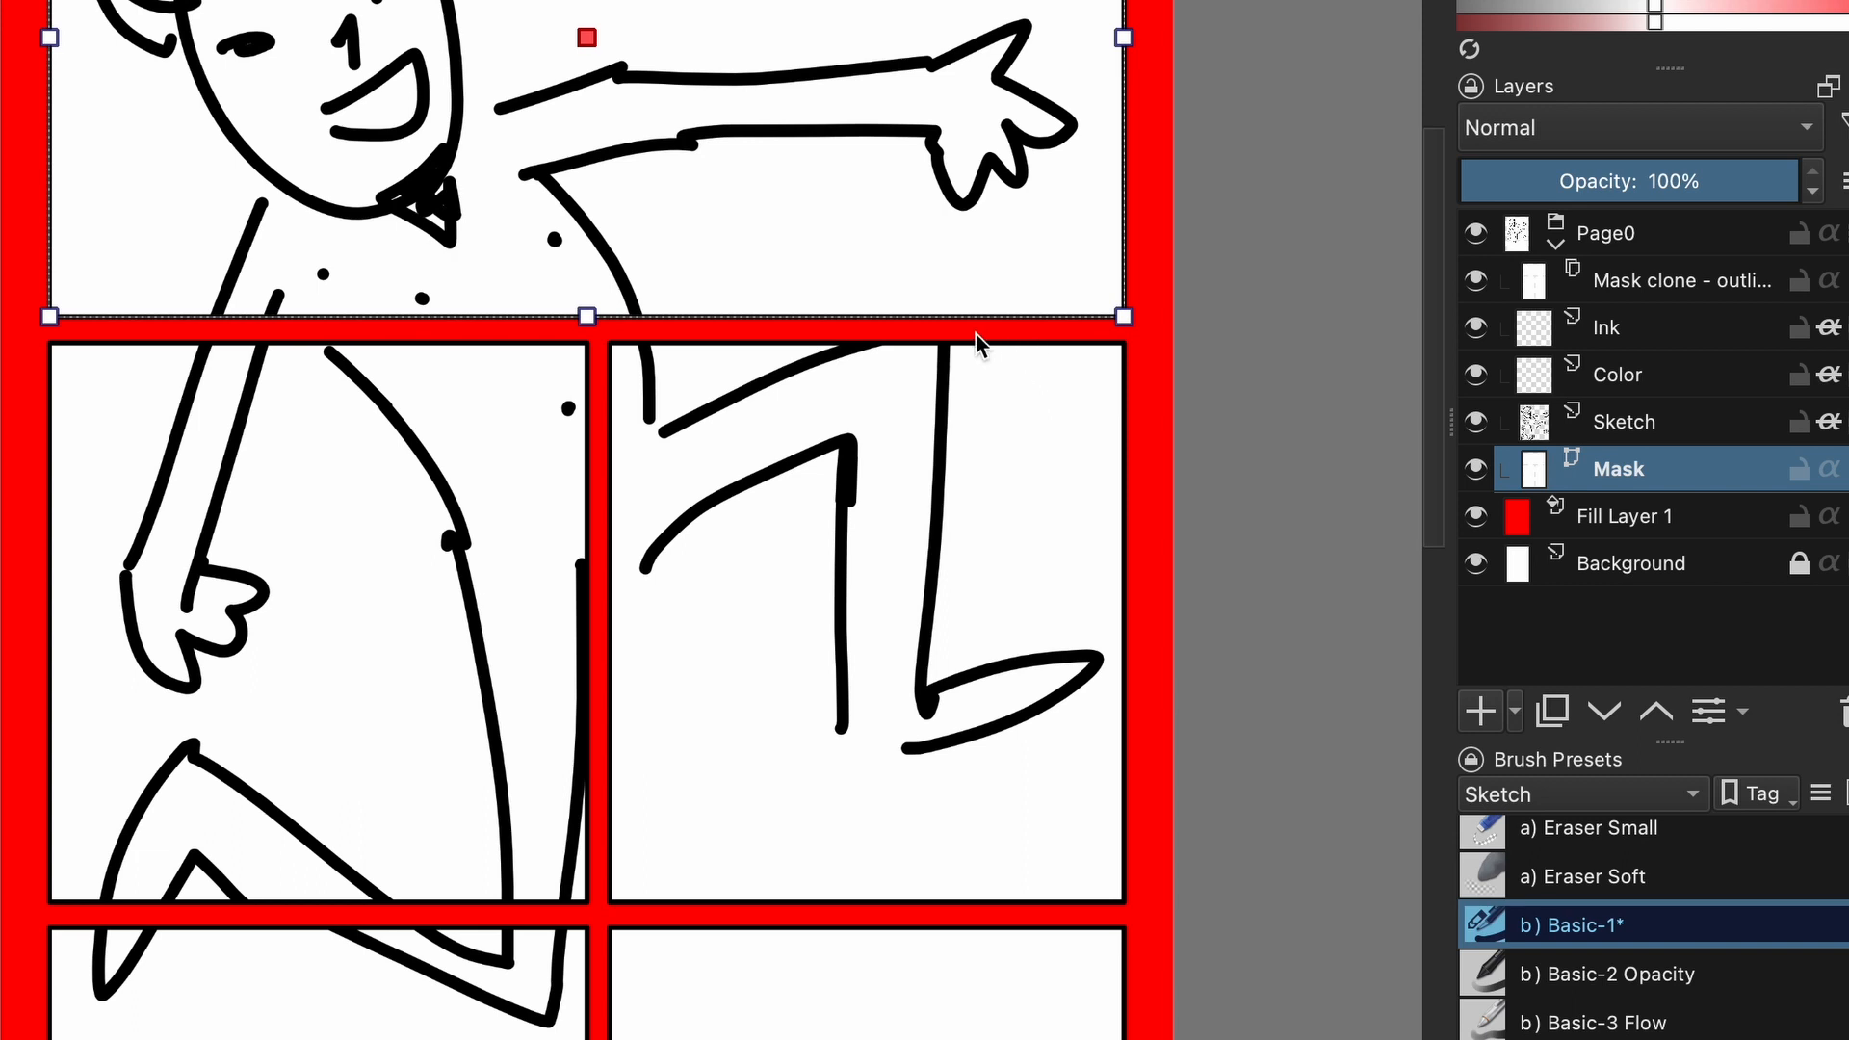
mouse_move(1678, 369)
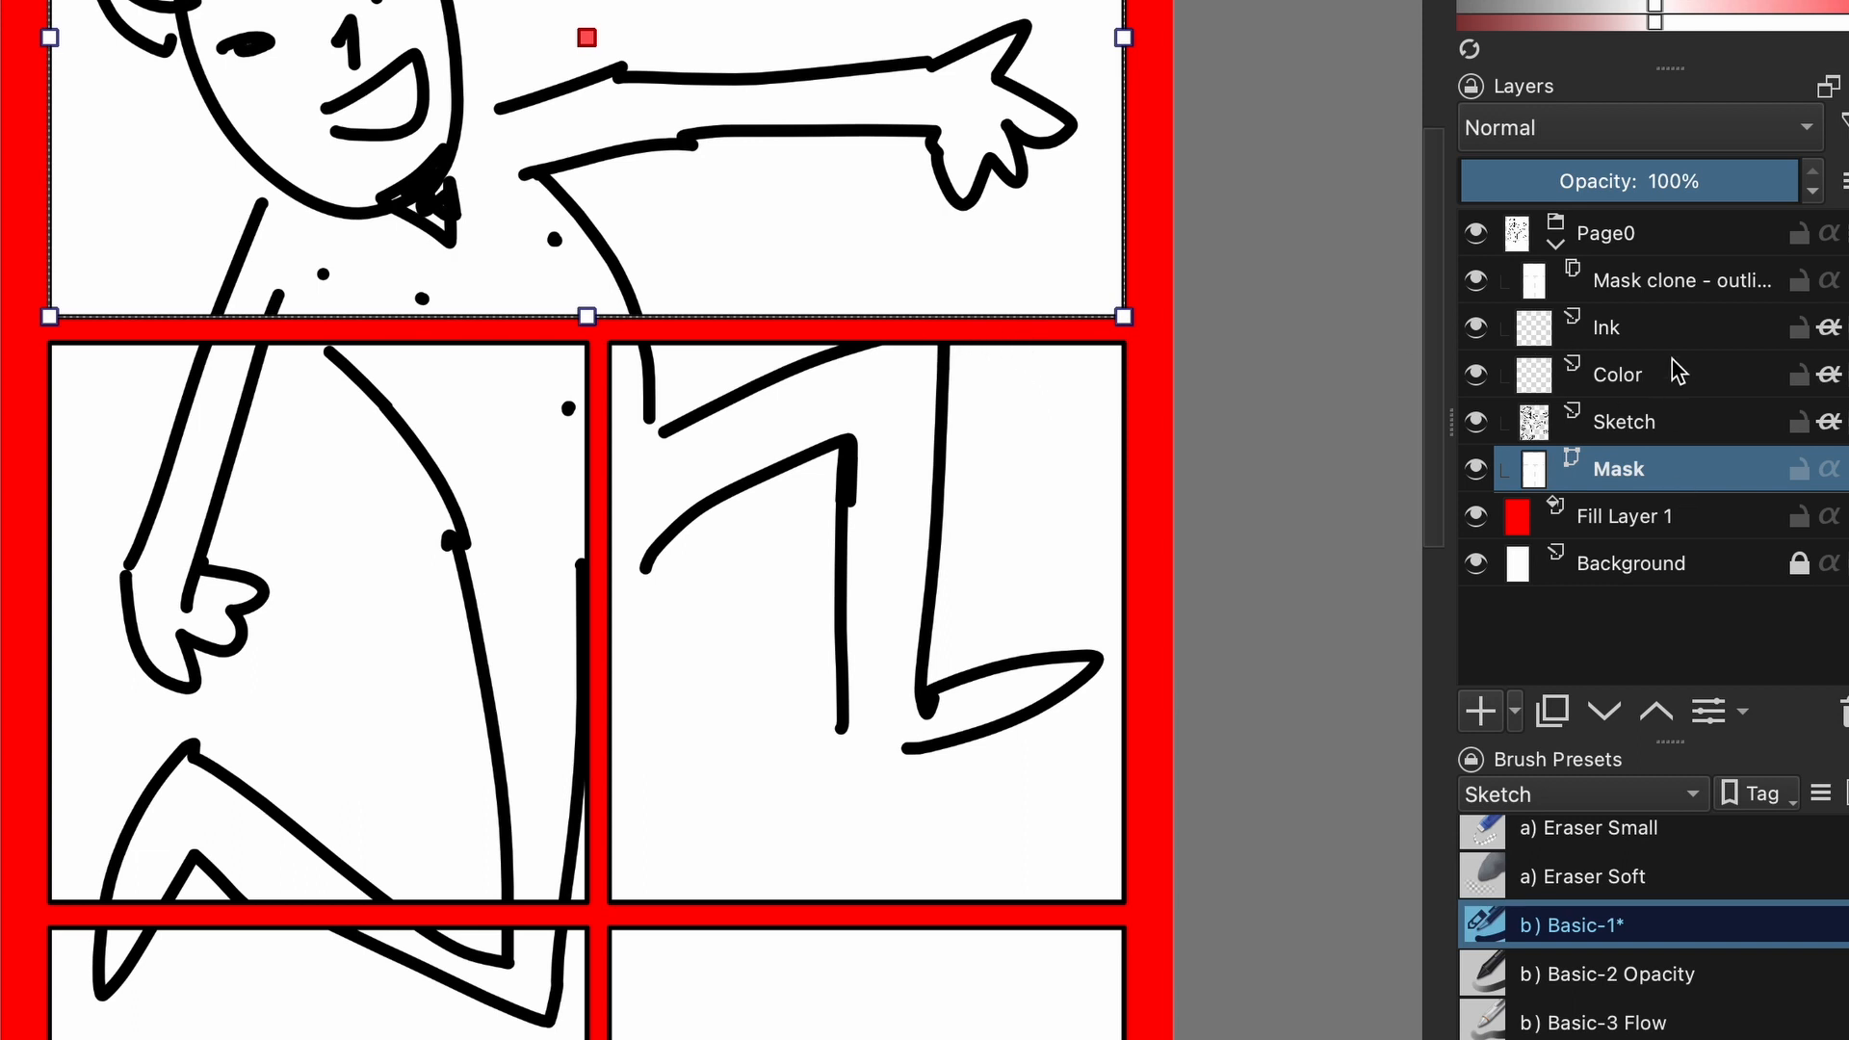
mouse_move(1097, 313)
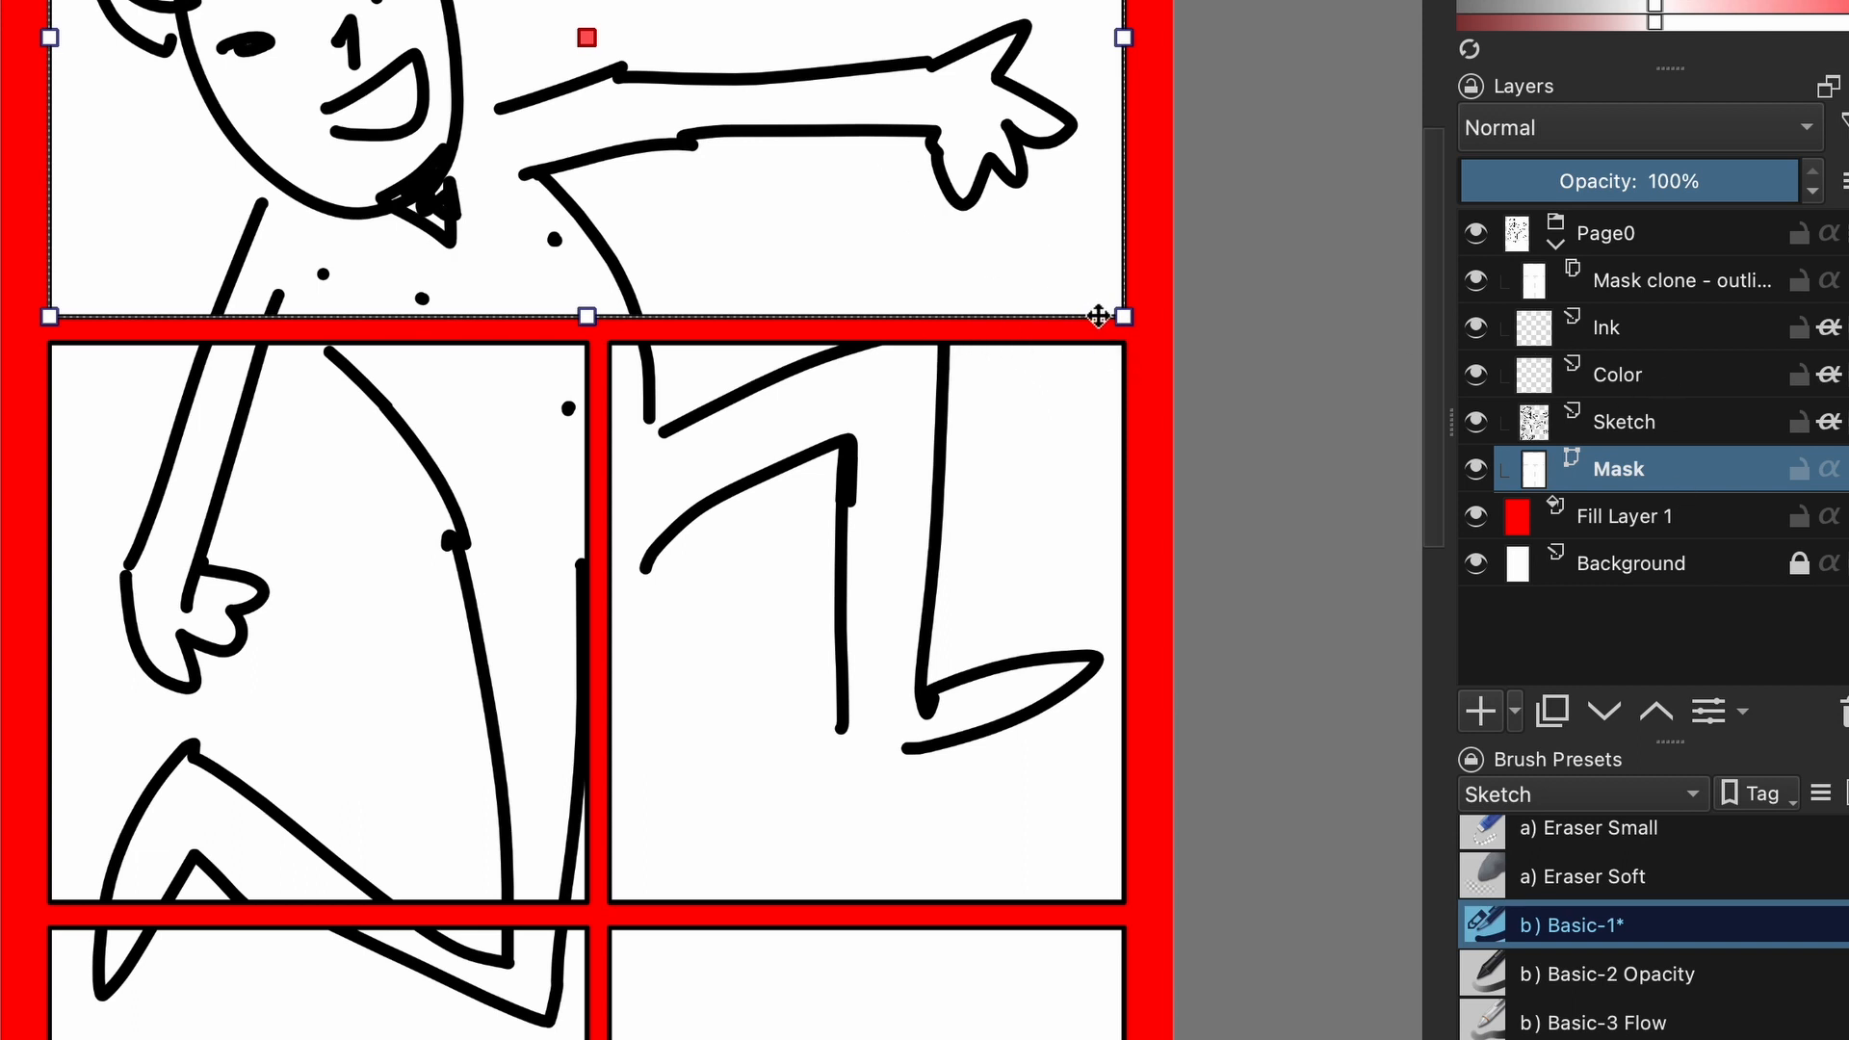
mouse_move(892, 135)
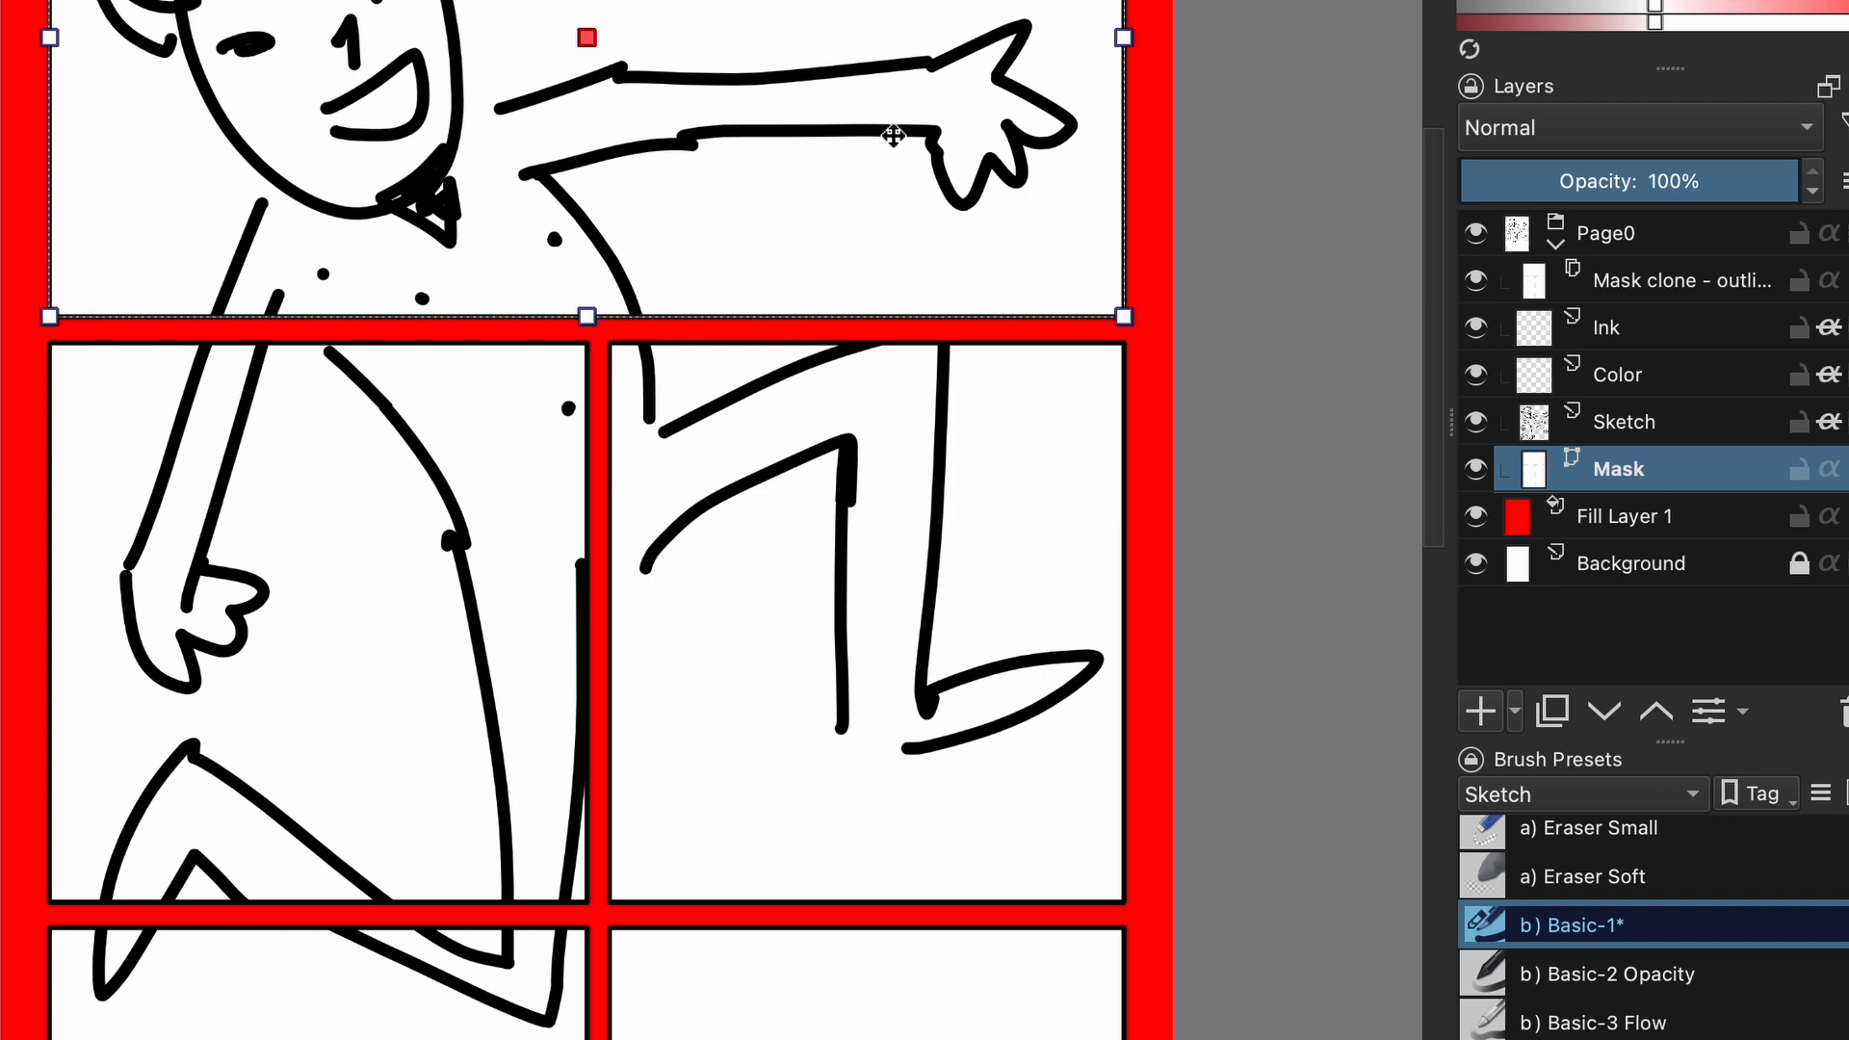
mouse_move(941, 236)
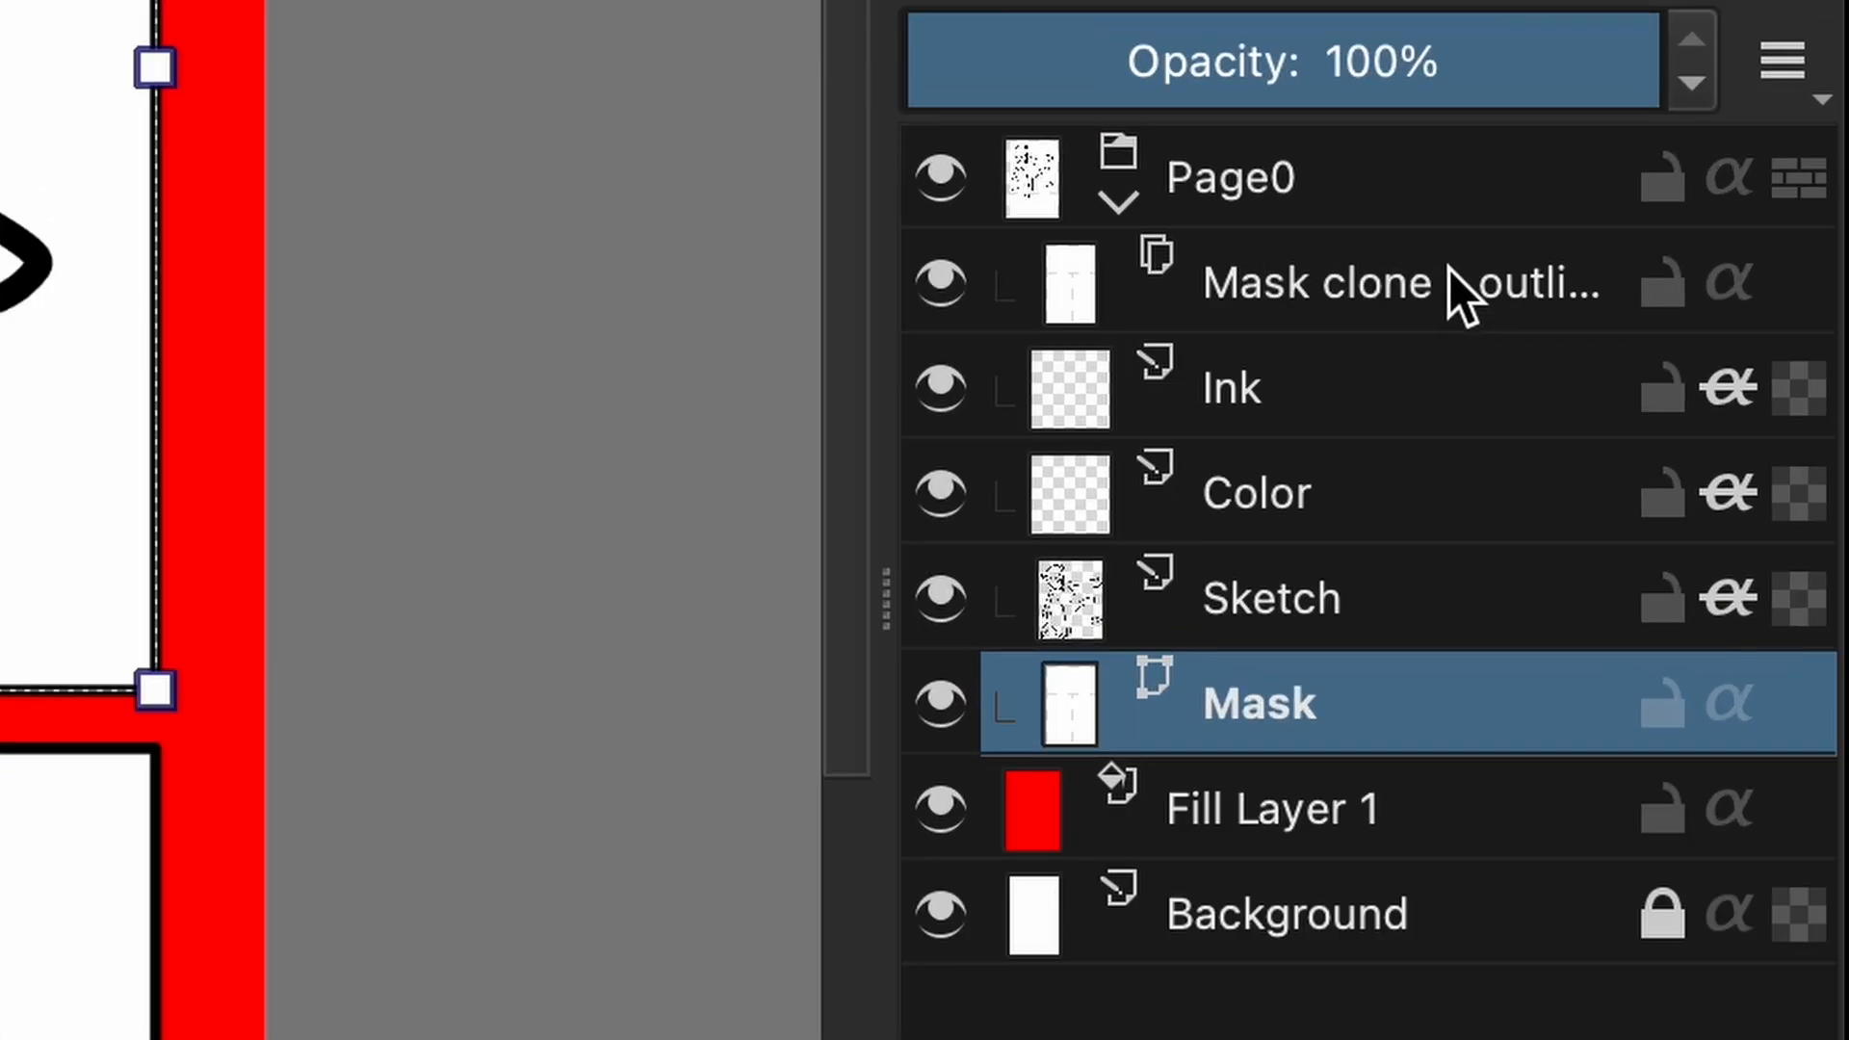
Hide Fill Layer 1 and make the Sketch layer active for painting.
left_click(1359, 283)
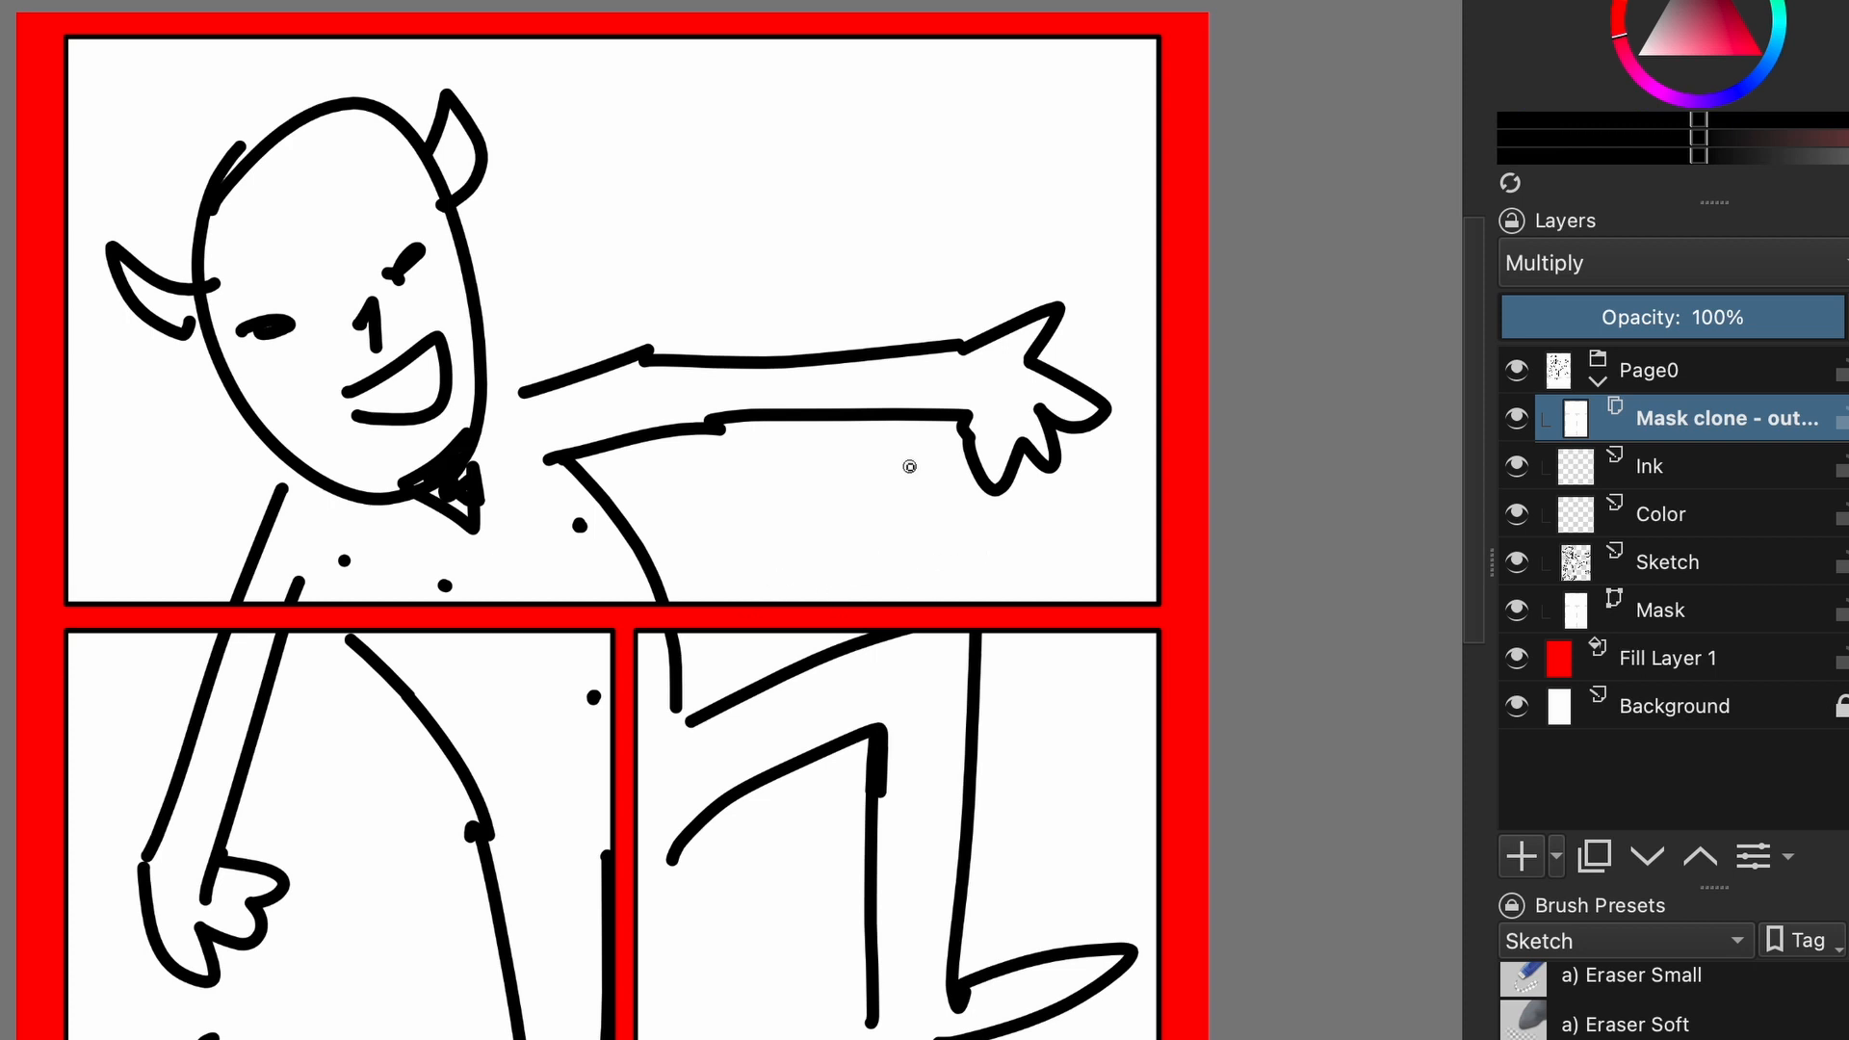
left_click(1516, 657)
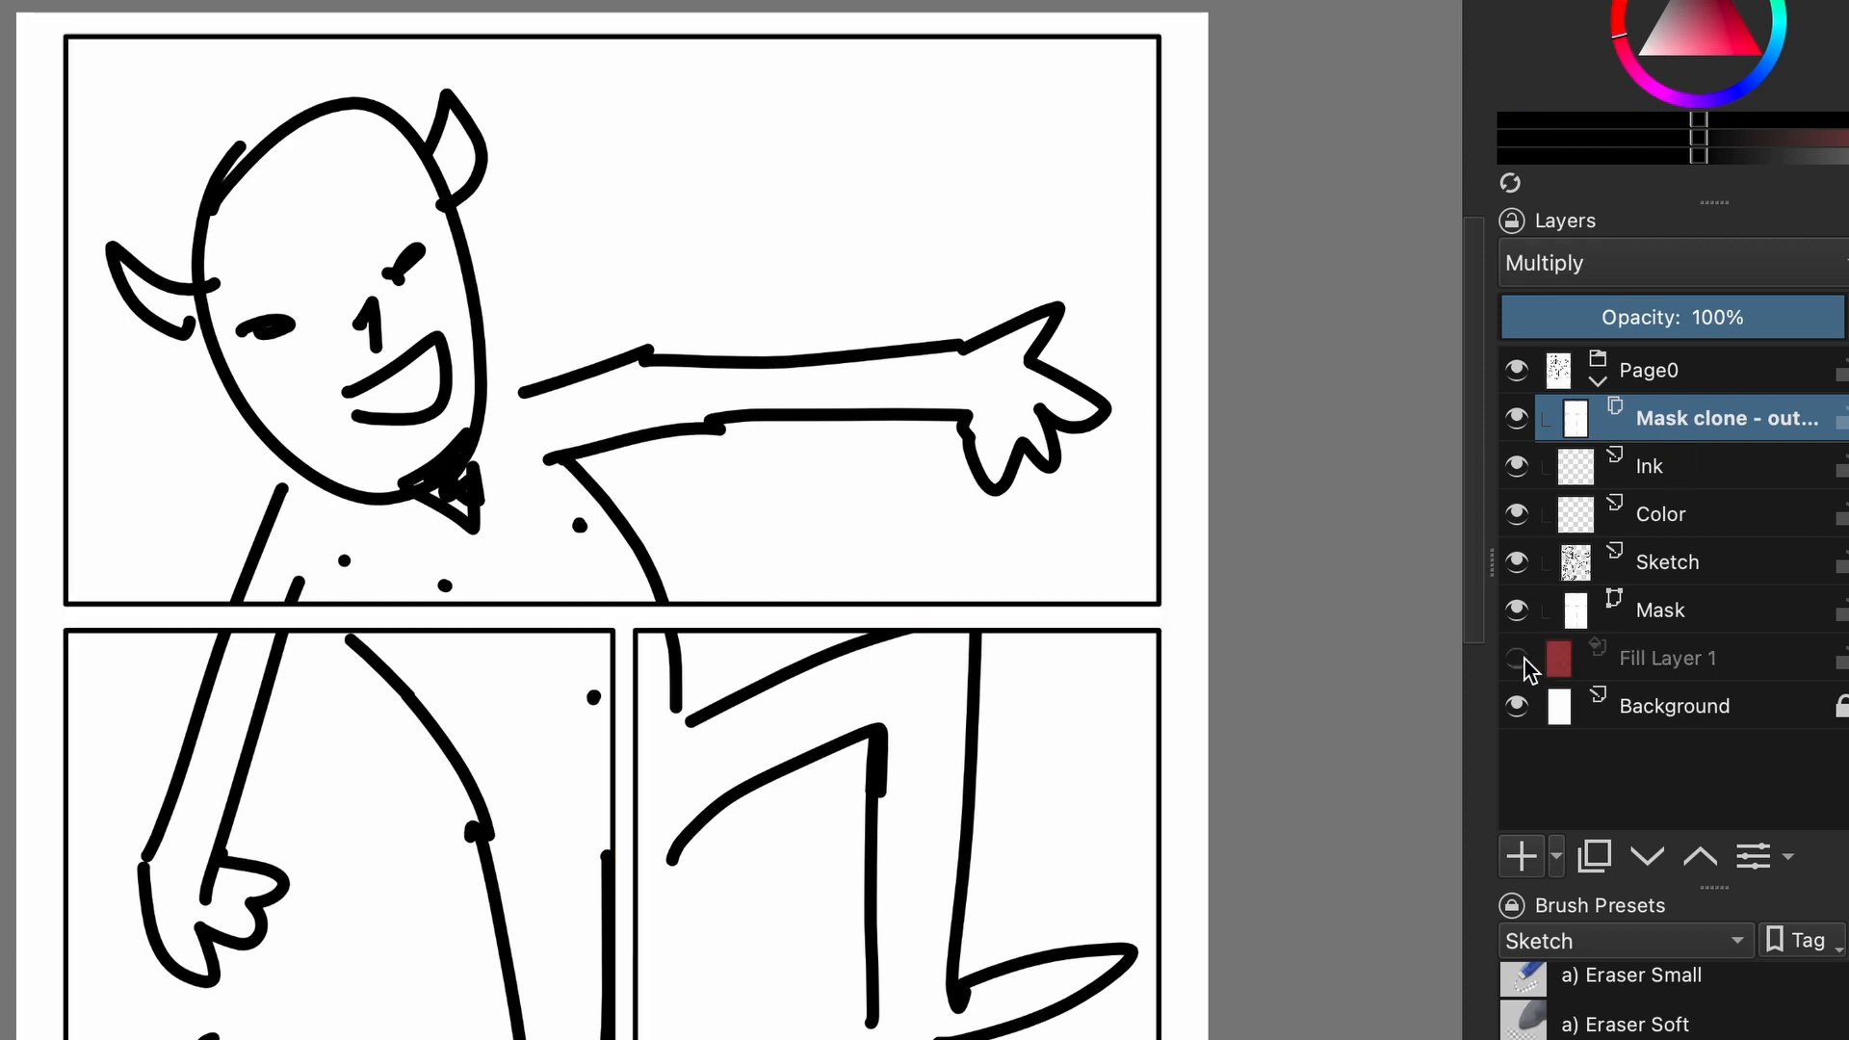
left_click(1516, 658)
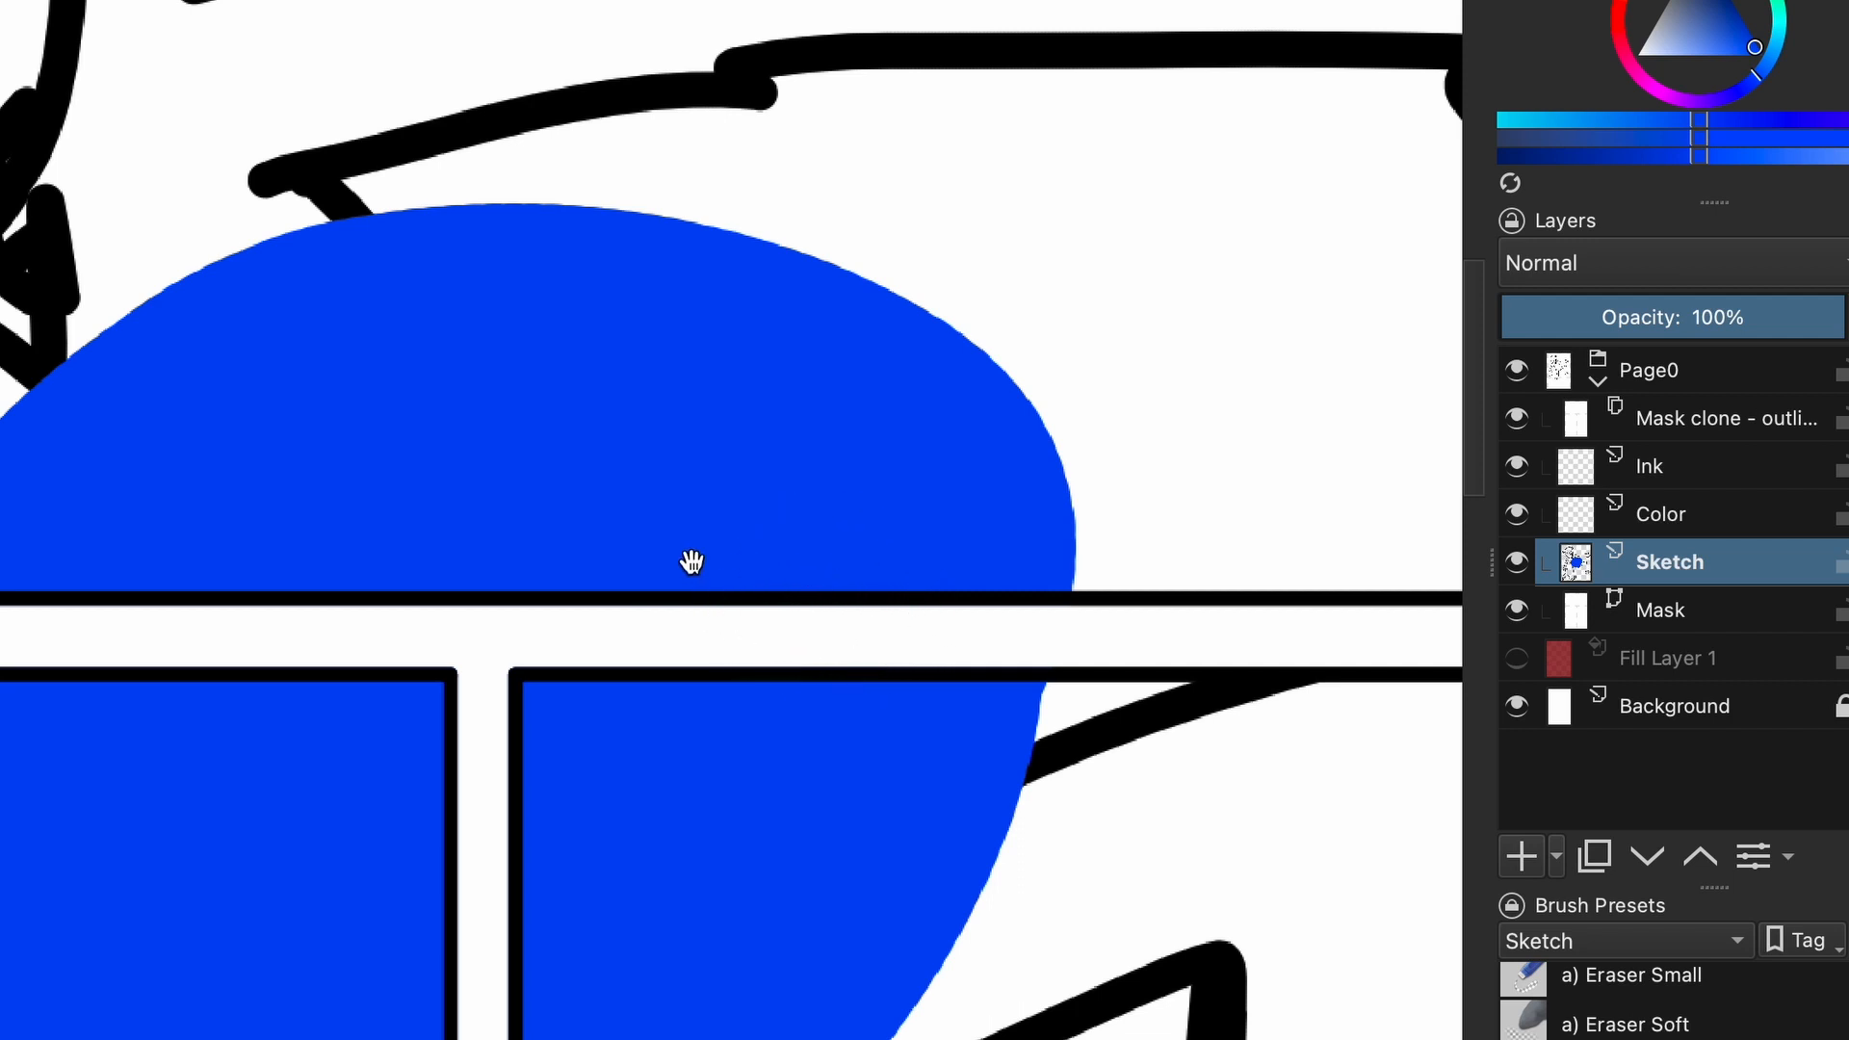
scroll("down", 3)
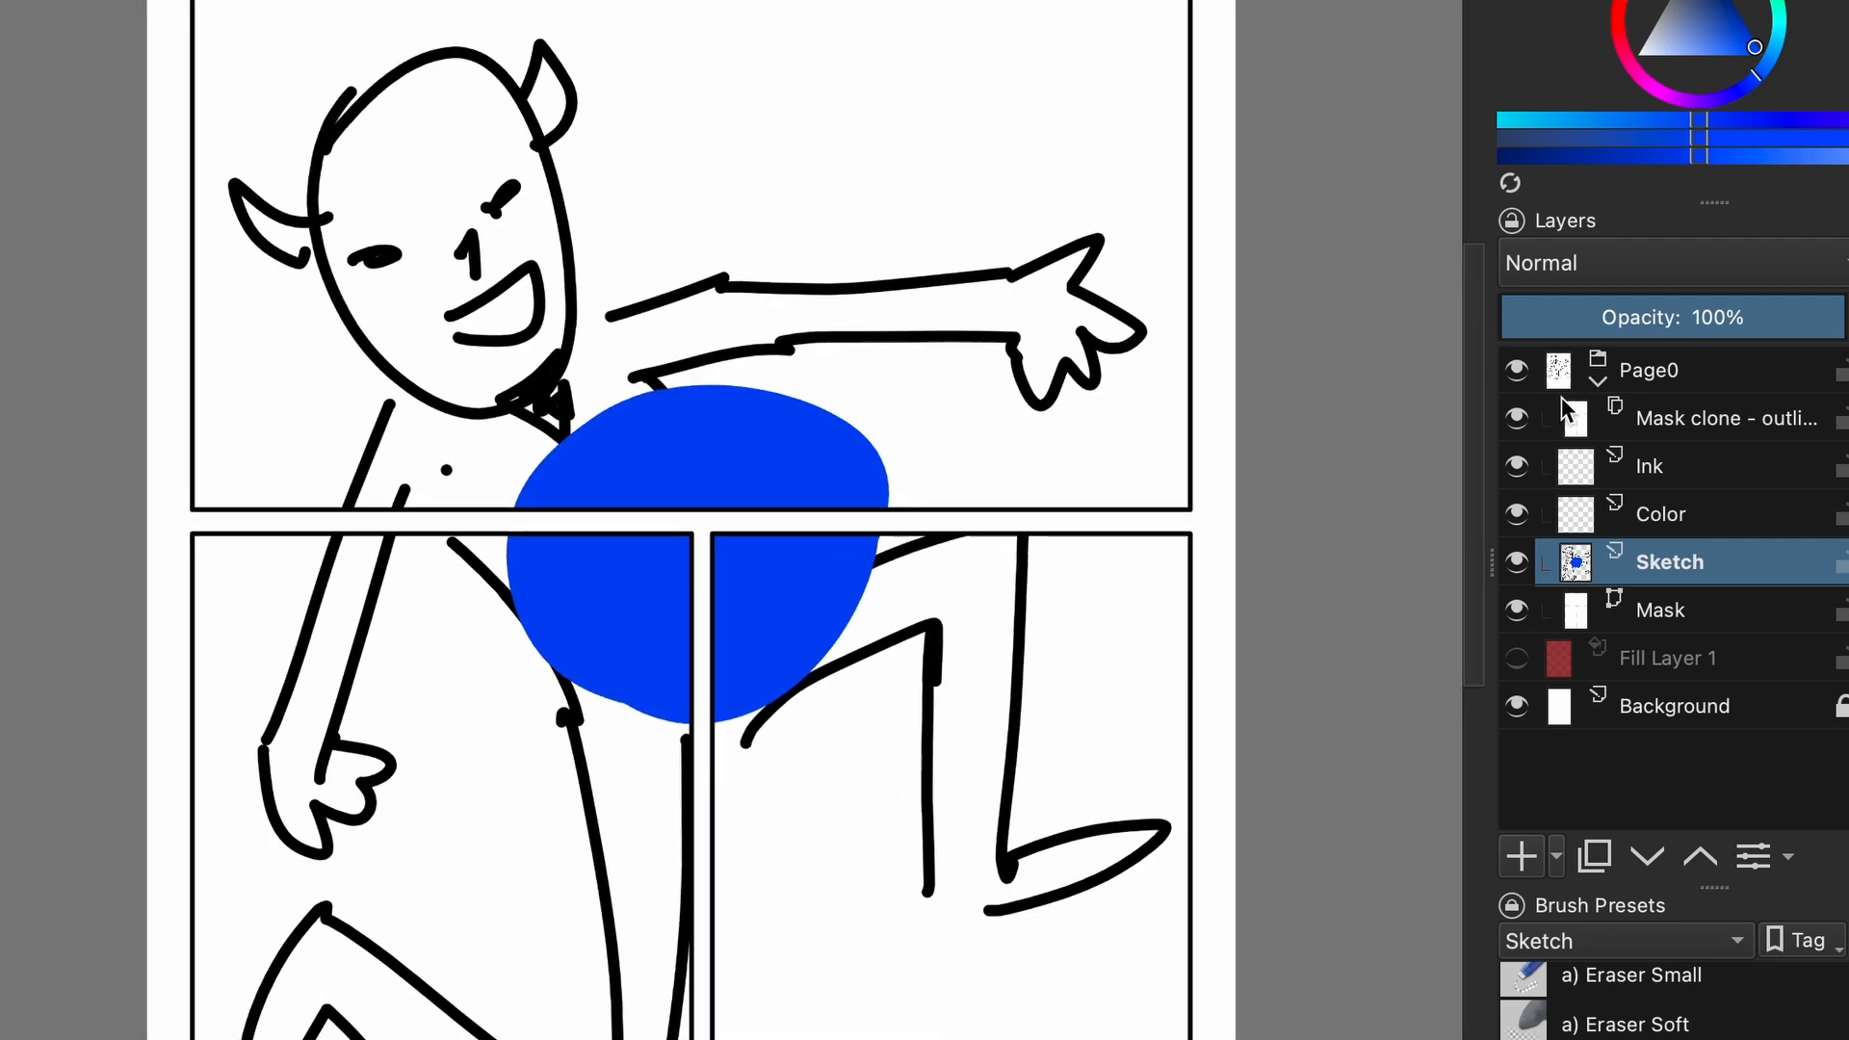
Hide the Mask clone outline layer and reselect it.
left_click(1516, 418)
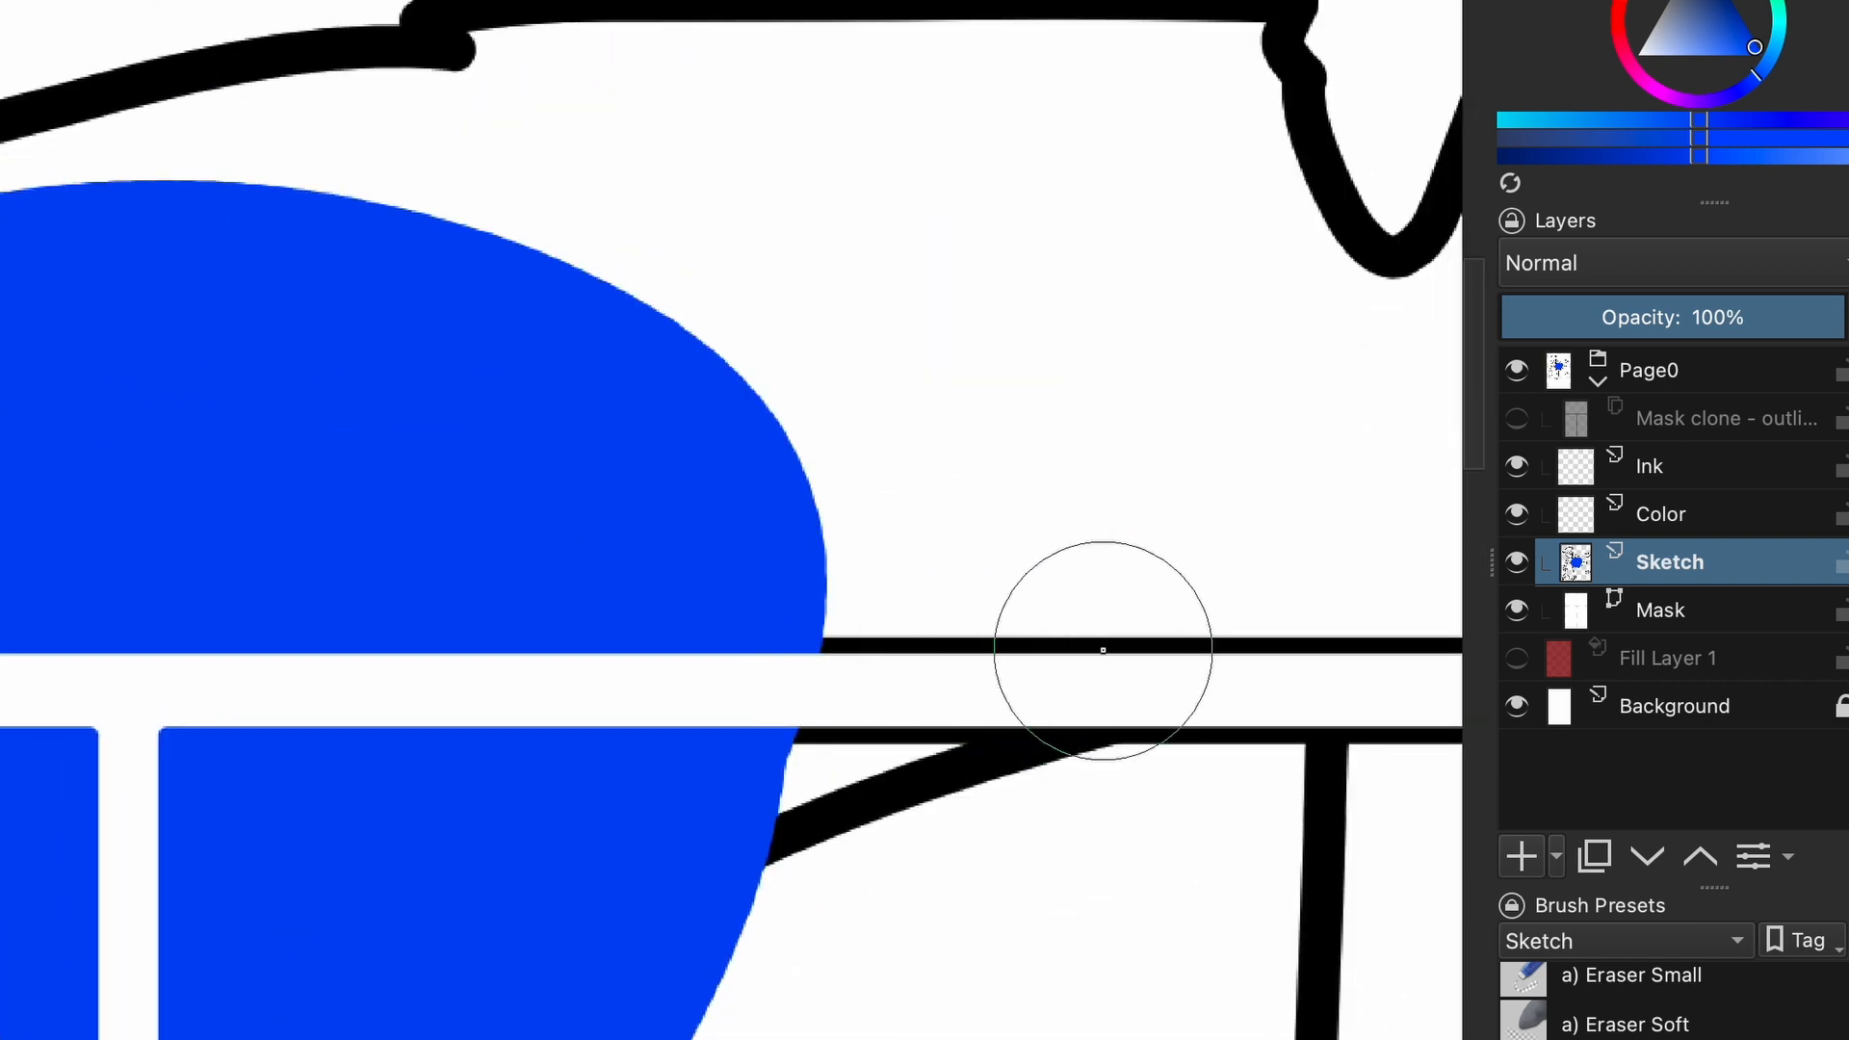
left_click_drag(1102, 650, 777, 594)
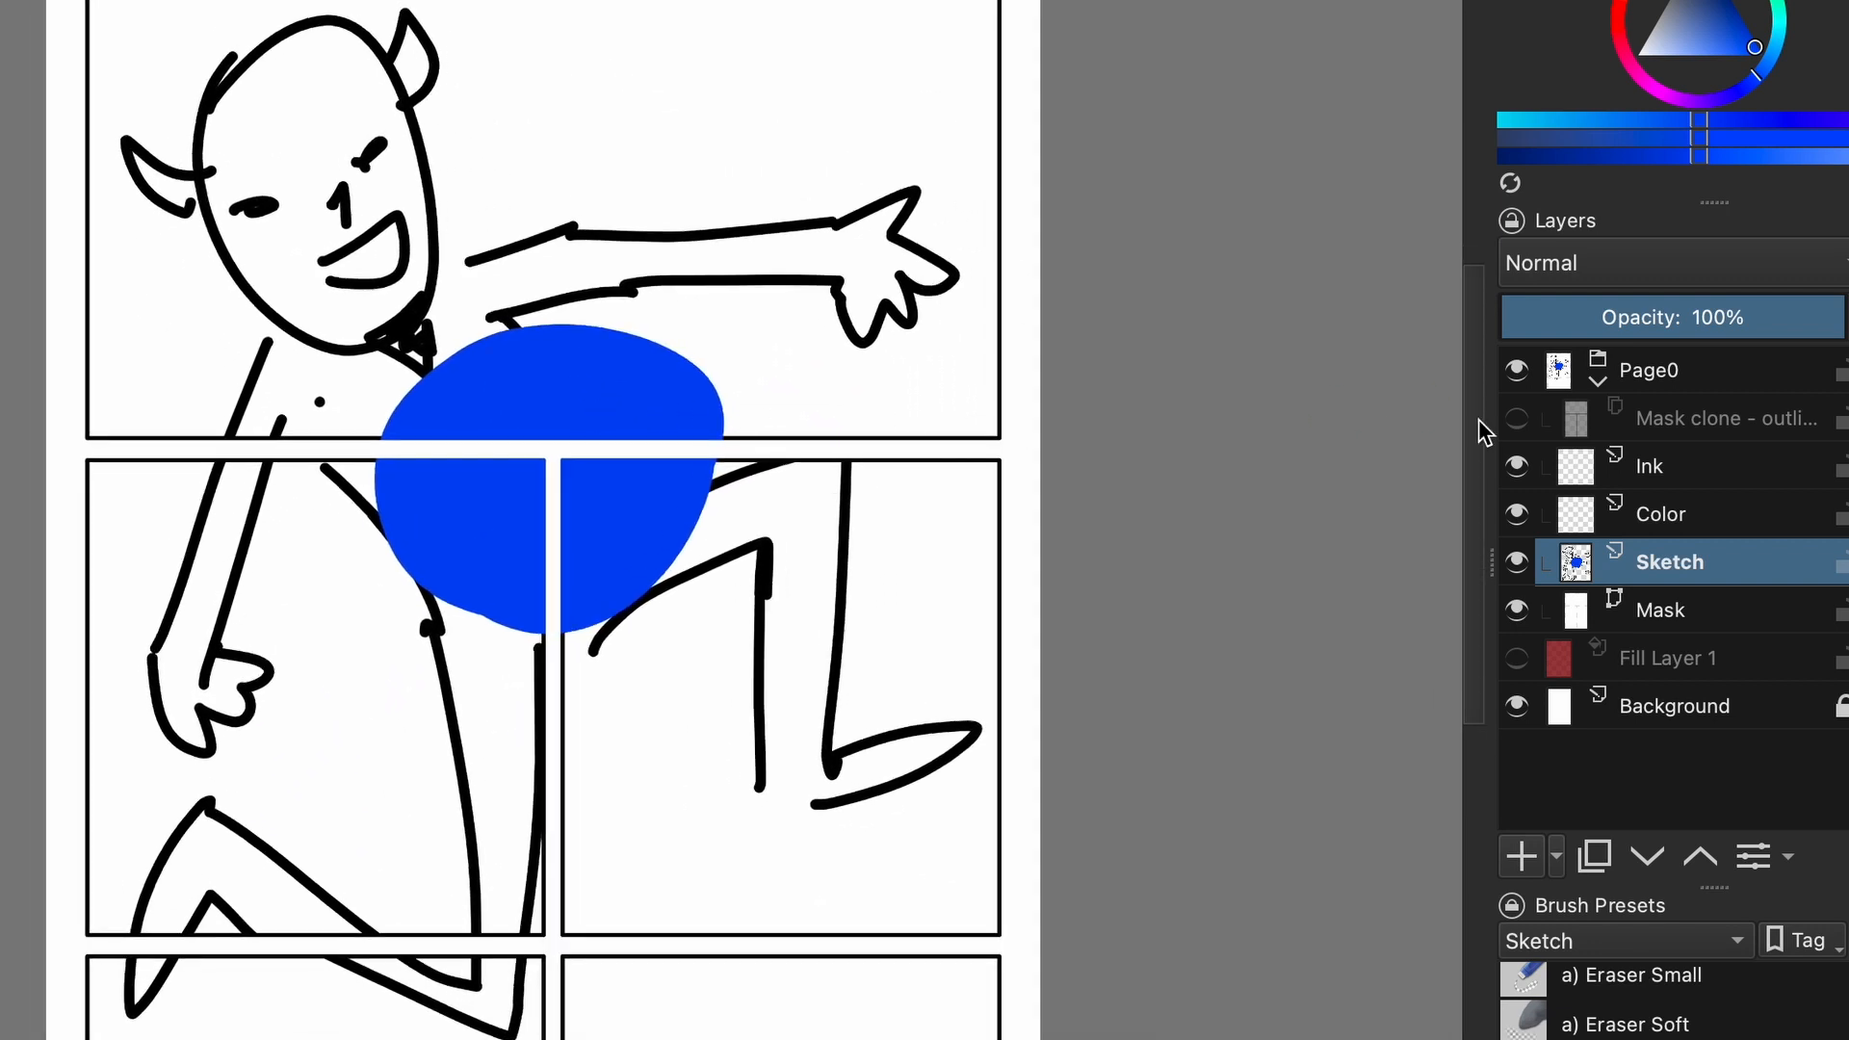
left_click(1726, 418)
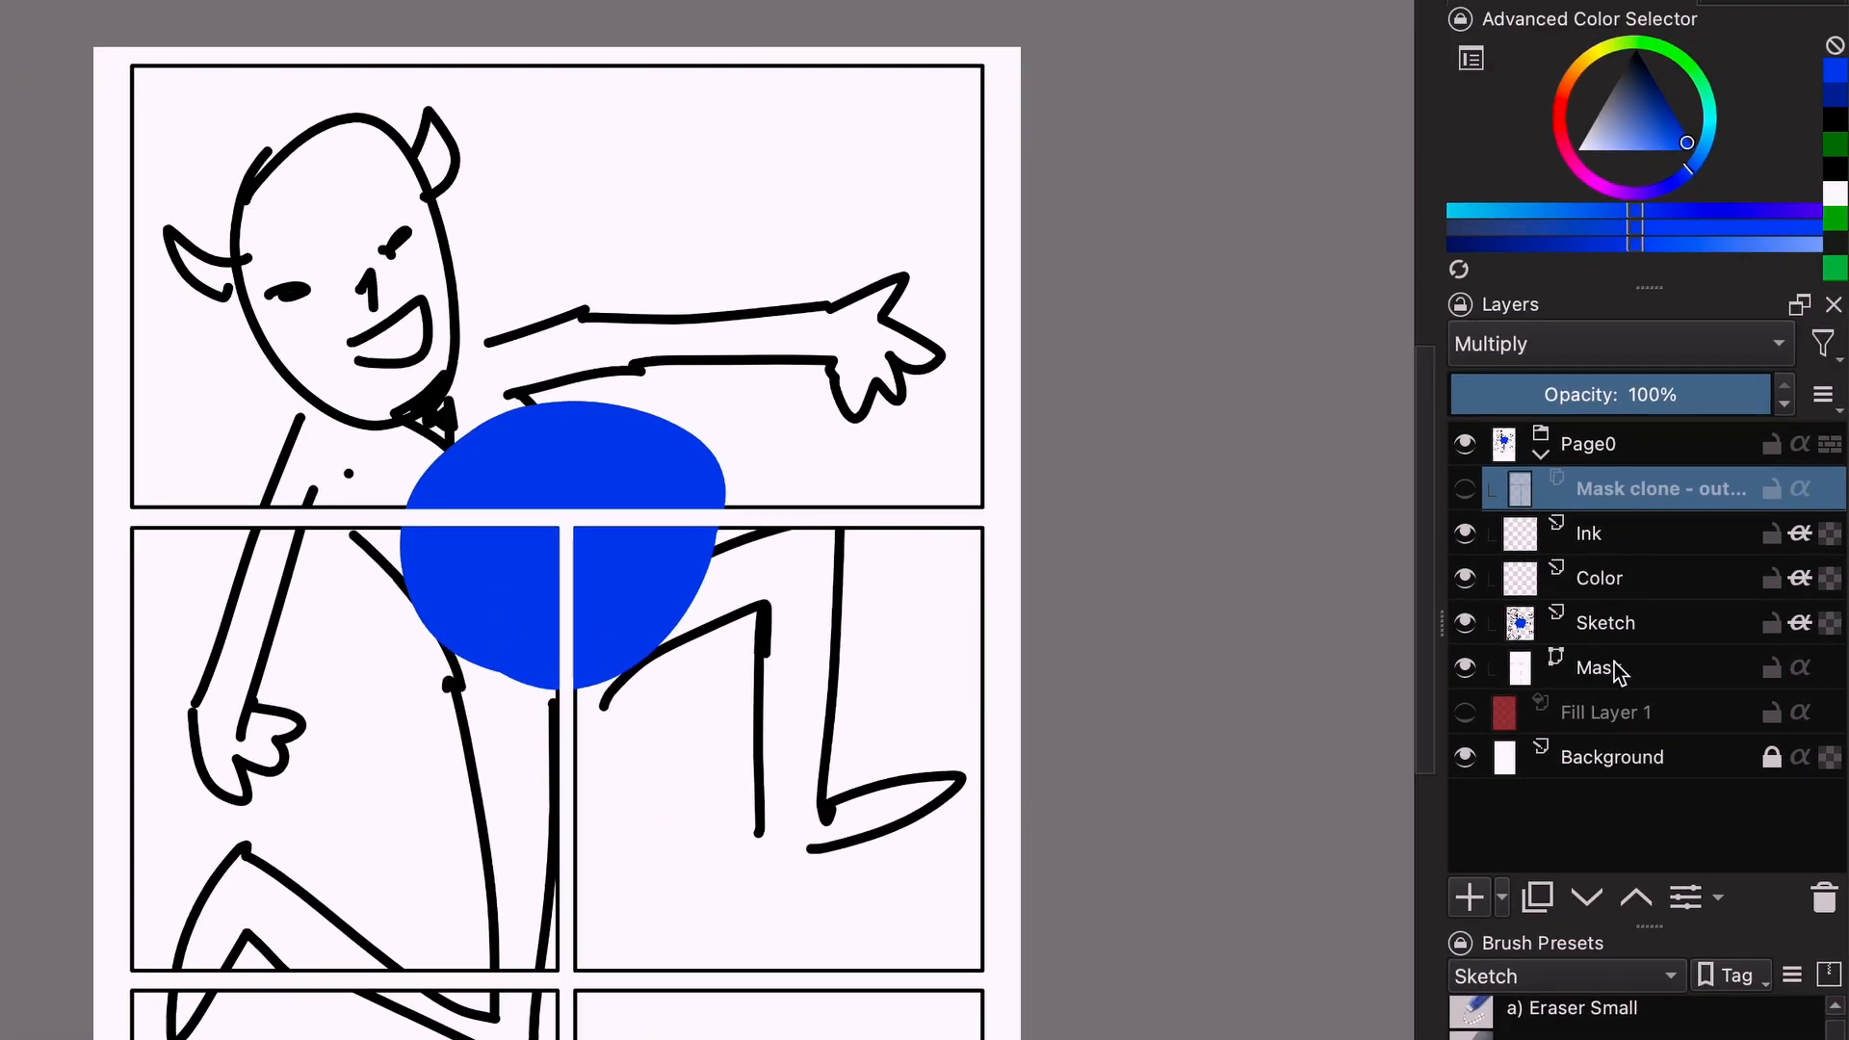
On the Mask layer, narrow the top panel, then stretch it back to full width.
left_click(1594, 667)
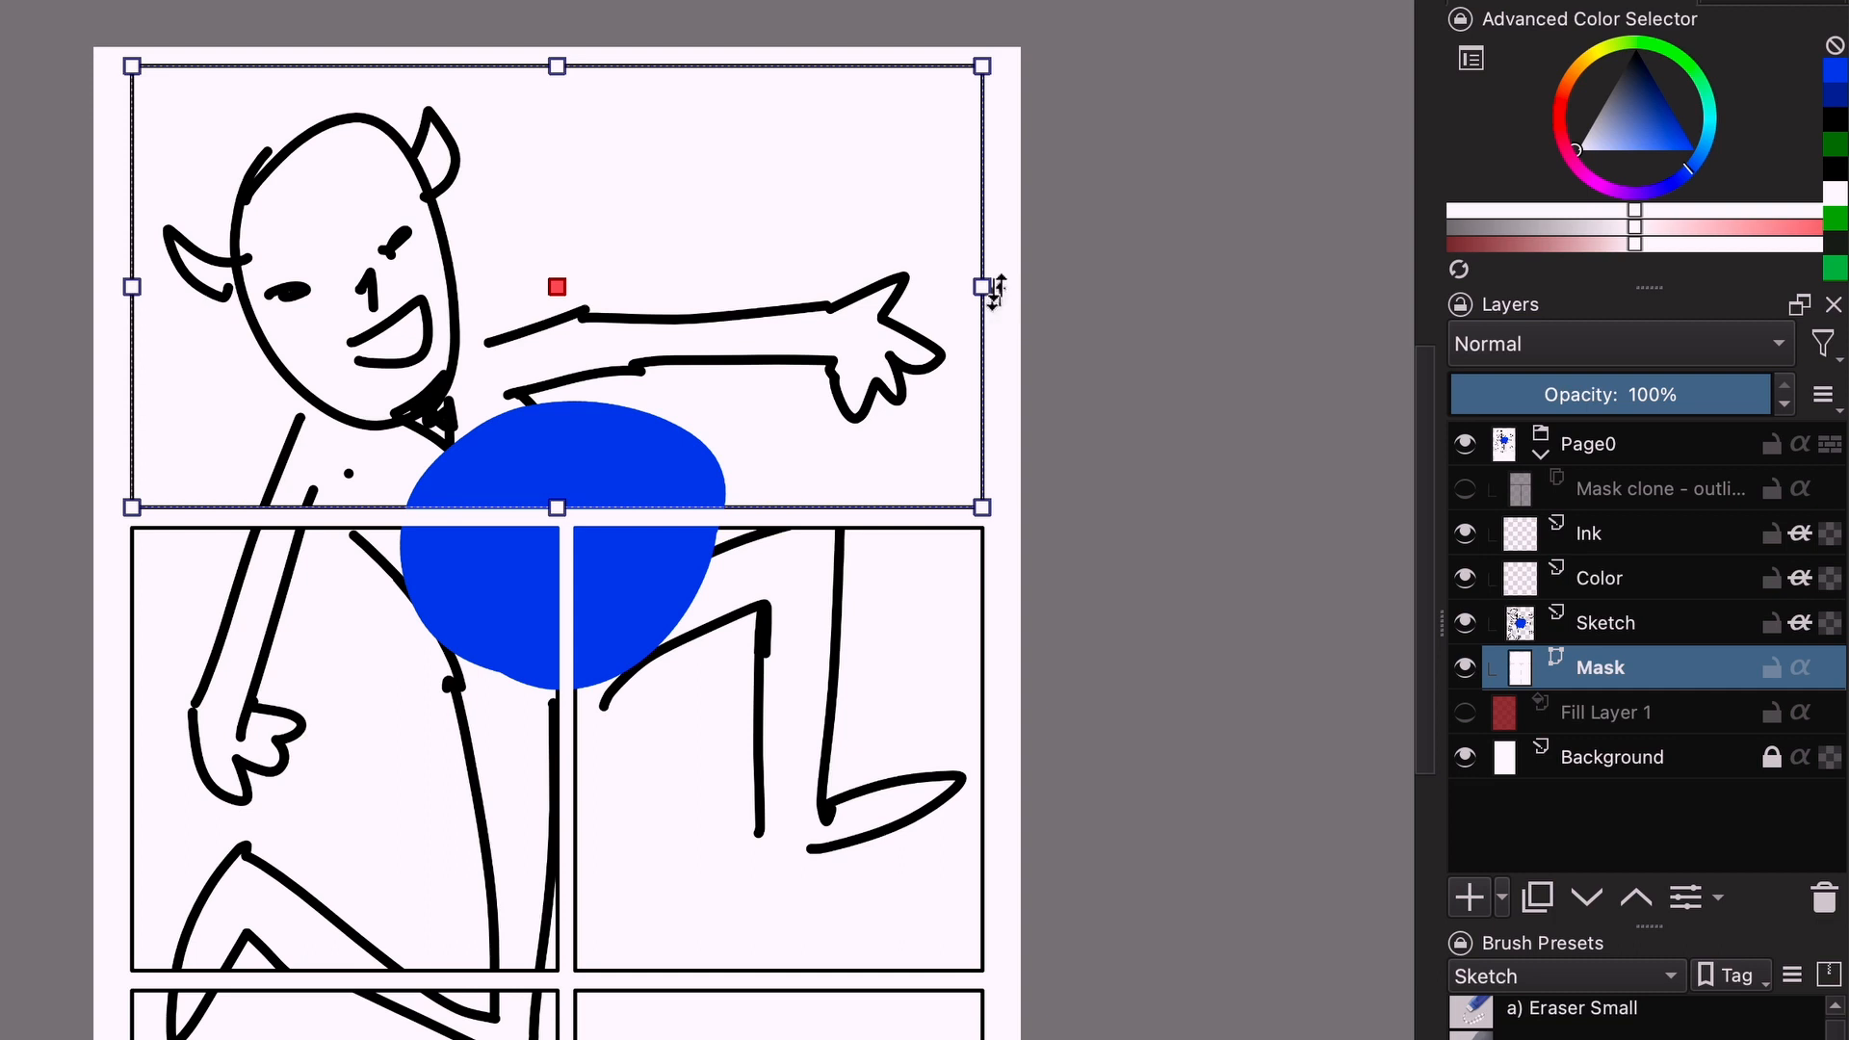
left_click_drag(985, 285, 731, 285)
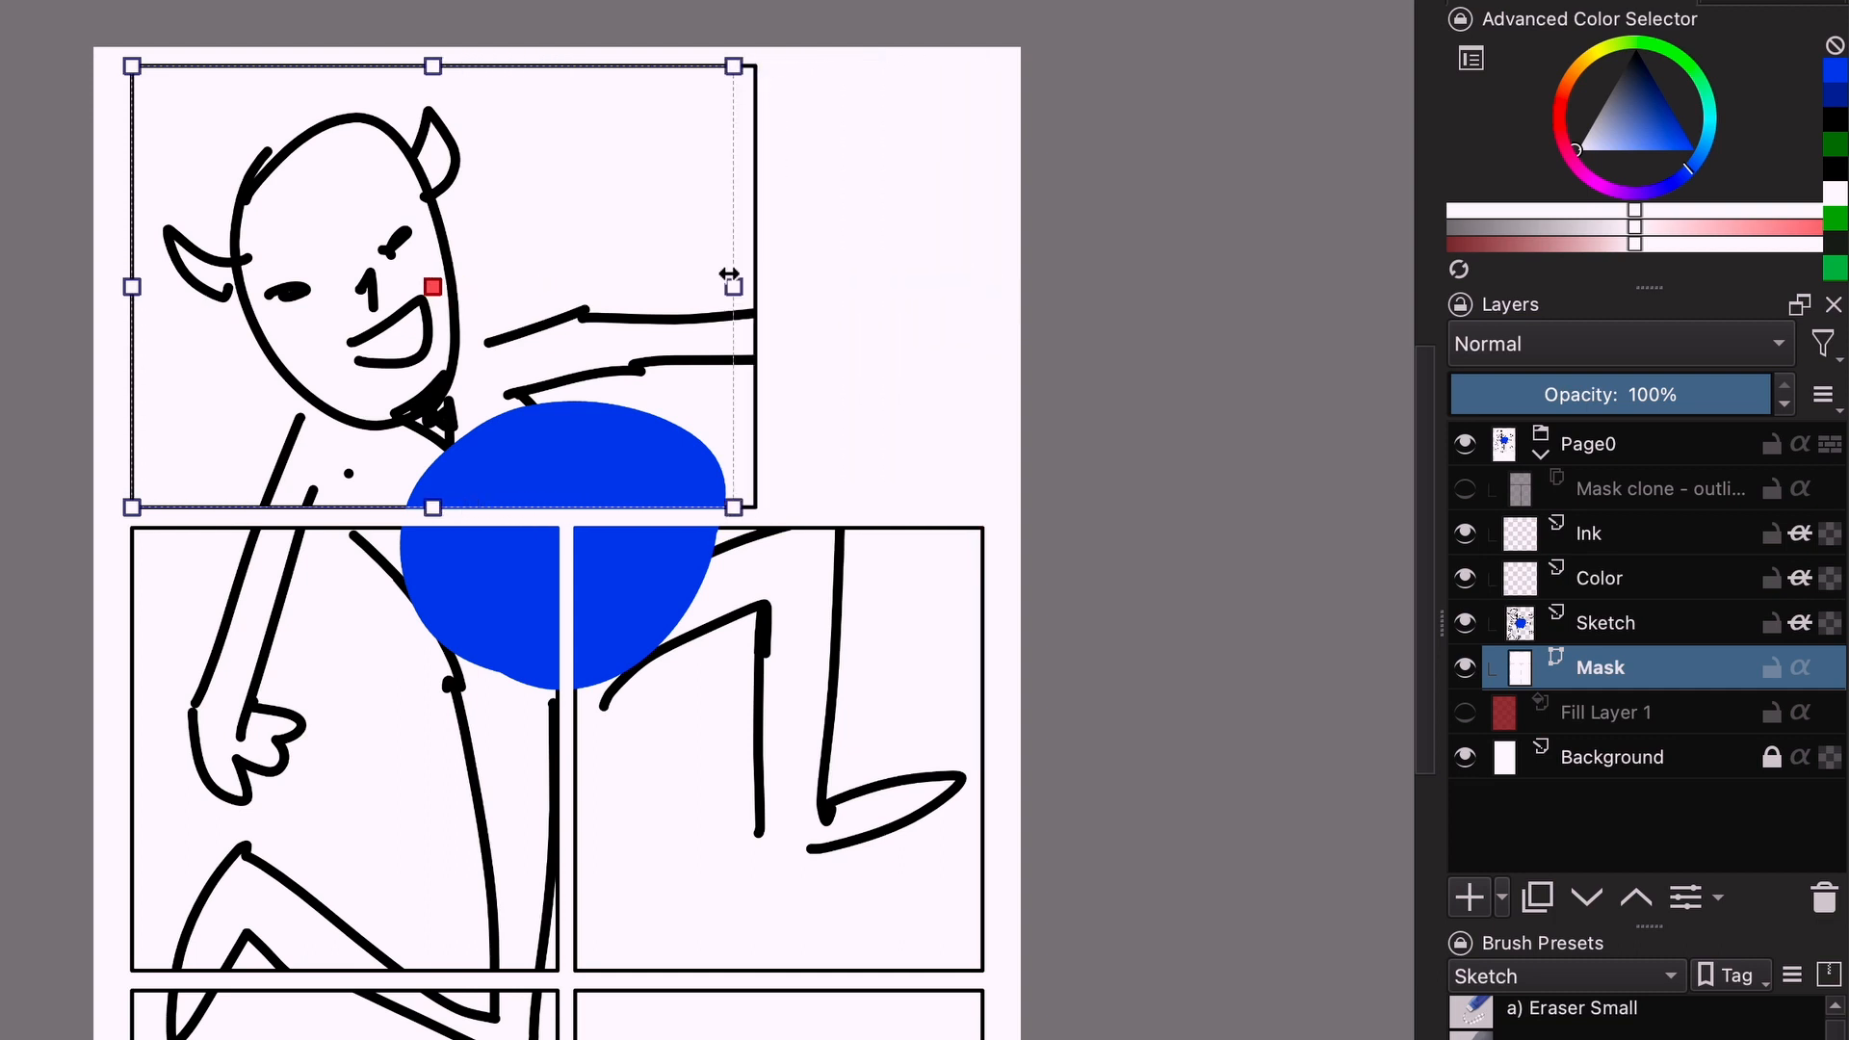
left_click_drag(730, 287, 977, 287)
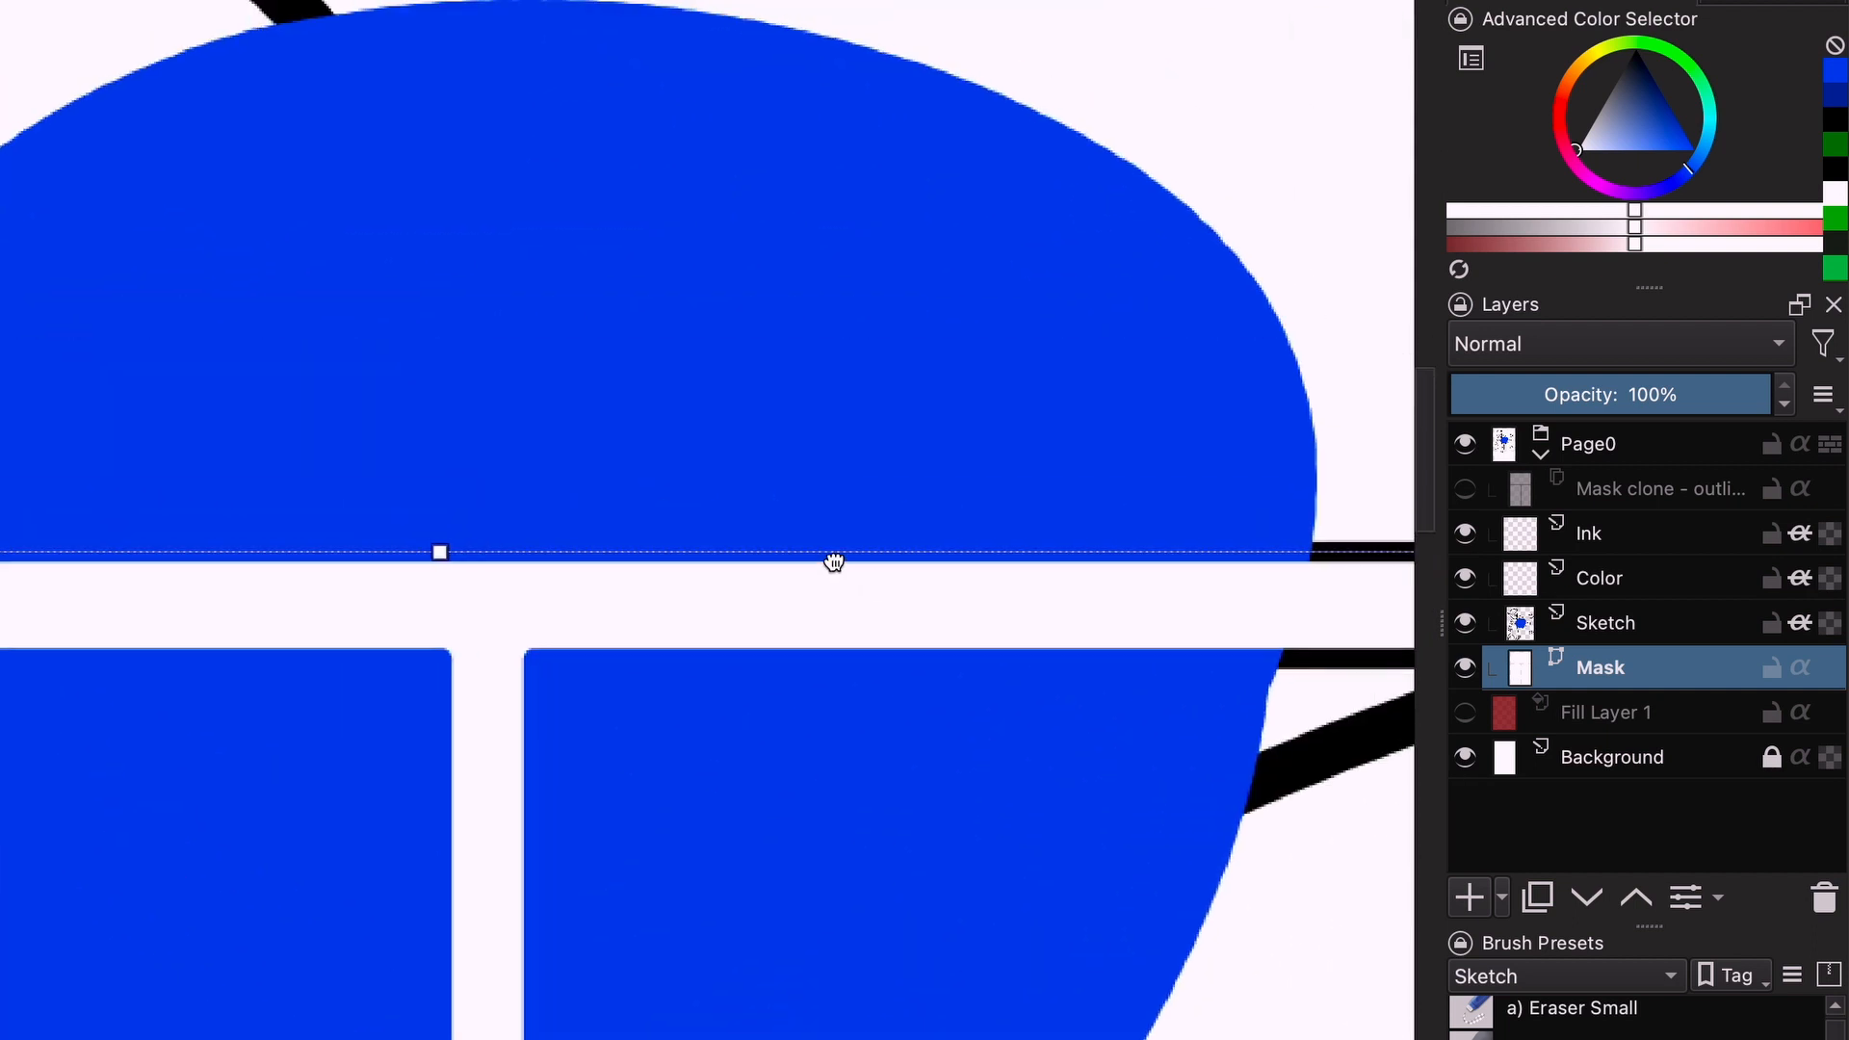
Show the Mask clone outlines and open the panel shape's stroke colour choices.
left_click(1464, 488)
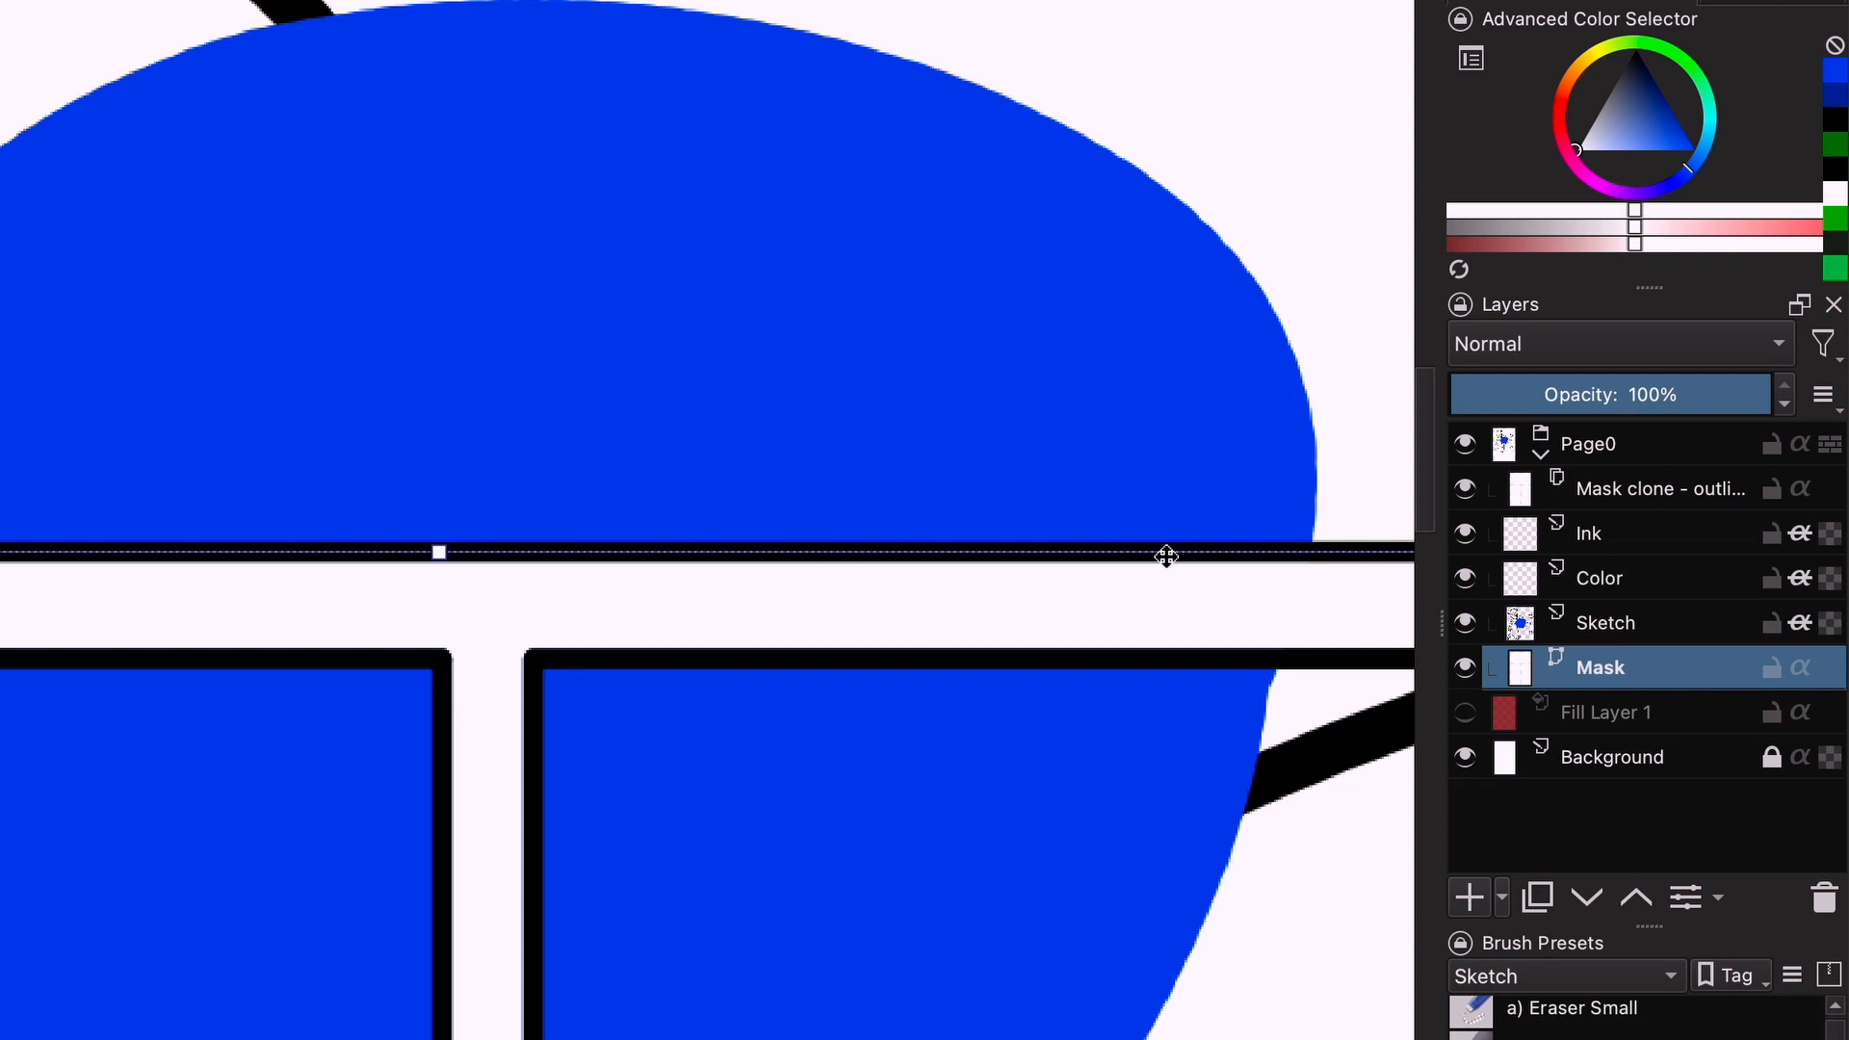
mouse_move(1283, 592)
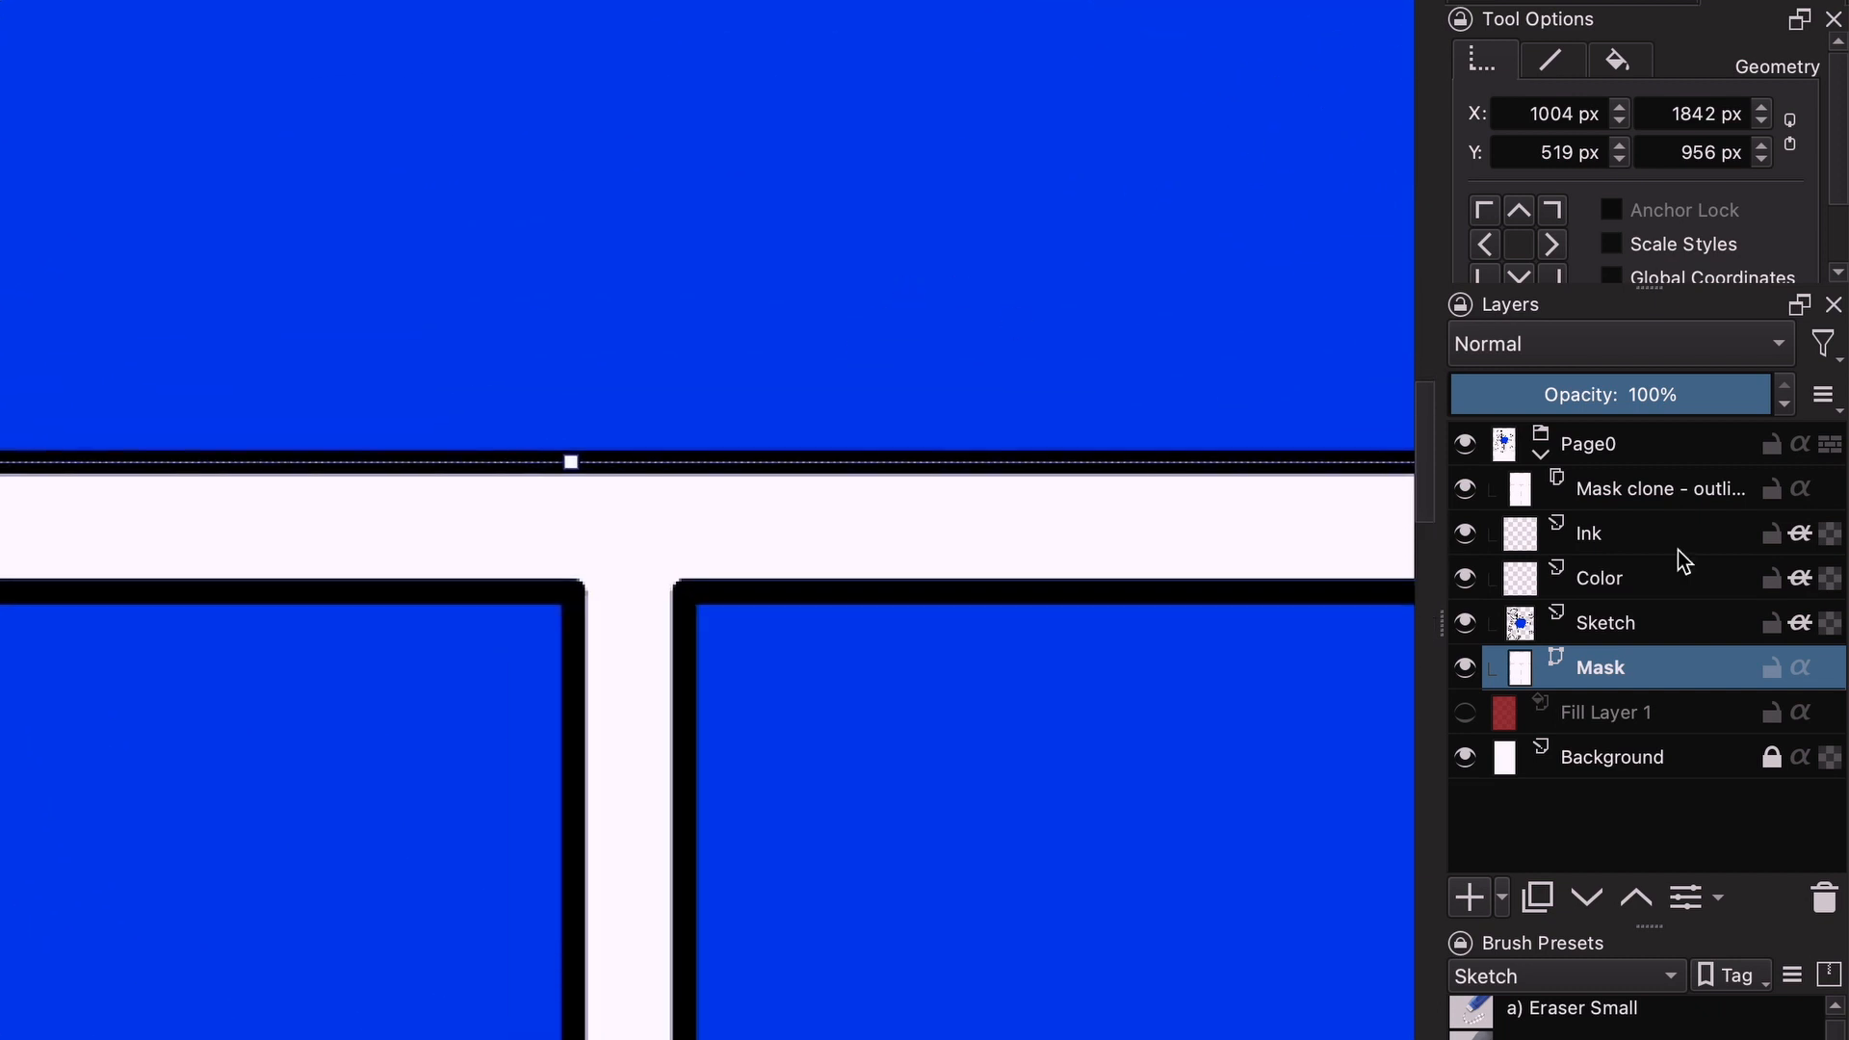
left_click(1552, 61)
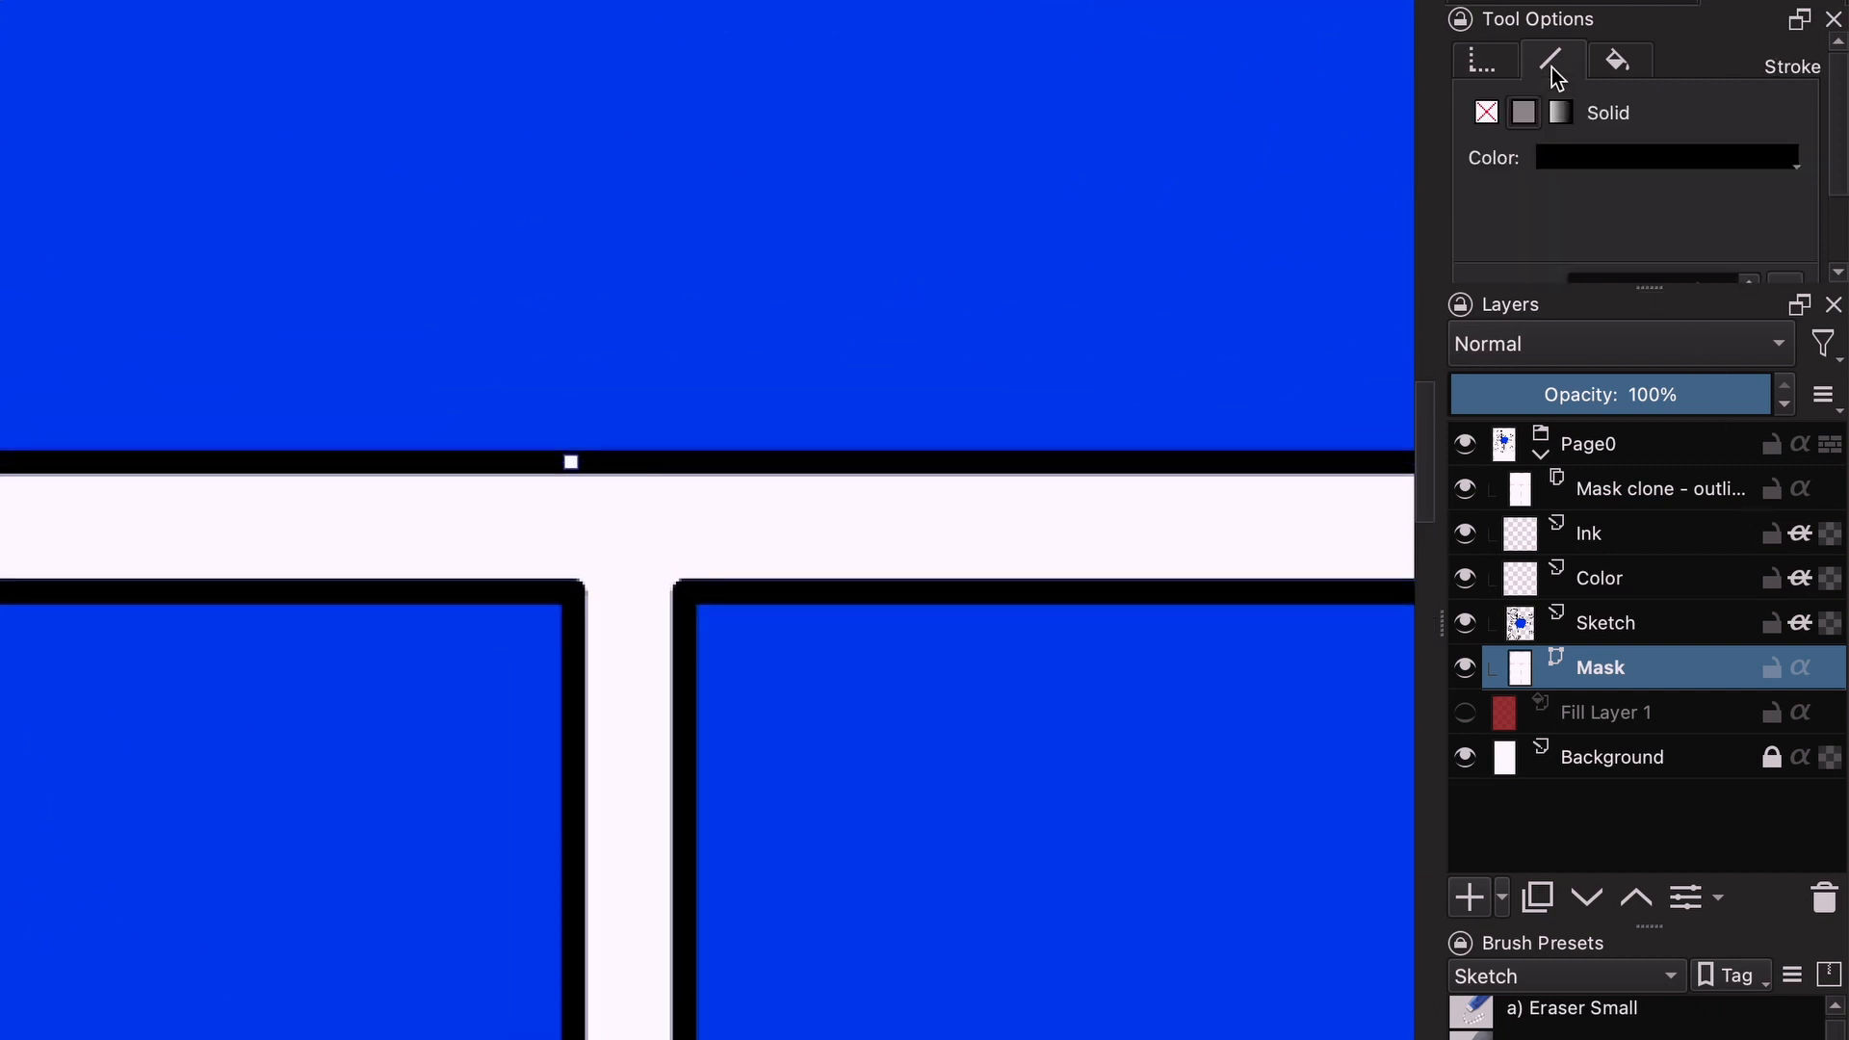
left_click(1667, 157)
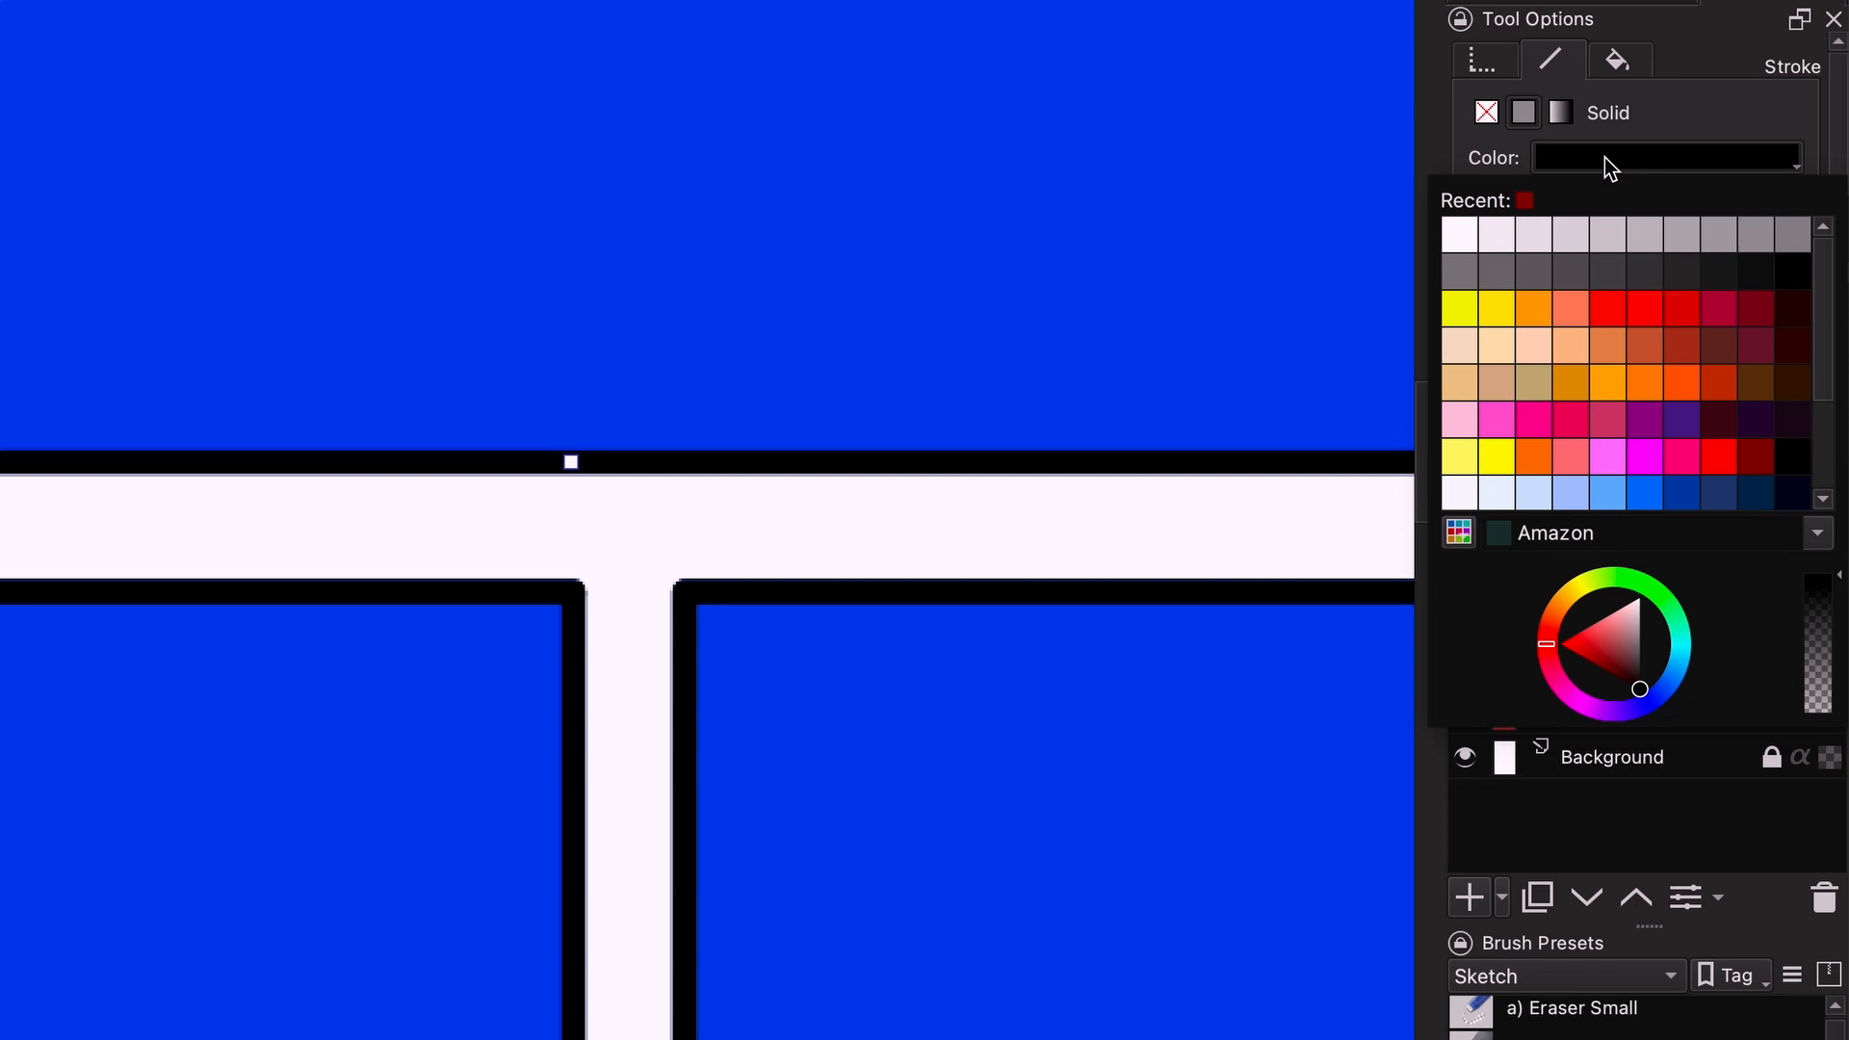
mouse_move(1630, 684)
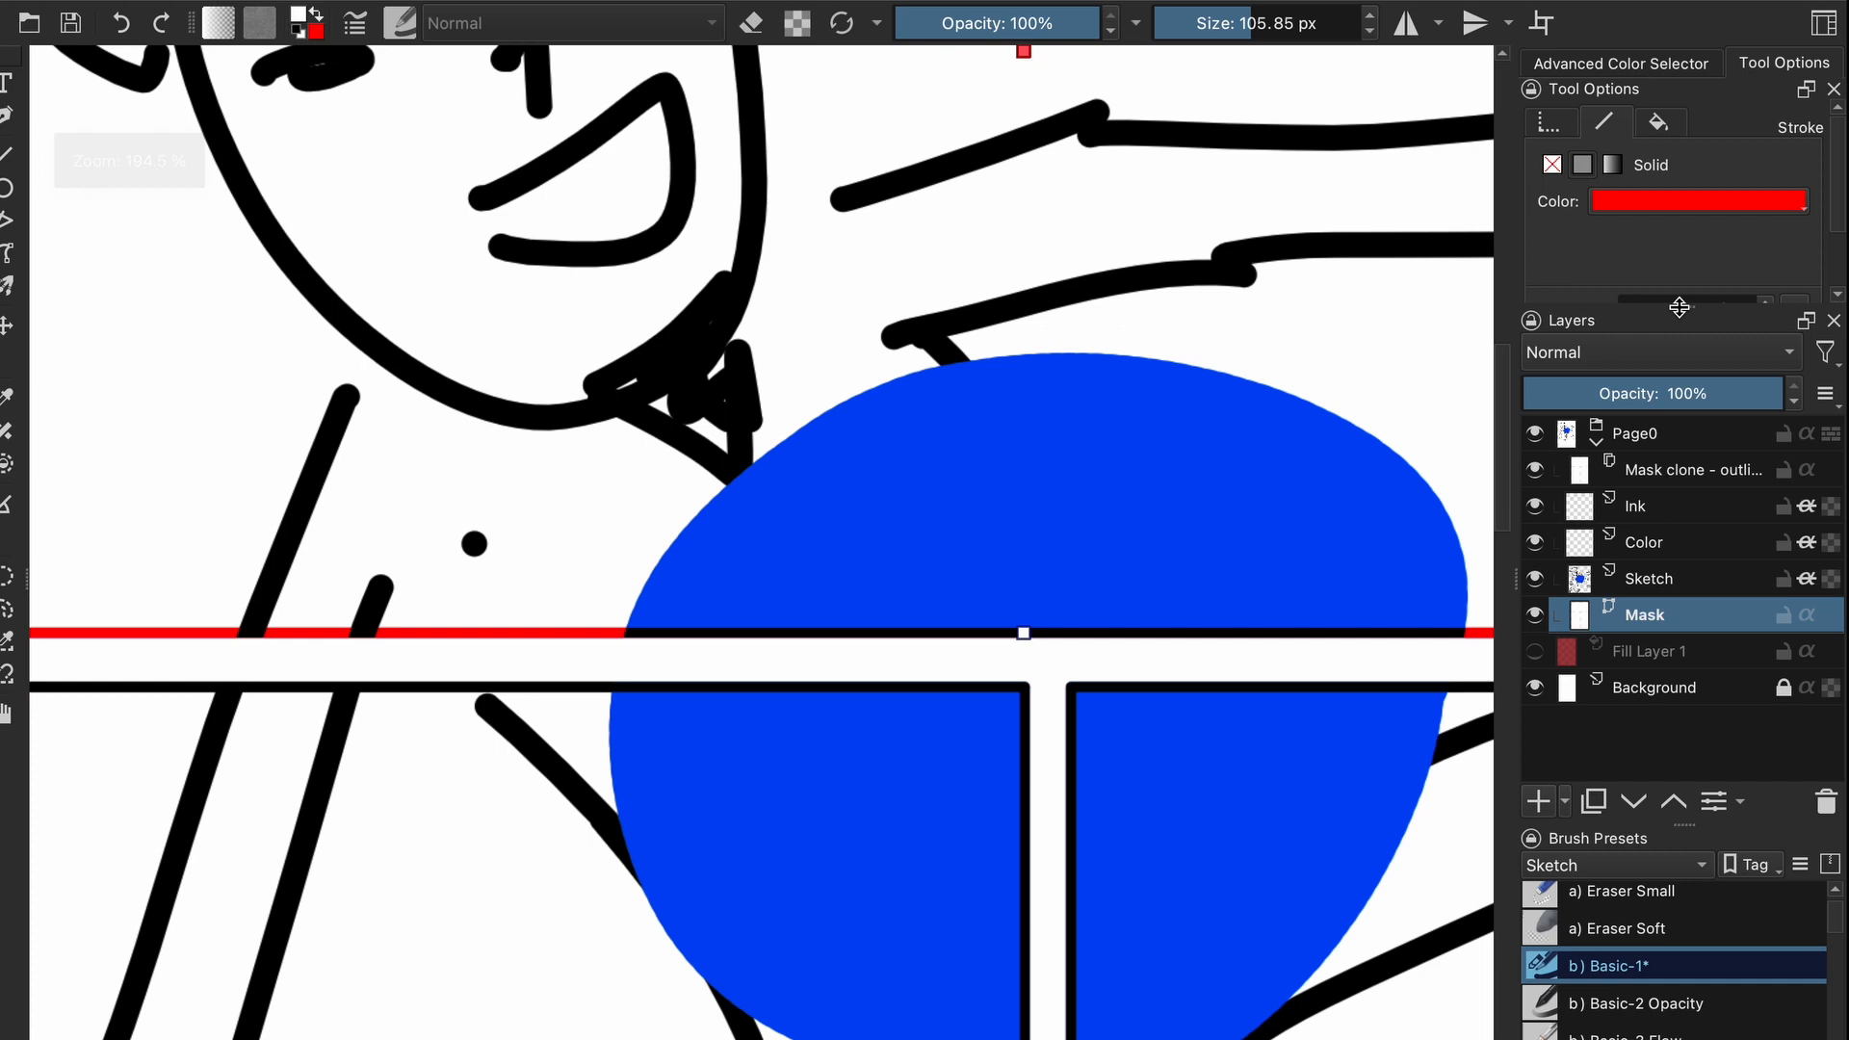
Paint an orange stroke across the panel gap on the Sketch layer.
left_click(1650, 579)
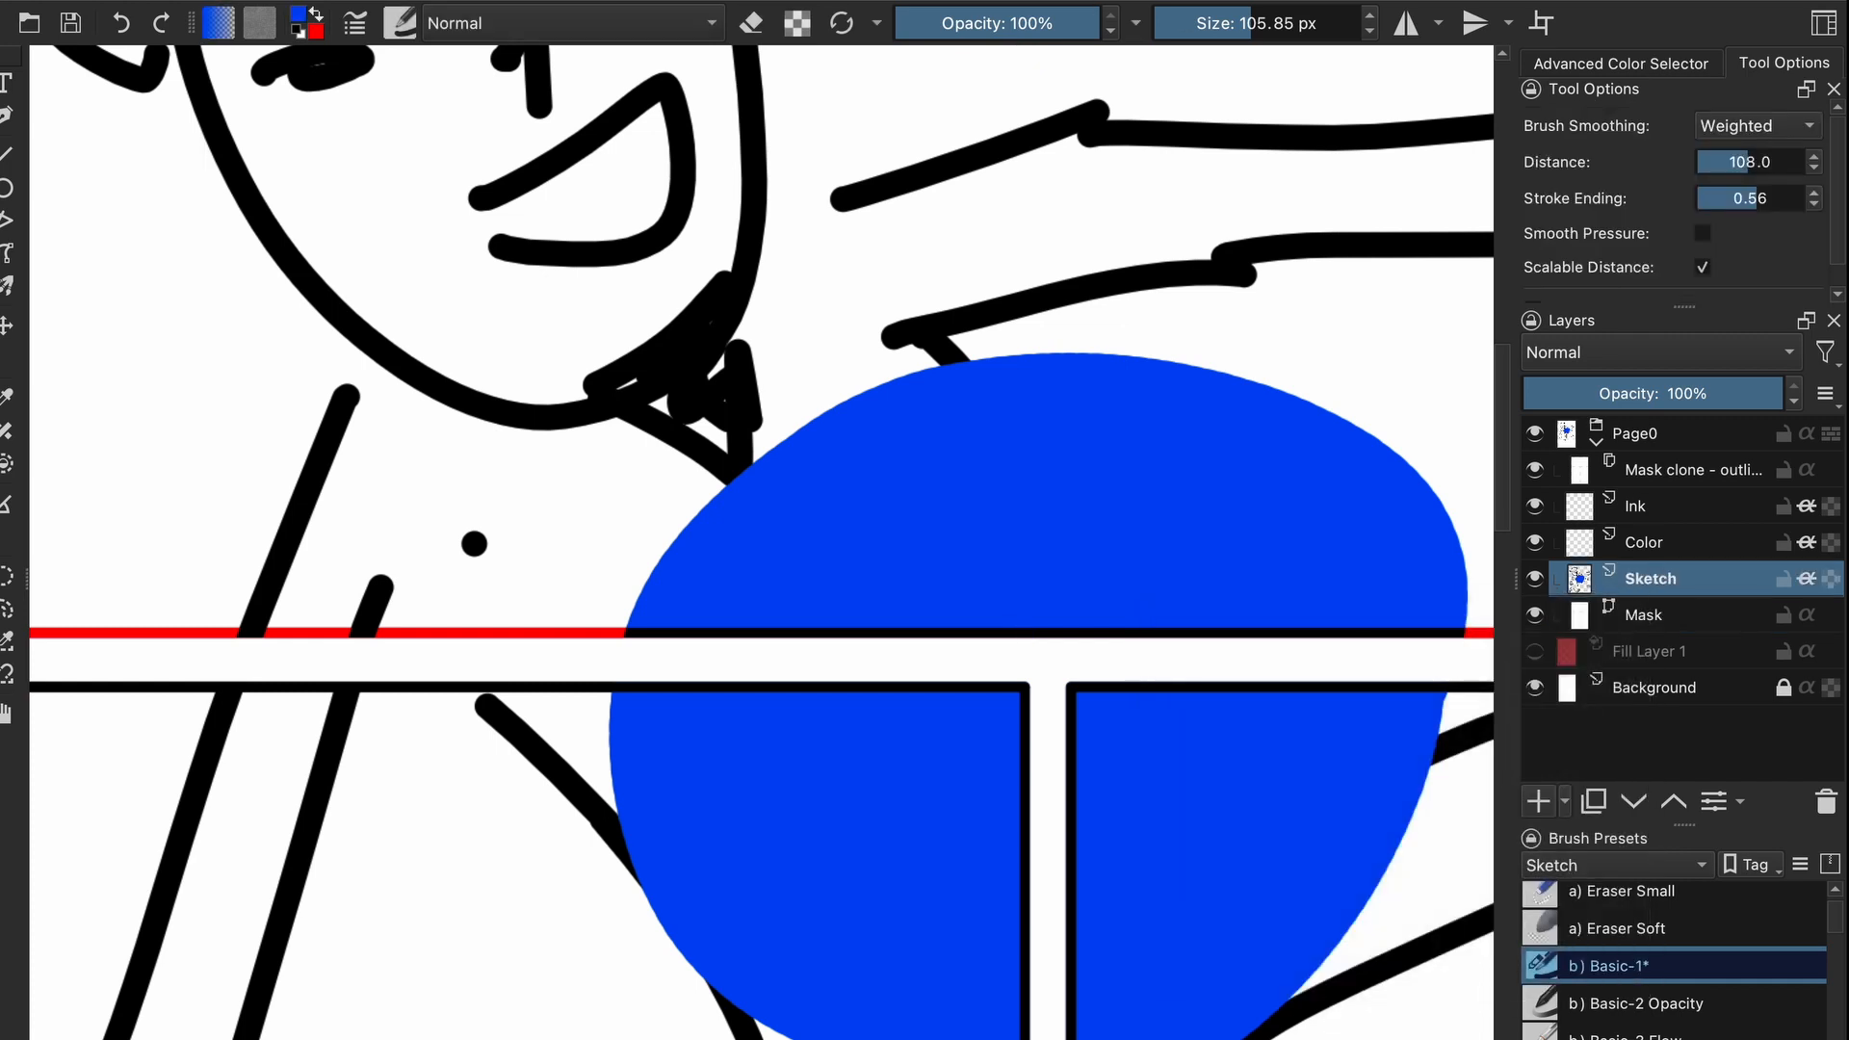
left_click(1623, 61)
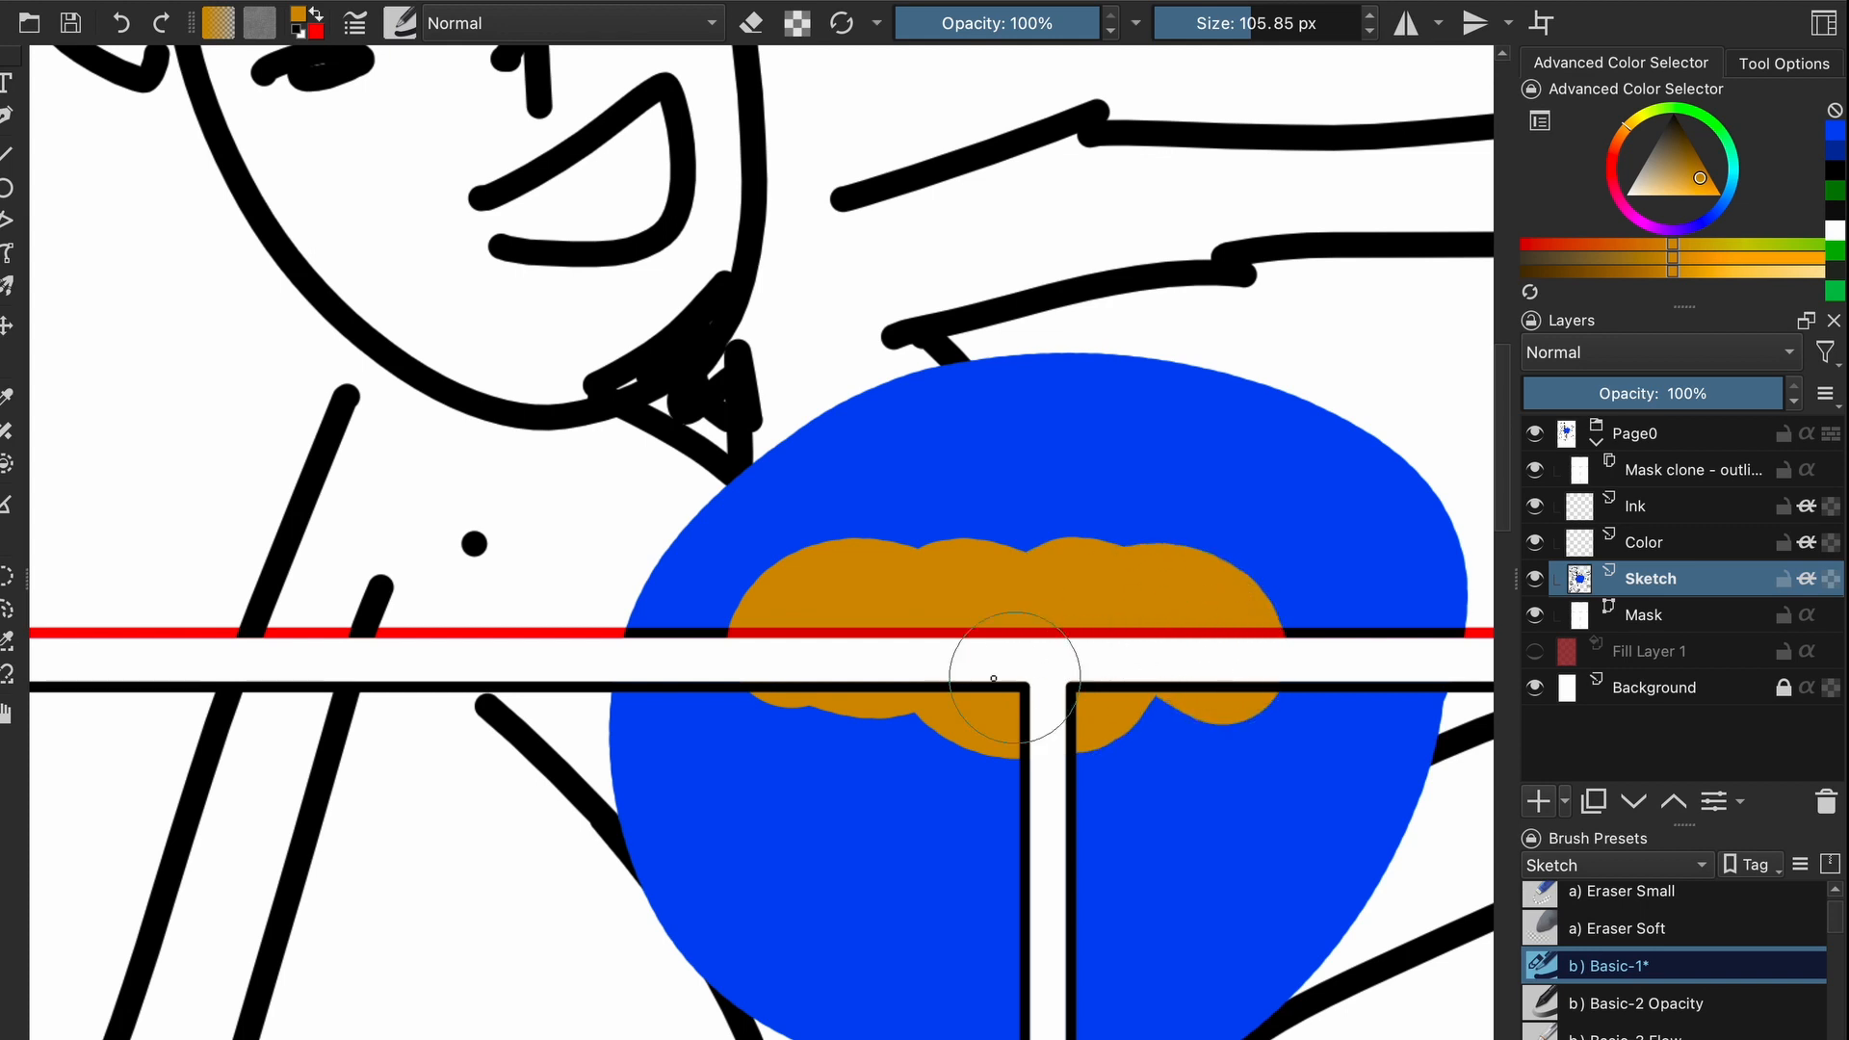
left_click_drag(1002, 678, 1319, 566)
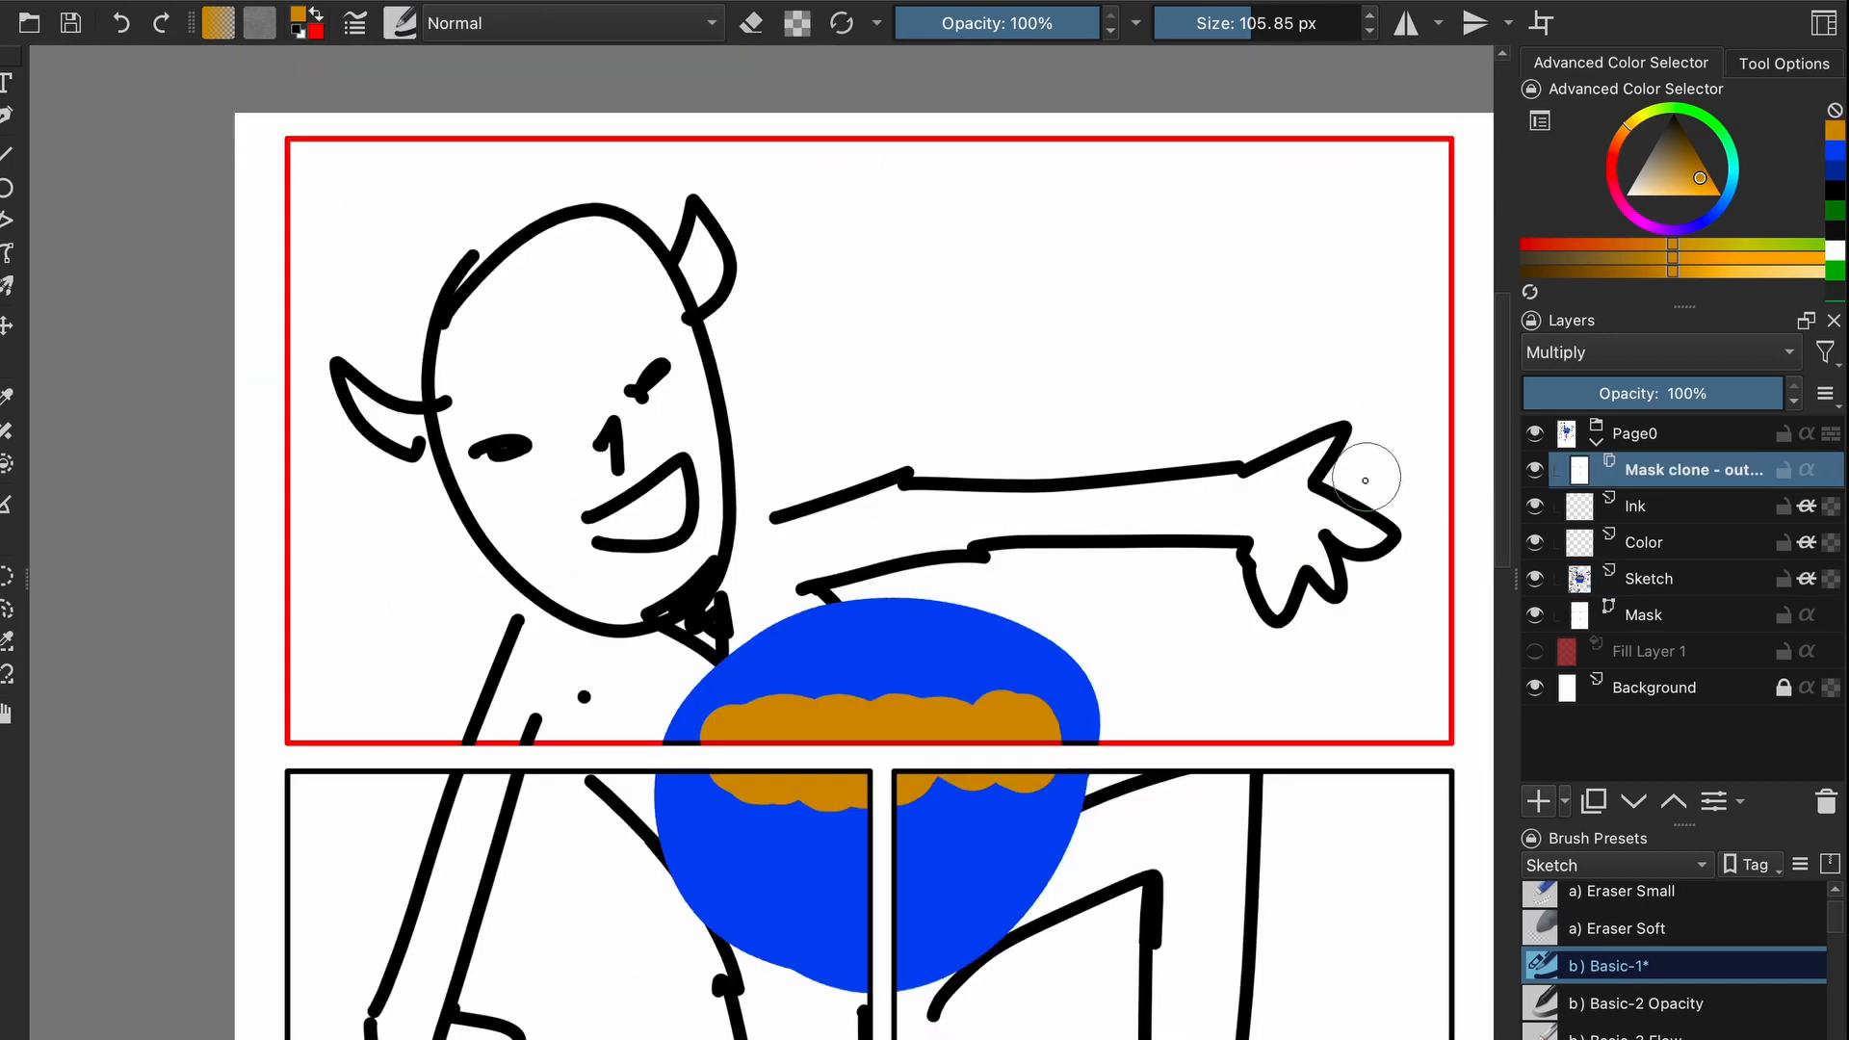
mouse_move(1067, 512)
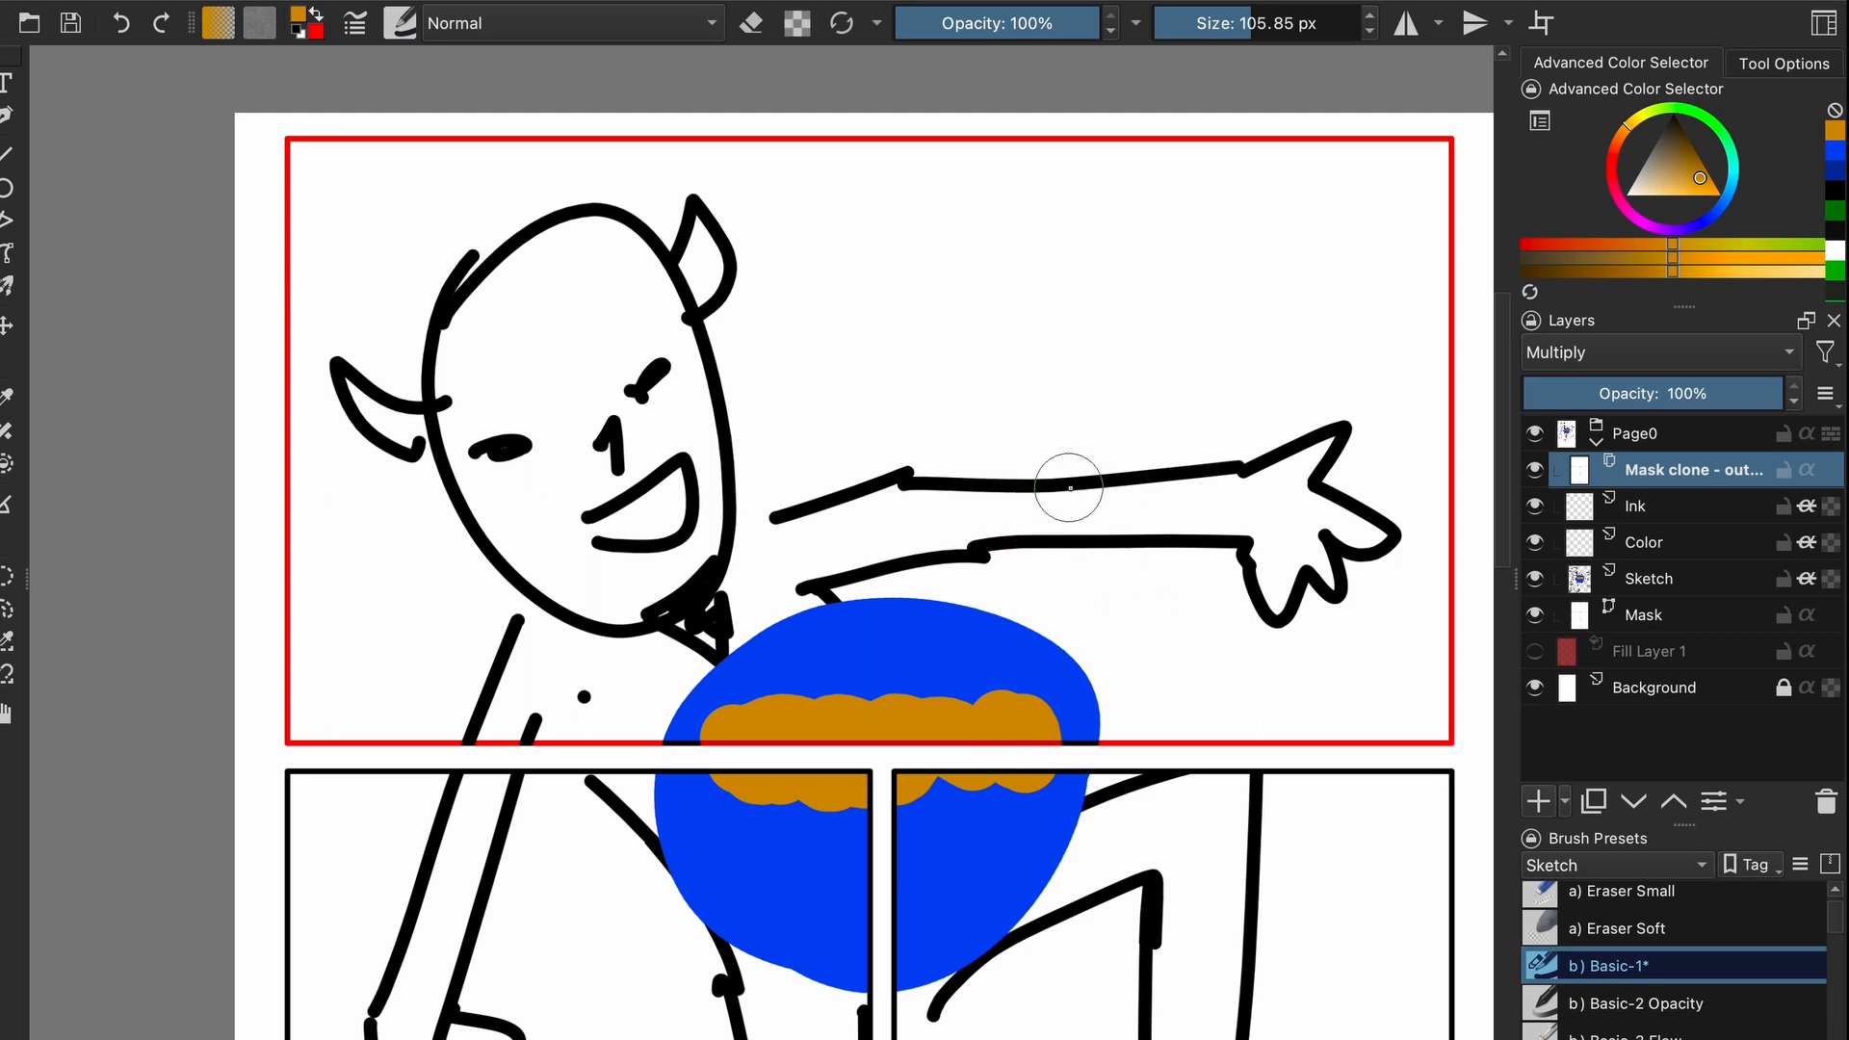
mouse_move(1037, 435)
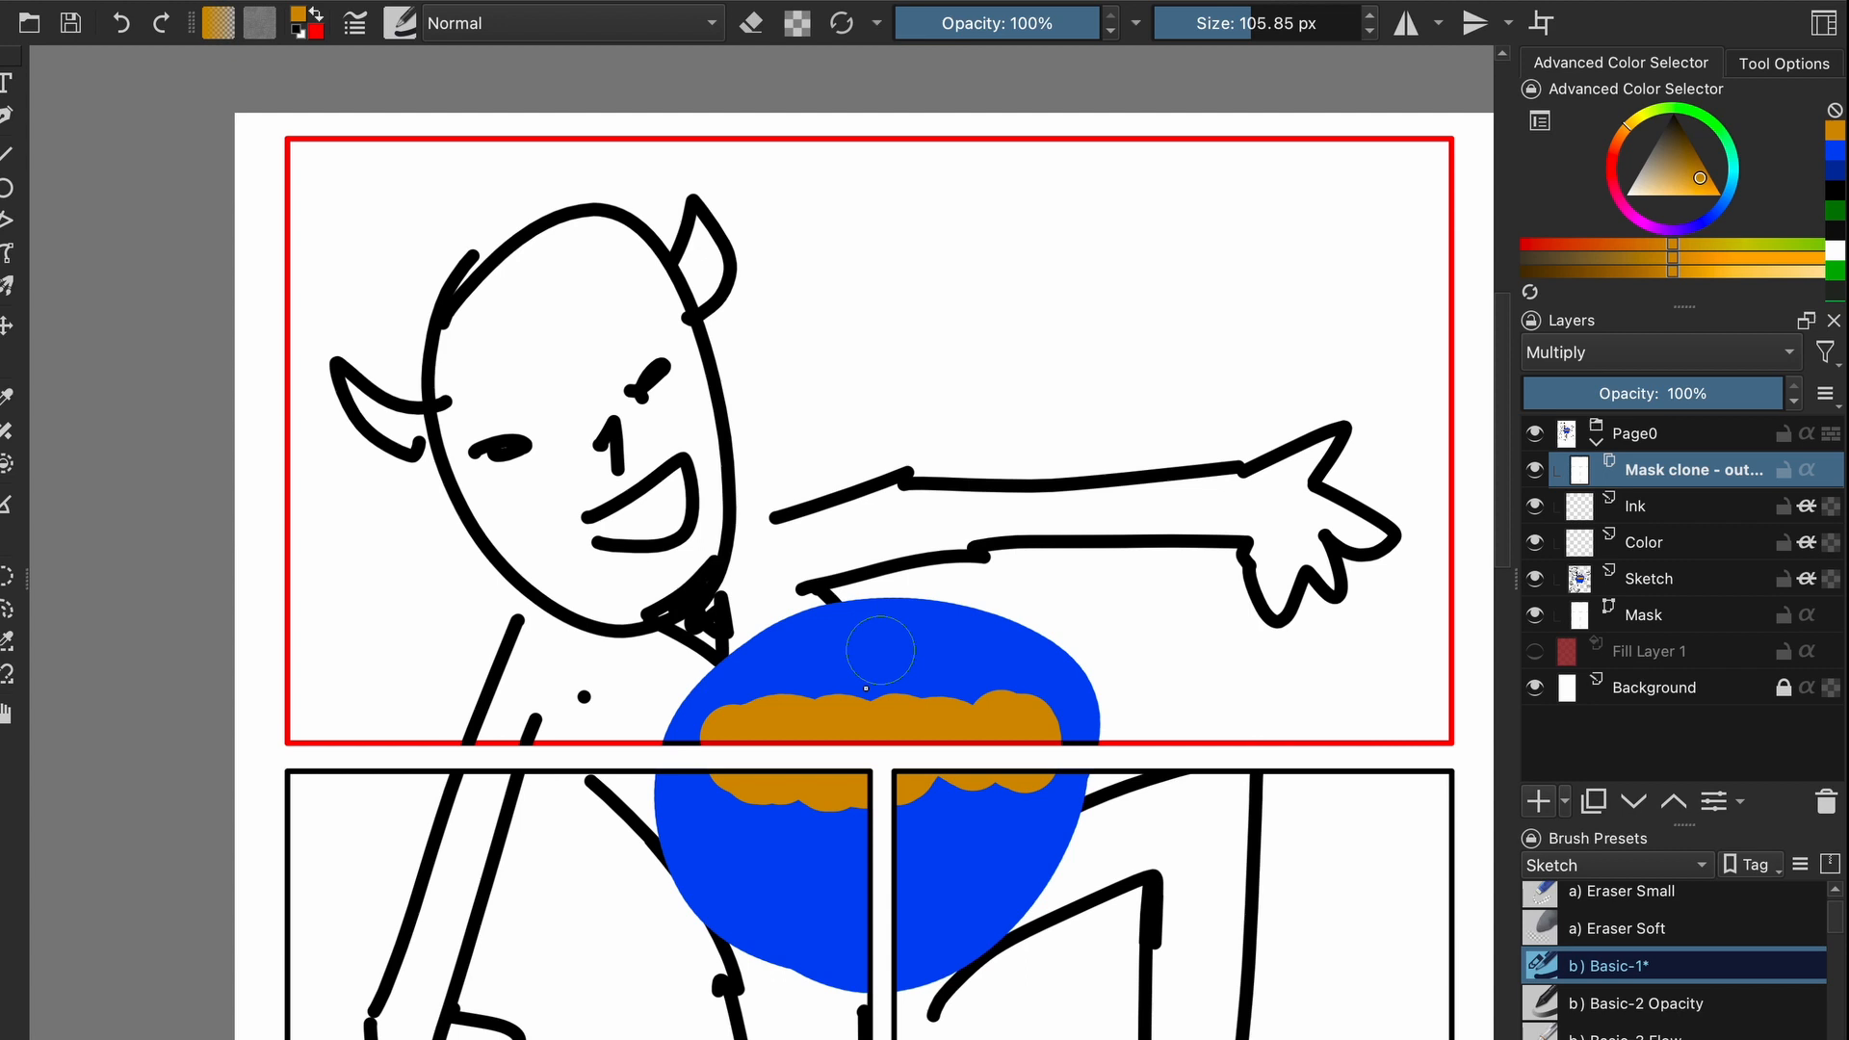
mouse_move(1265, 468)
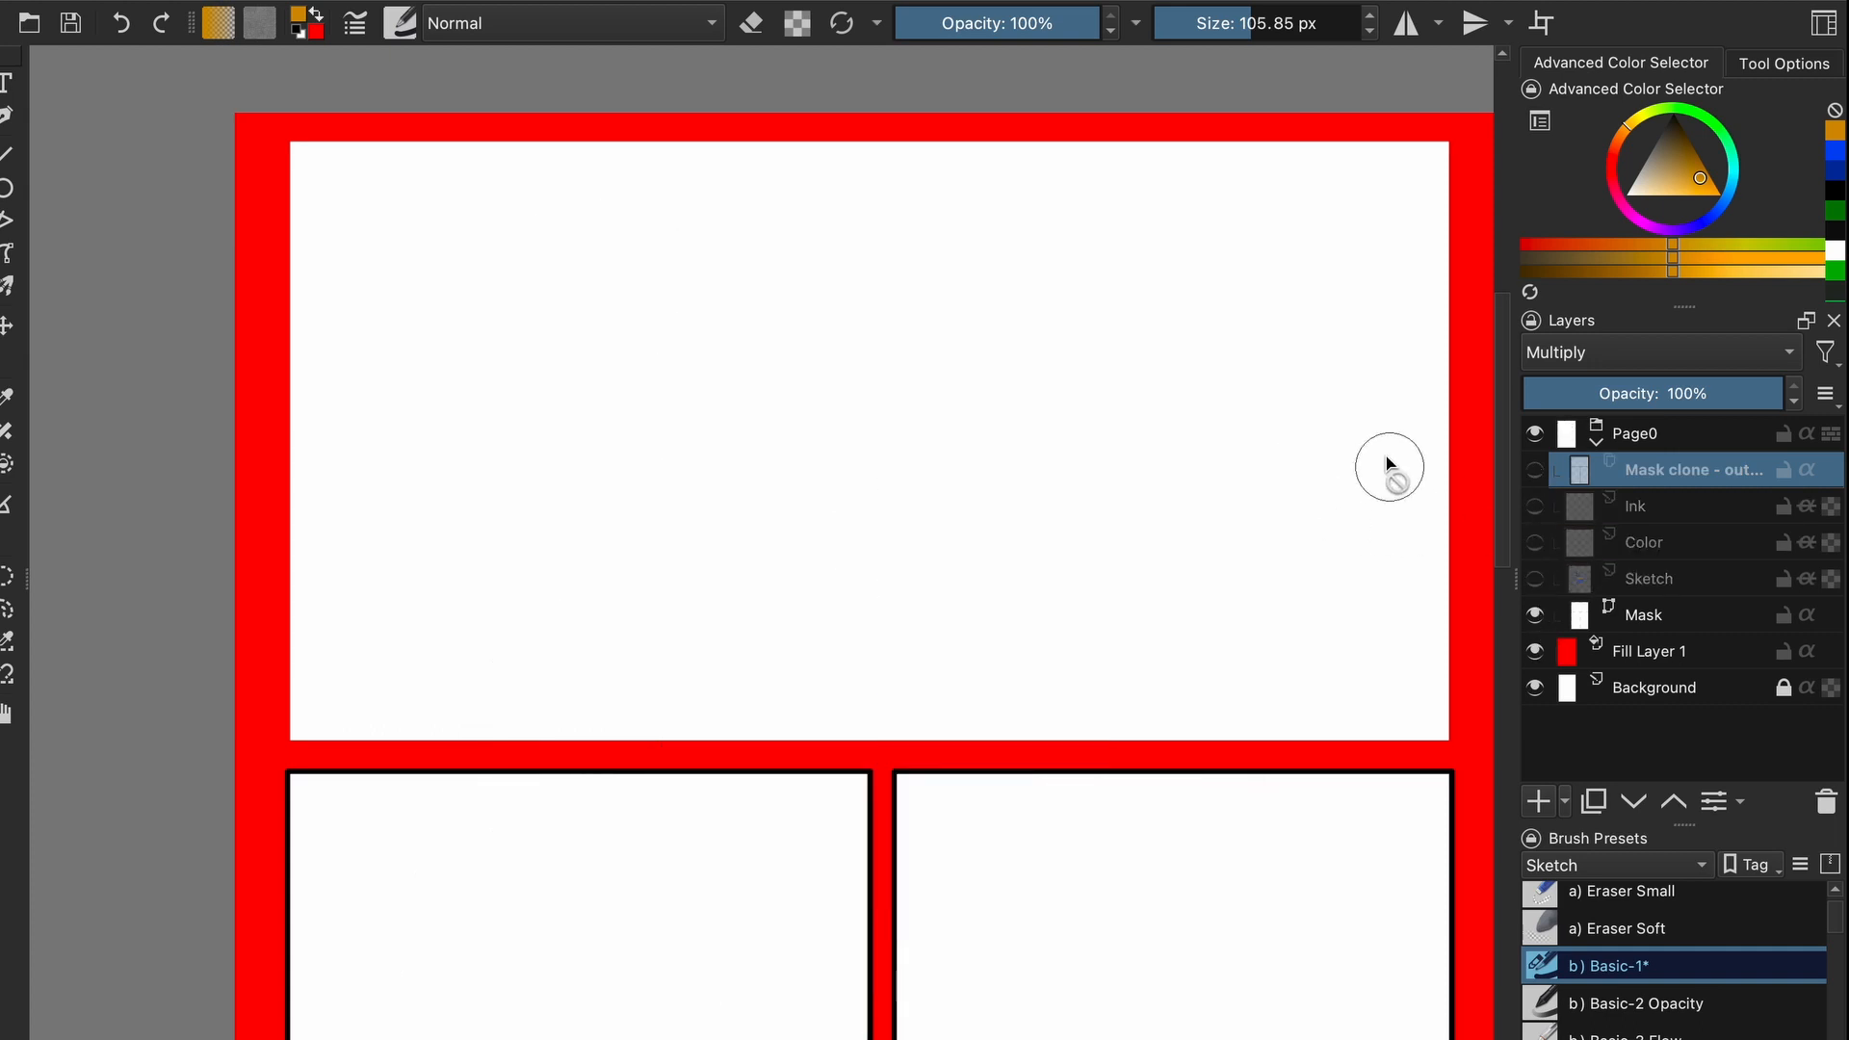
mouse_move(1378, 406)
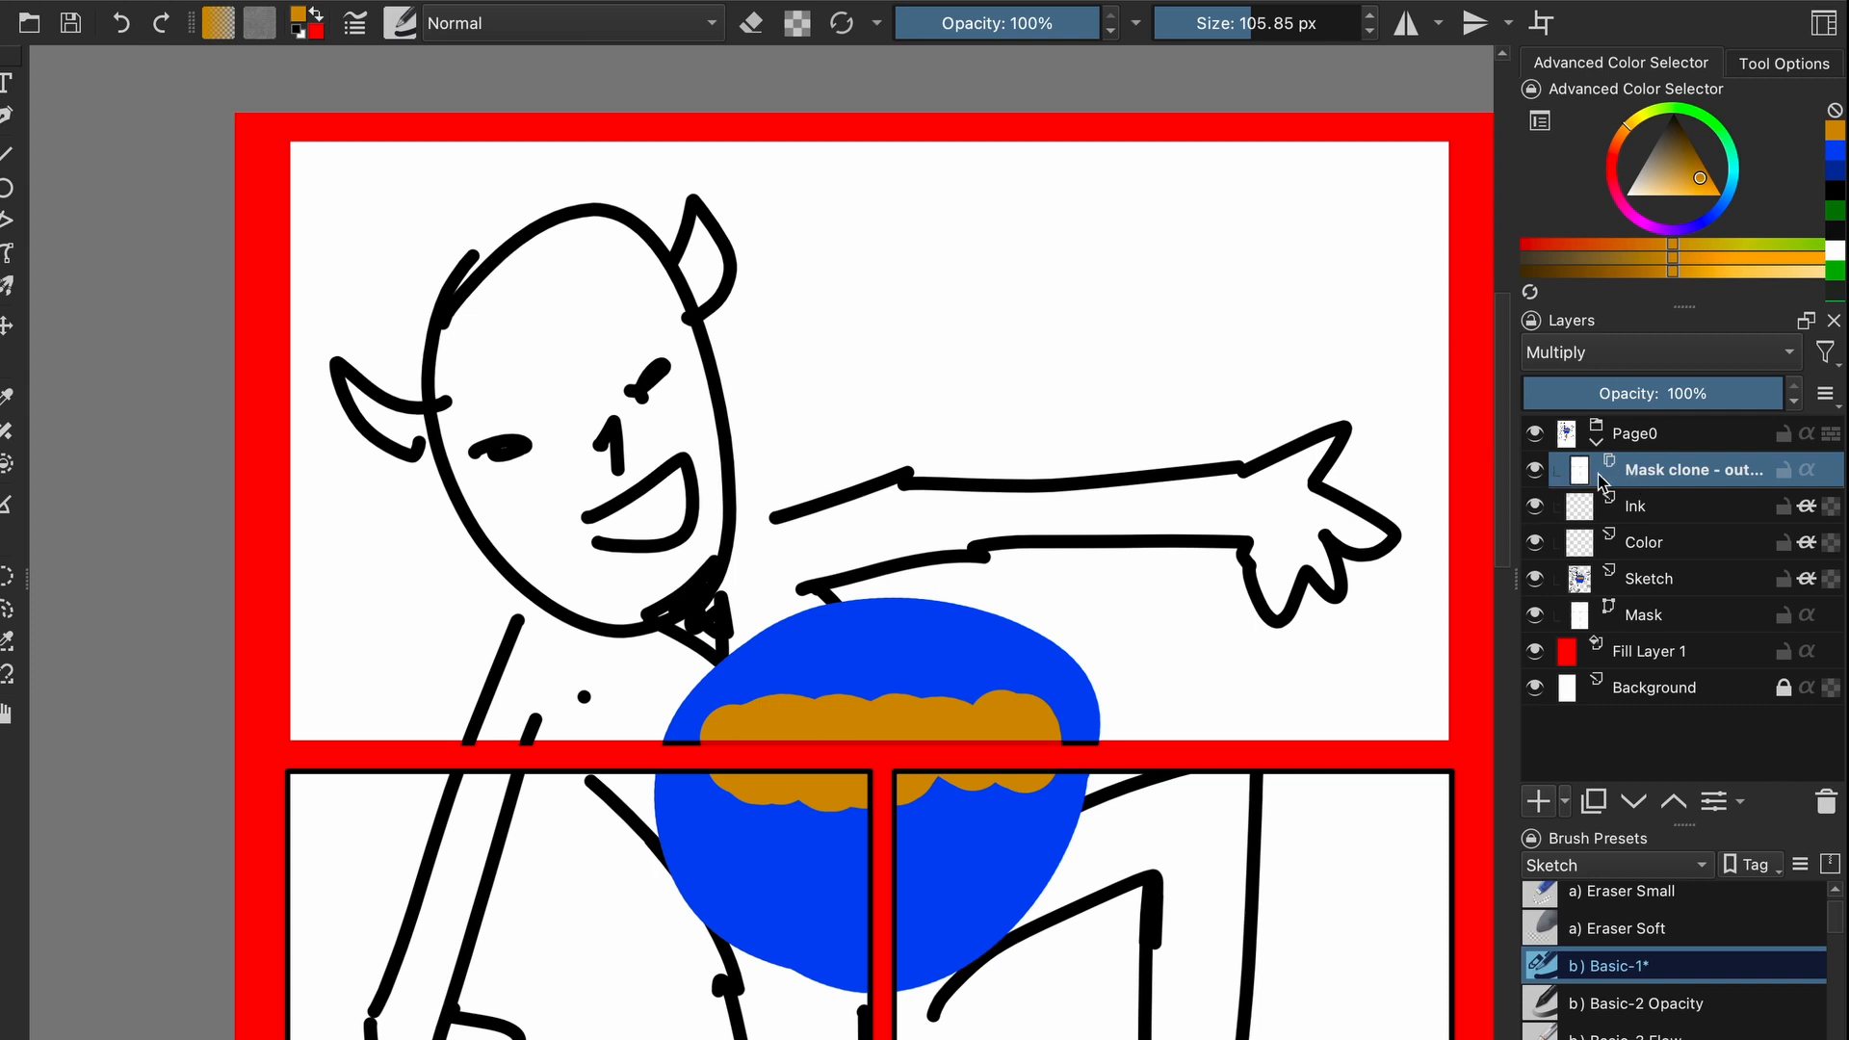
mouse_move(984, 424)
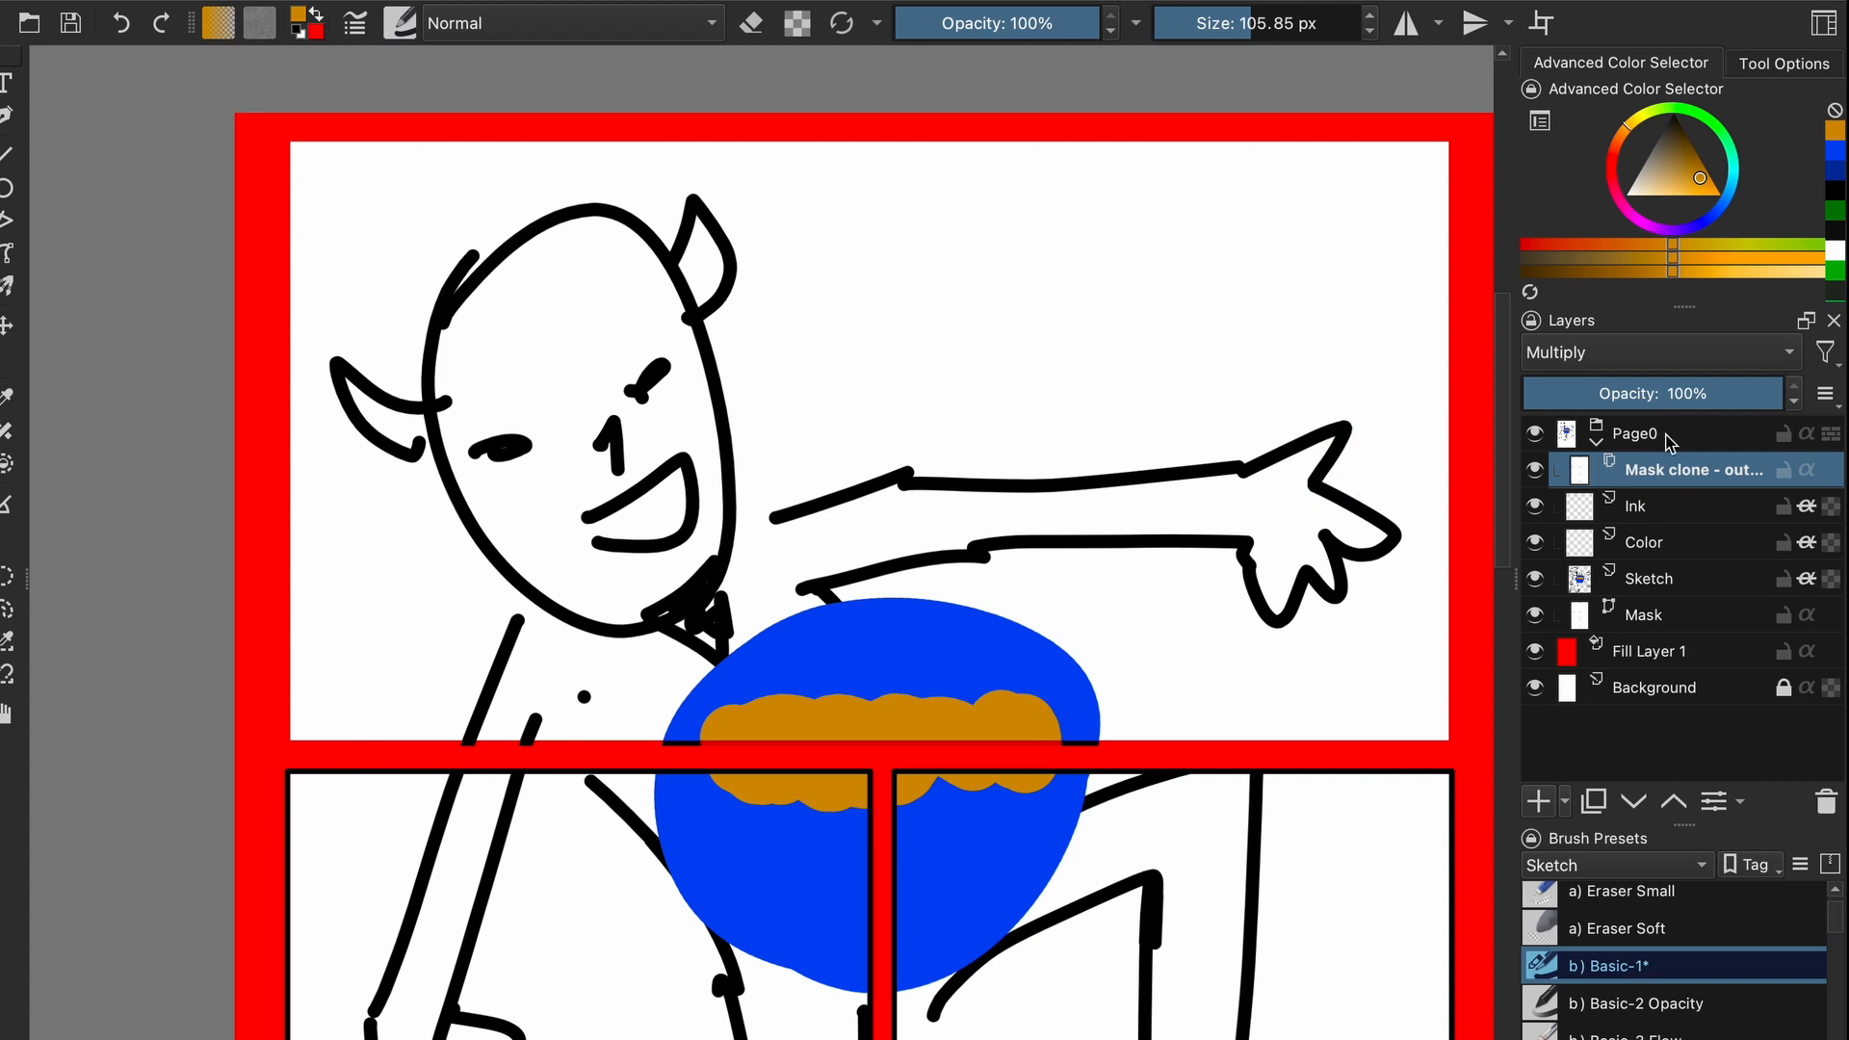
mouse_move(1678, 355)
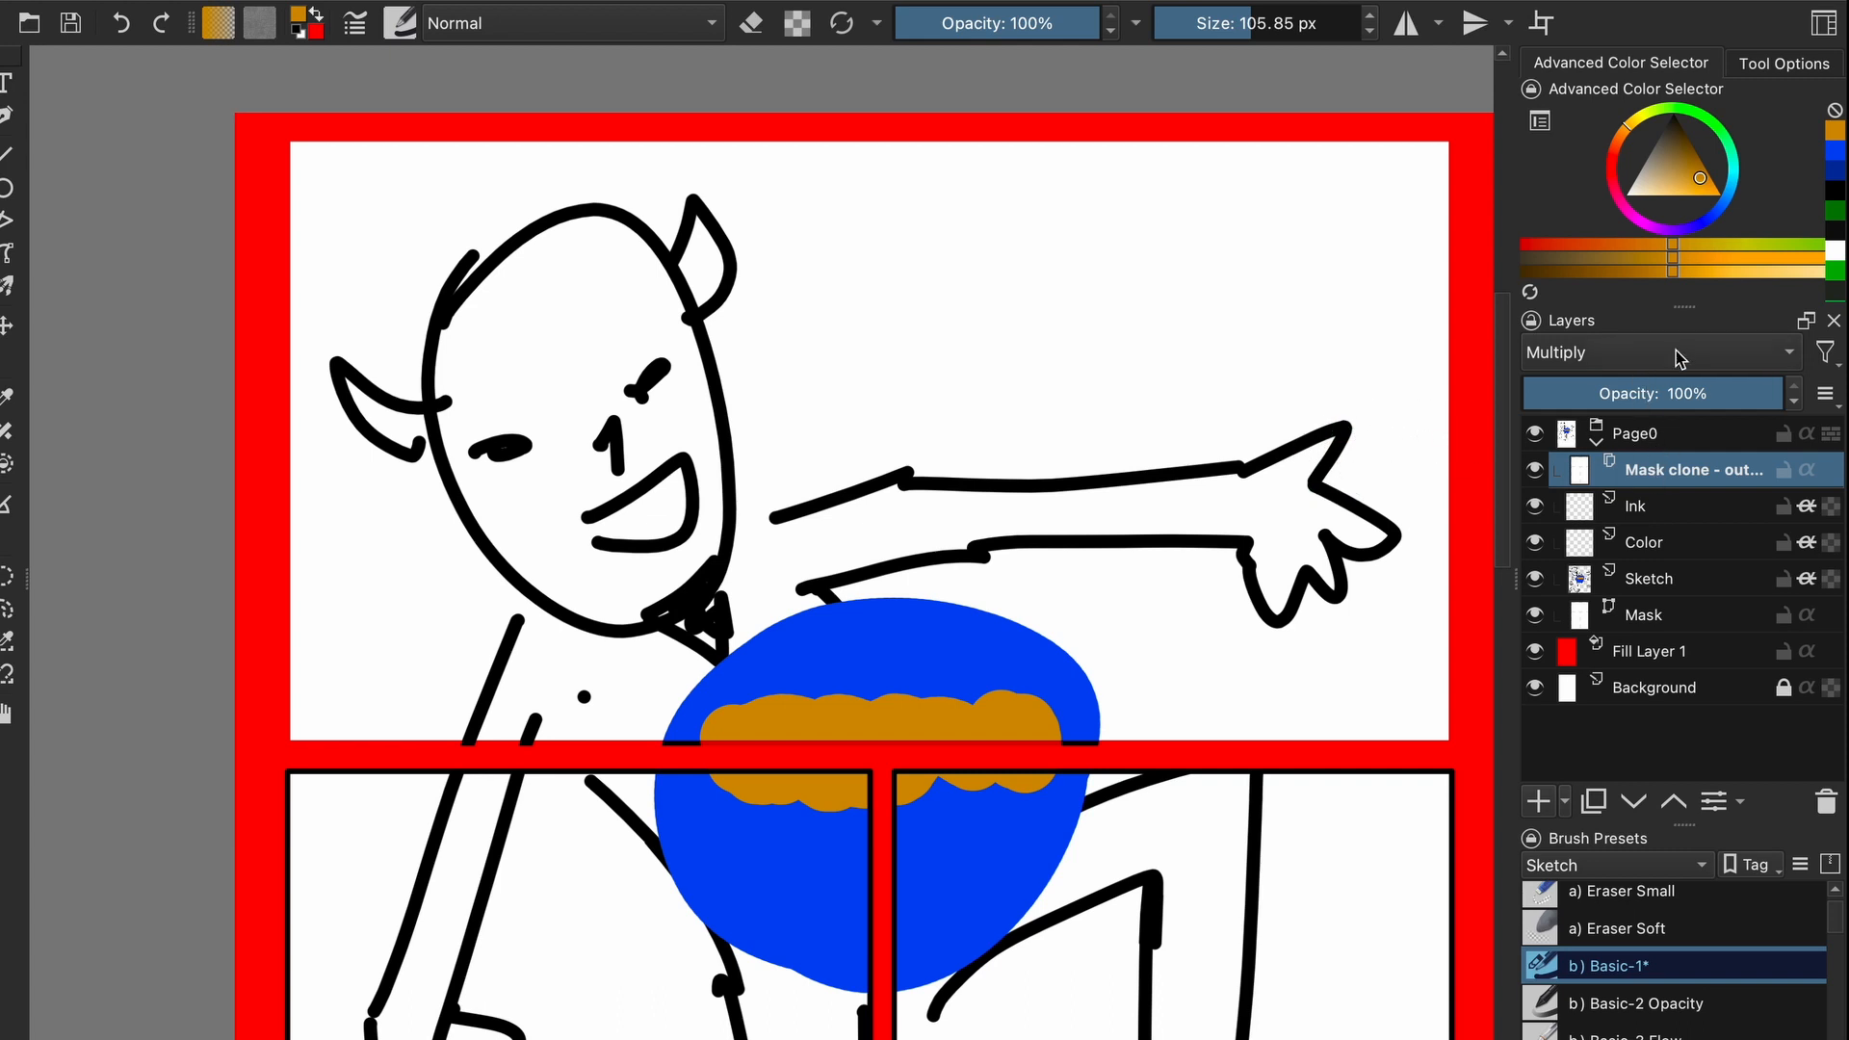
Make the Mask vector layer active to edit the top panel shape.
left_click(1661, 353)
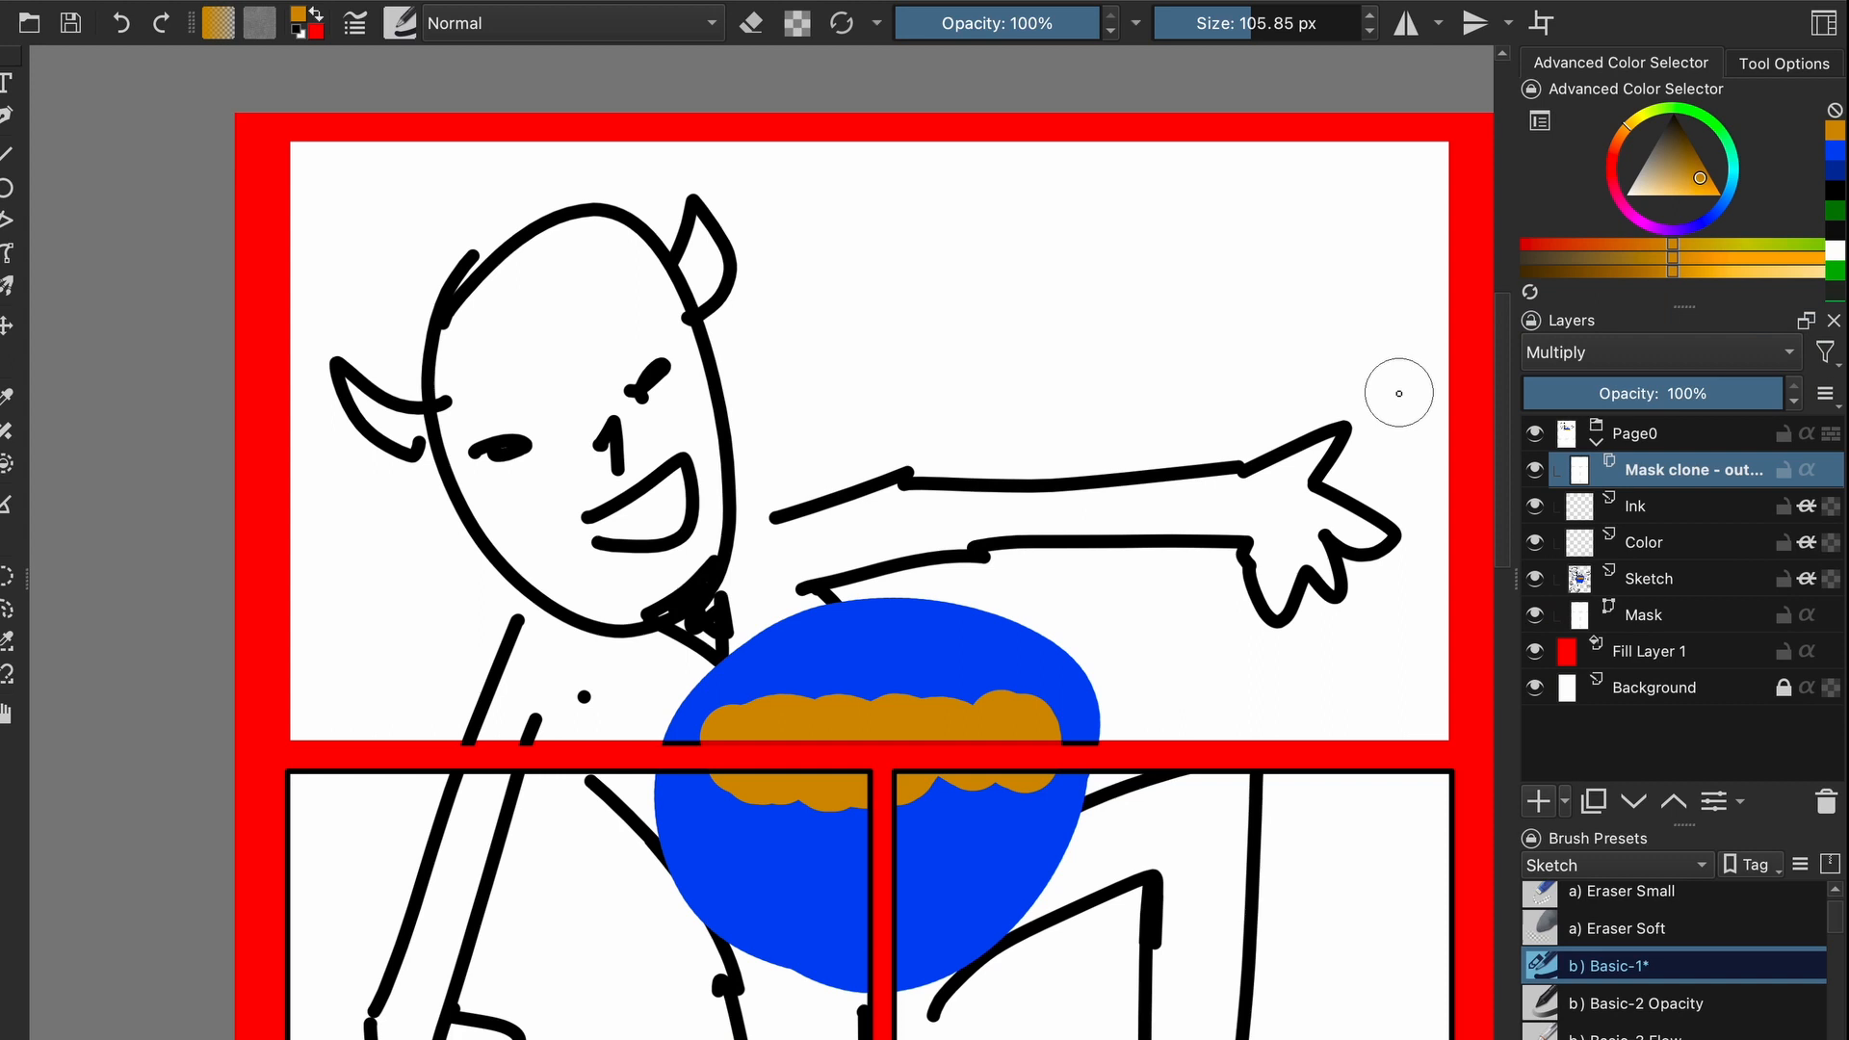
mouse_move(1042, 457)
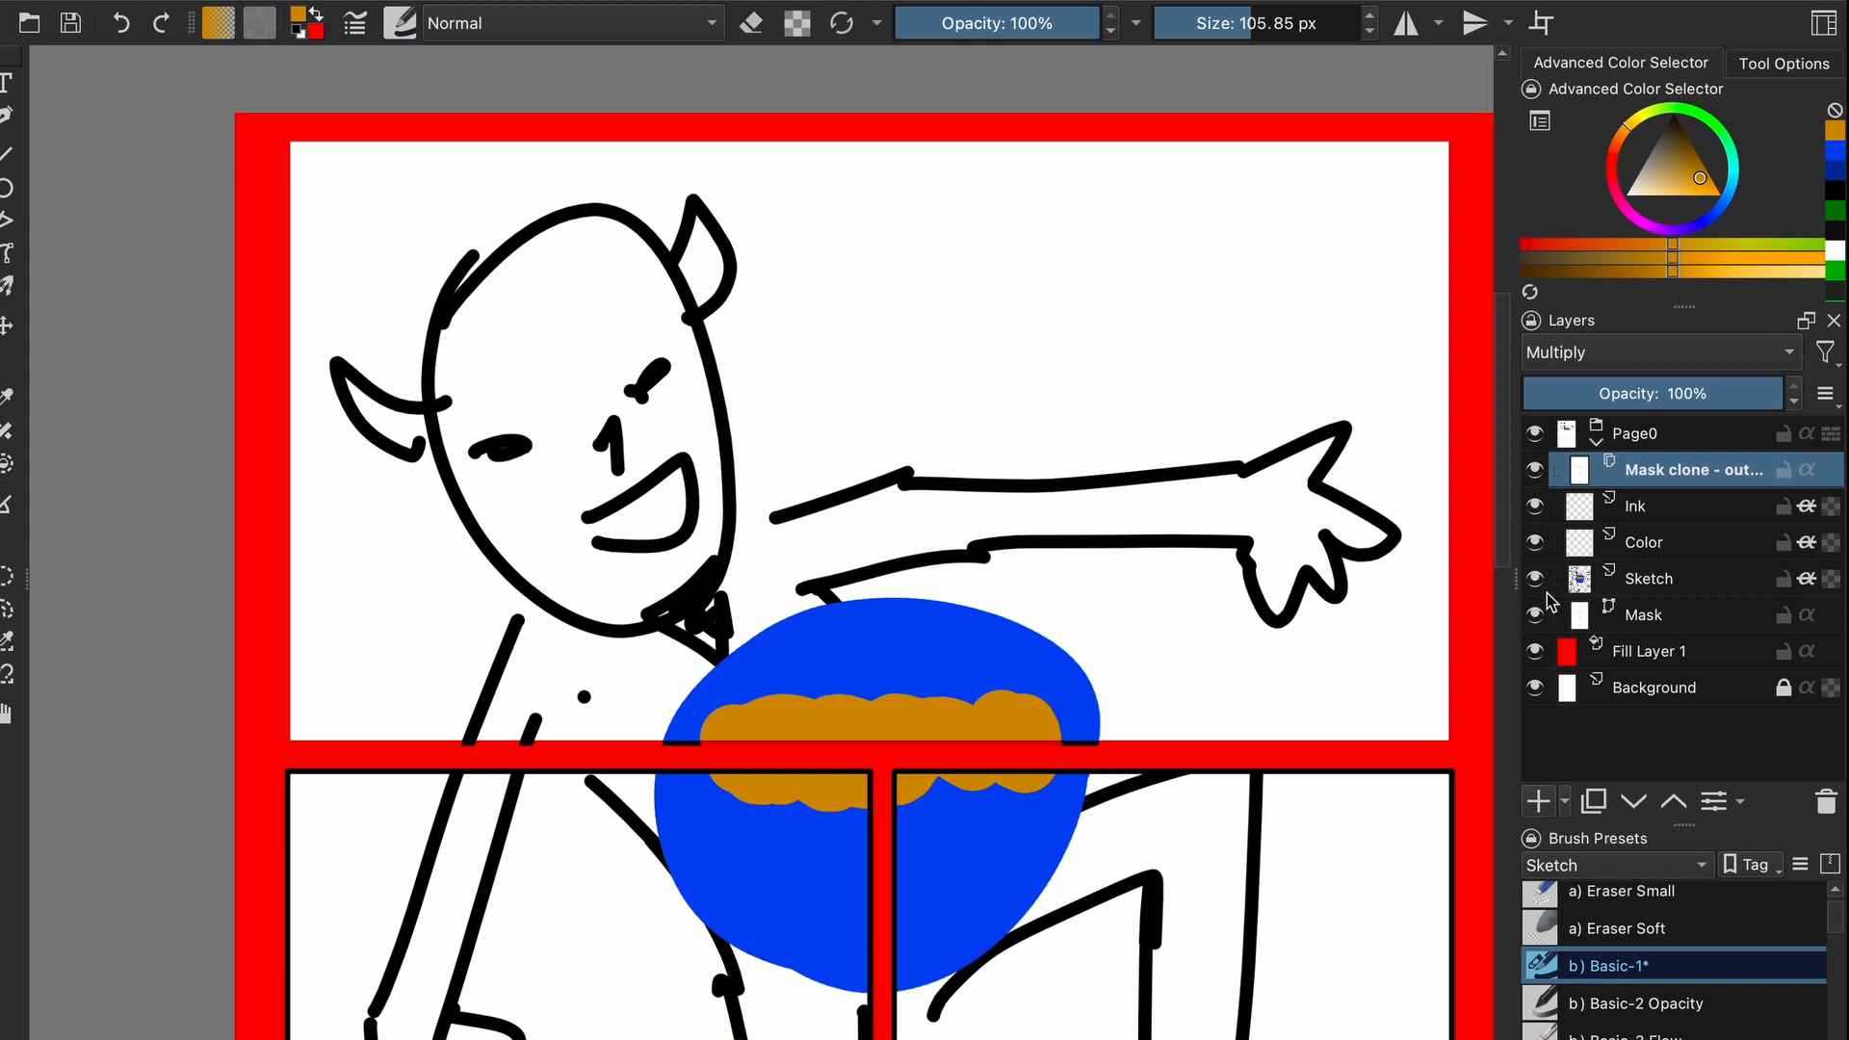
left_click(1644, 615)
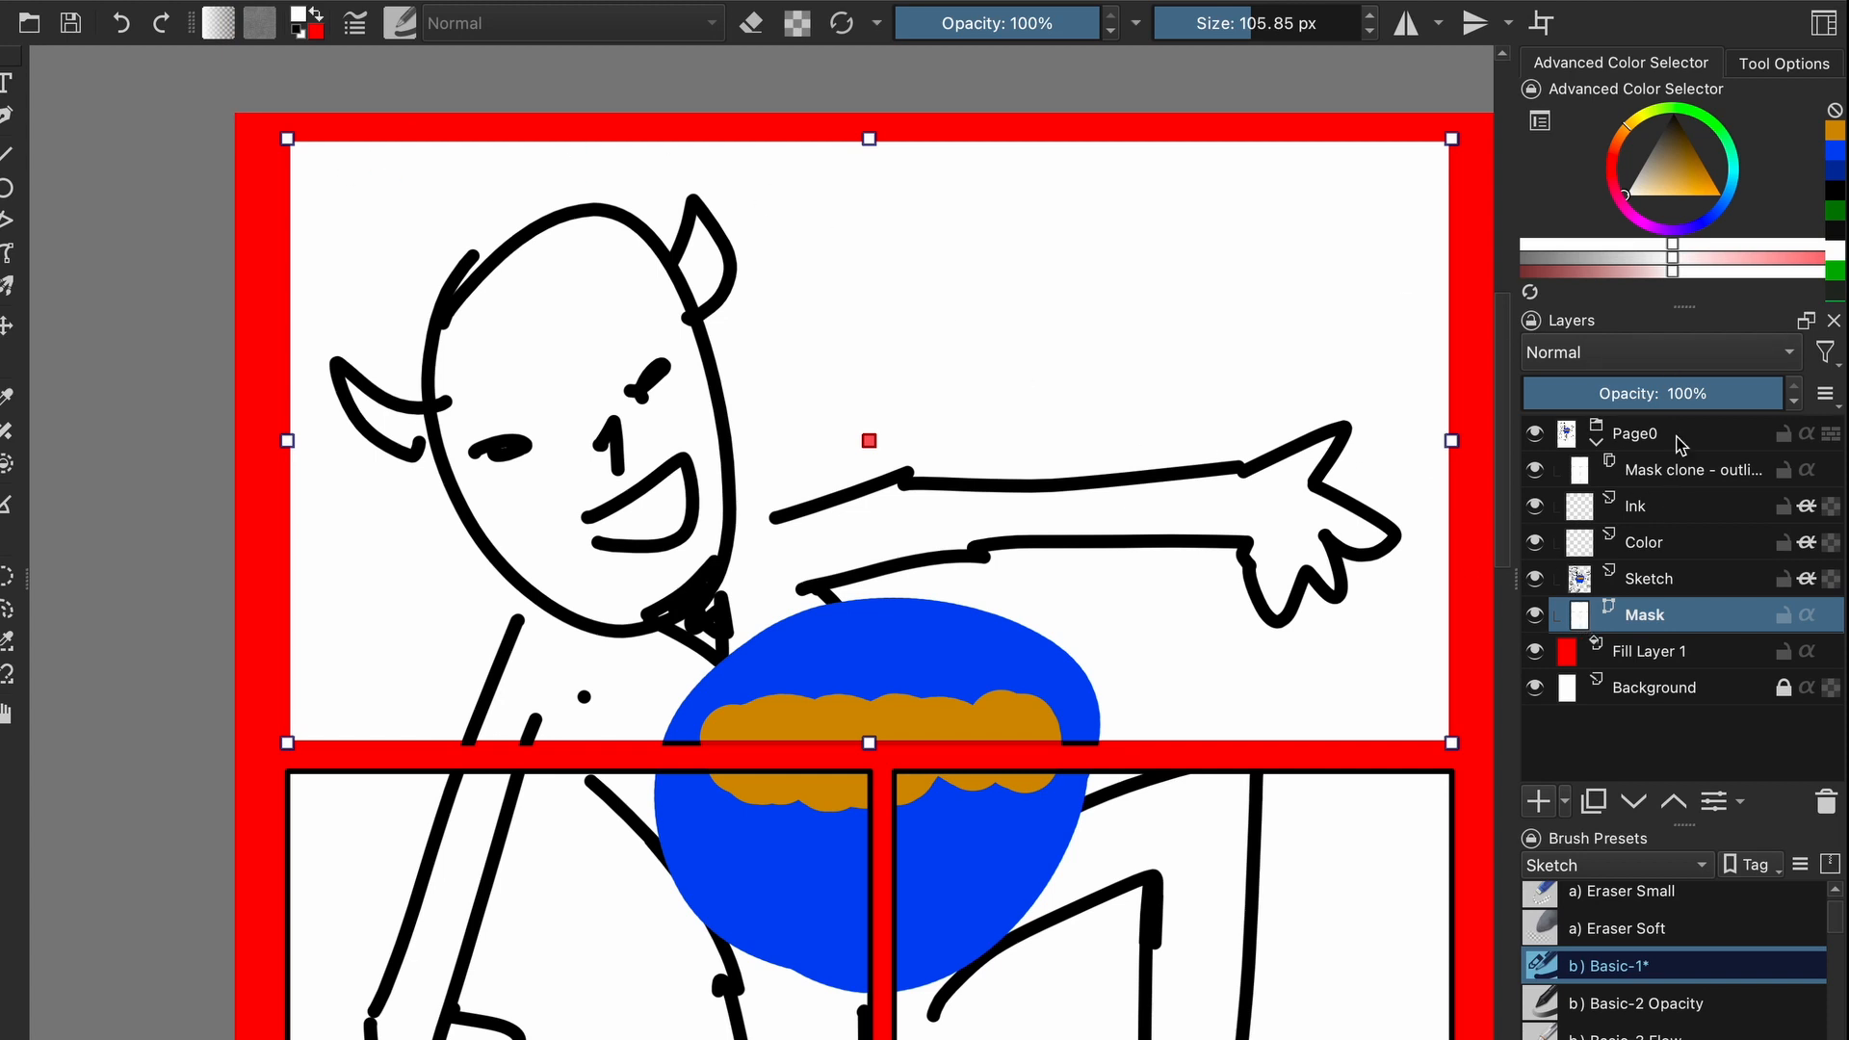
Try a dark red outline on the panel shape, then set its stroke back to black.
left_click(1784, 63)
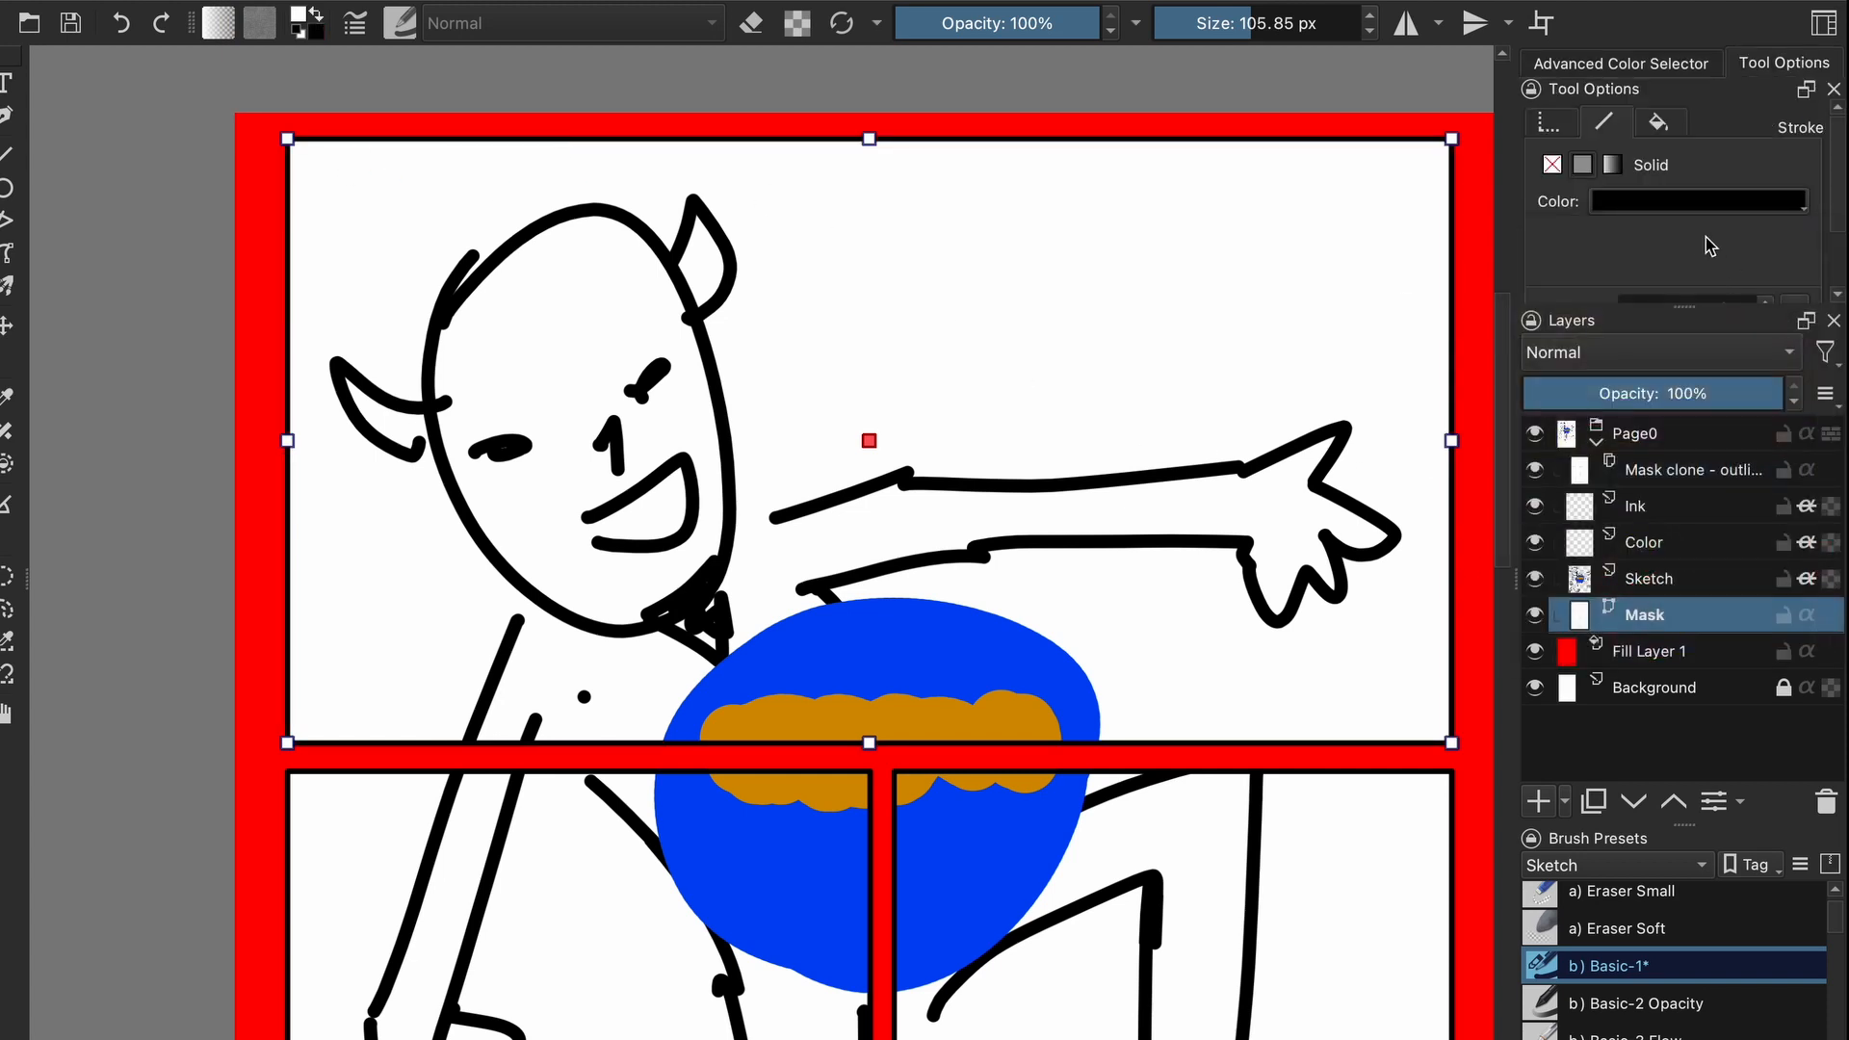
left_click(1658, 121)
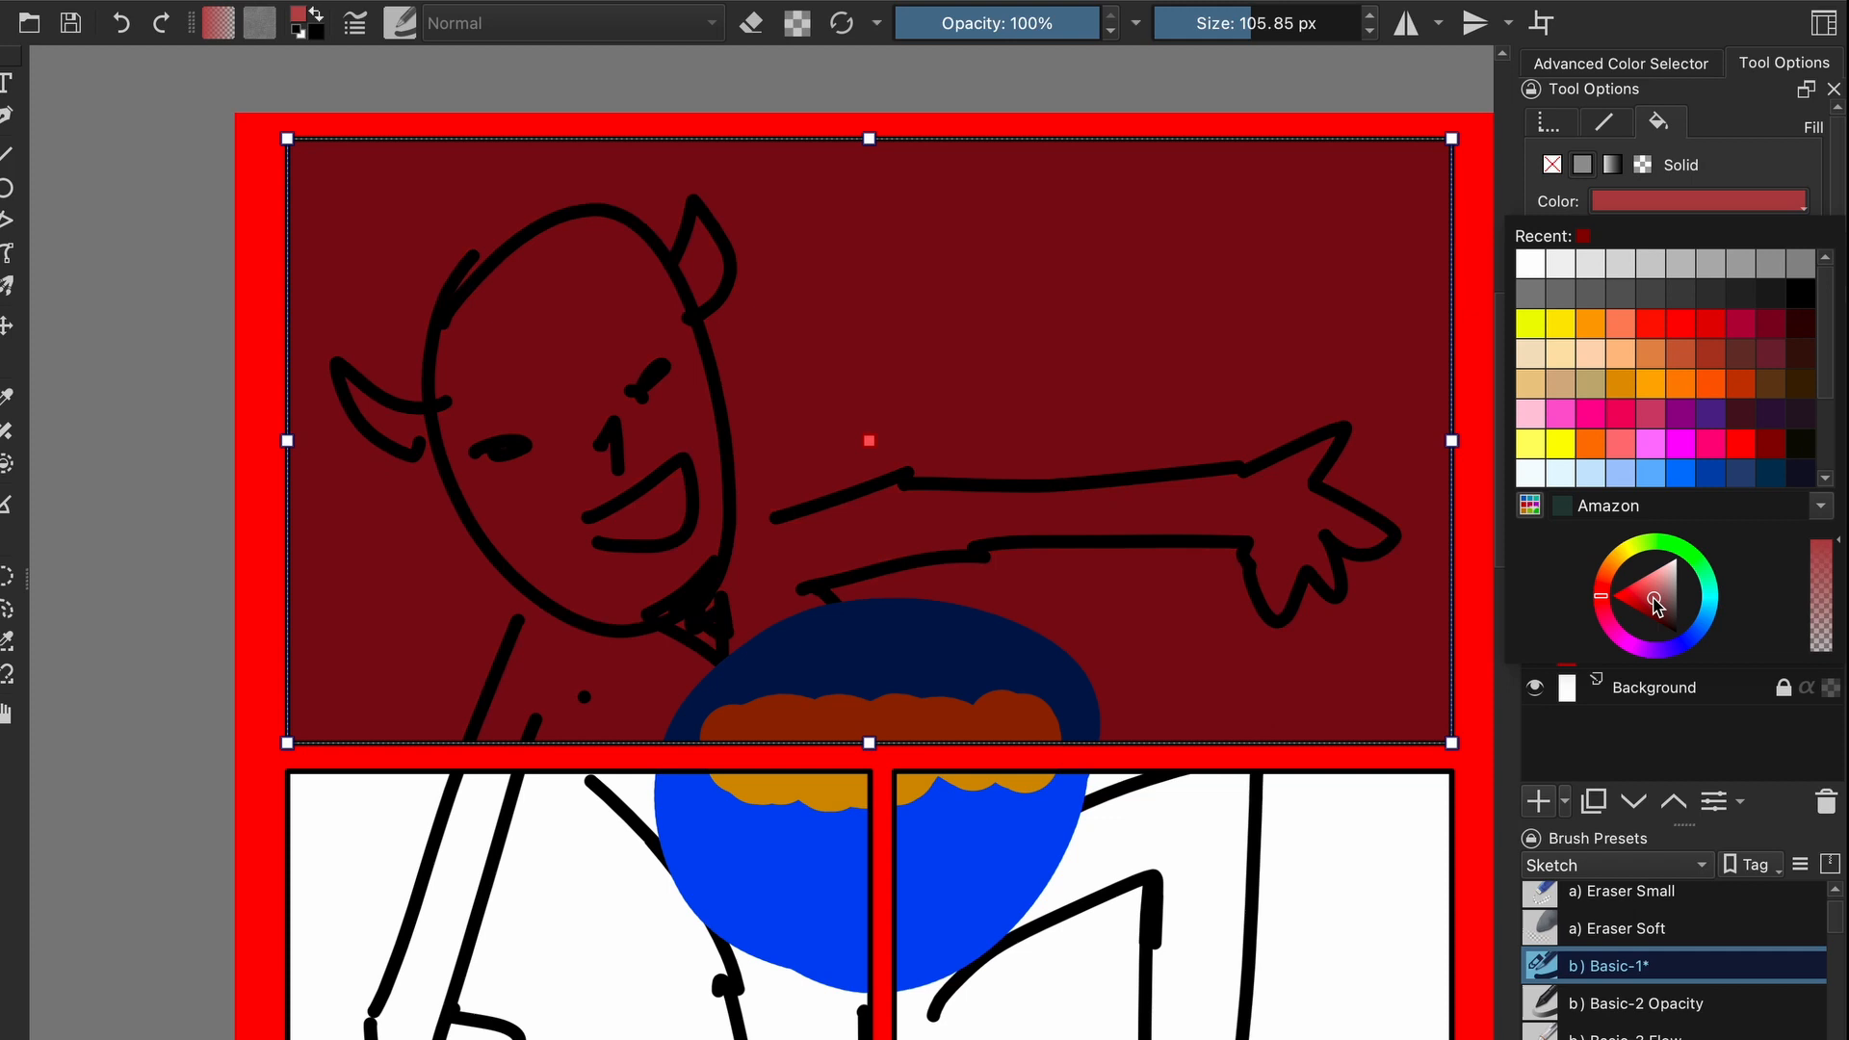
left_click(1674, 572)
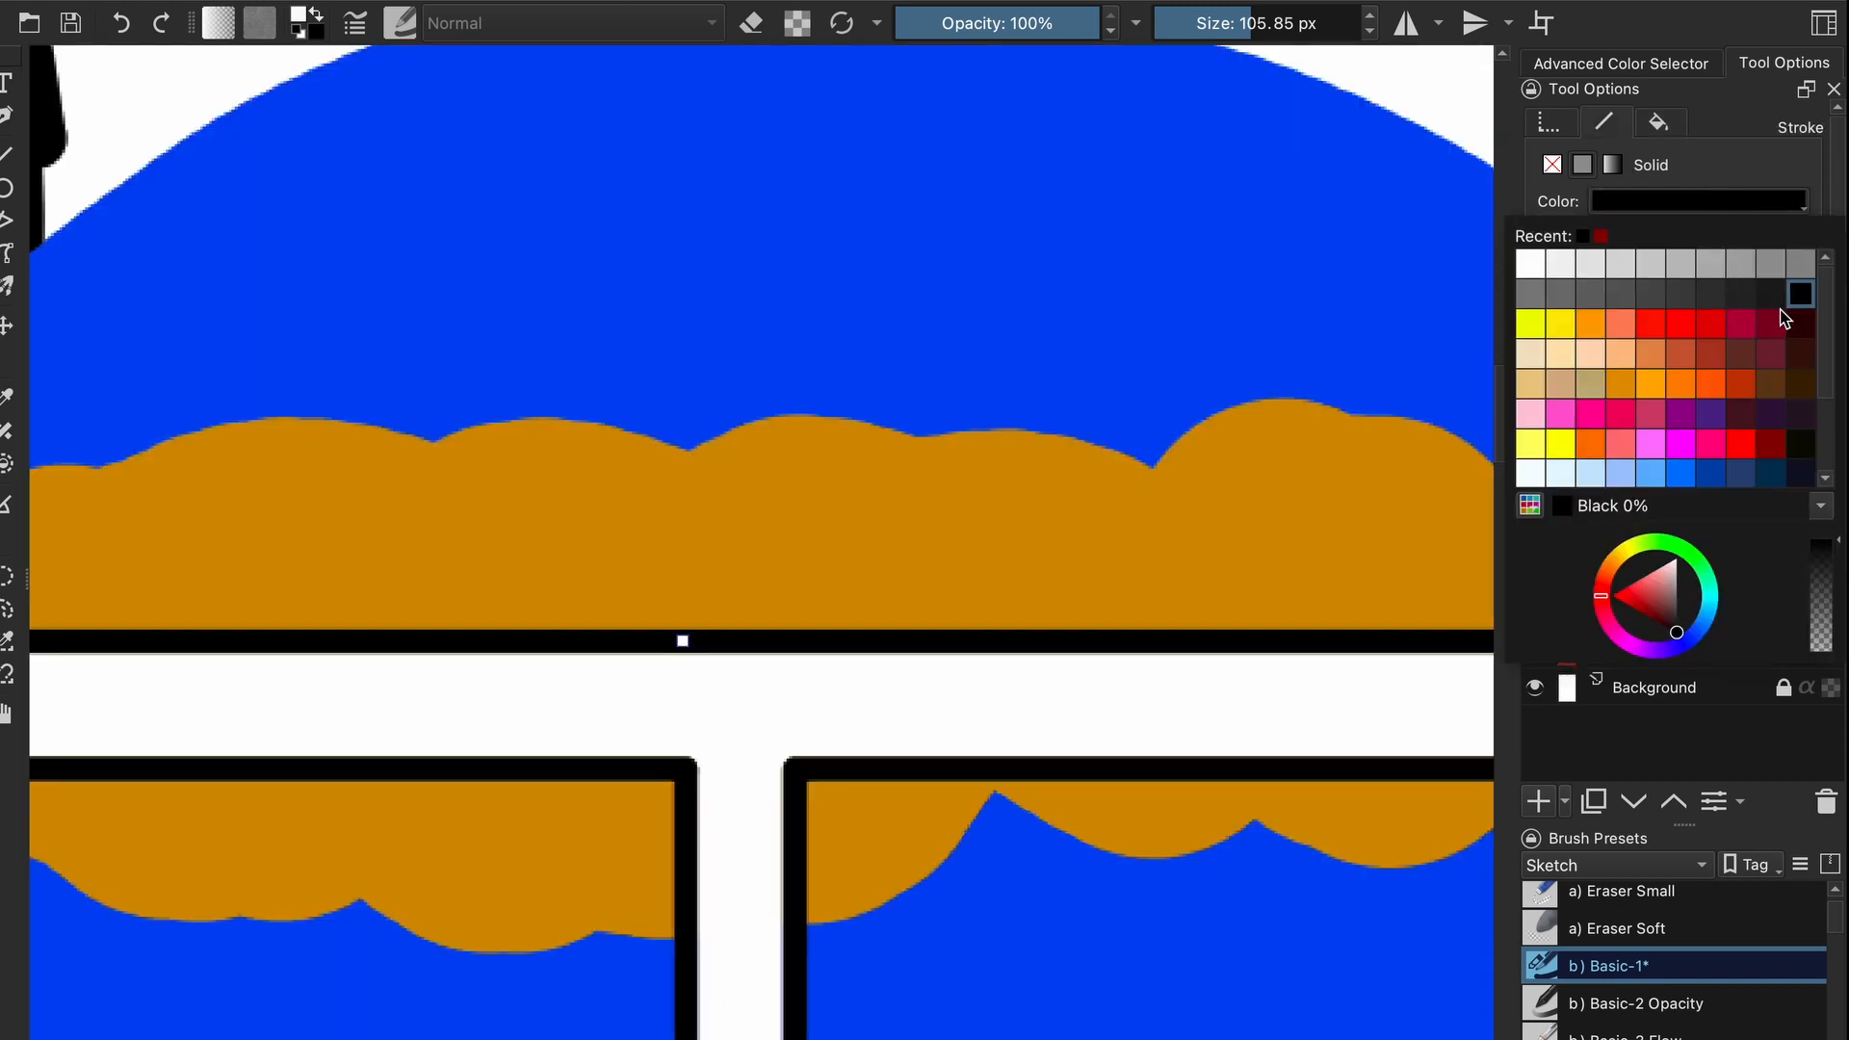
left_click(1648, 612)
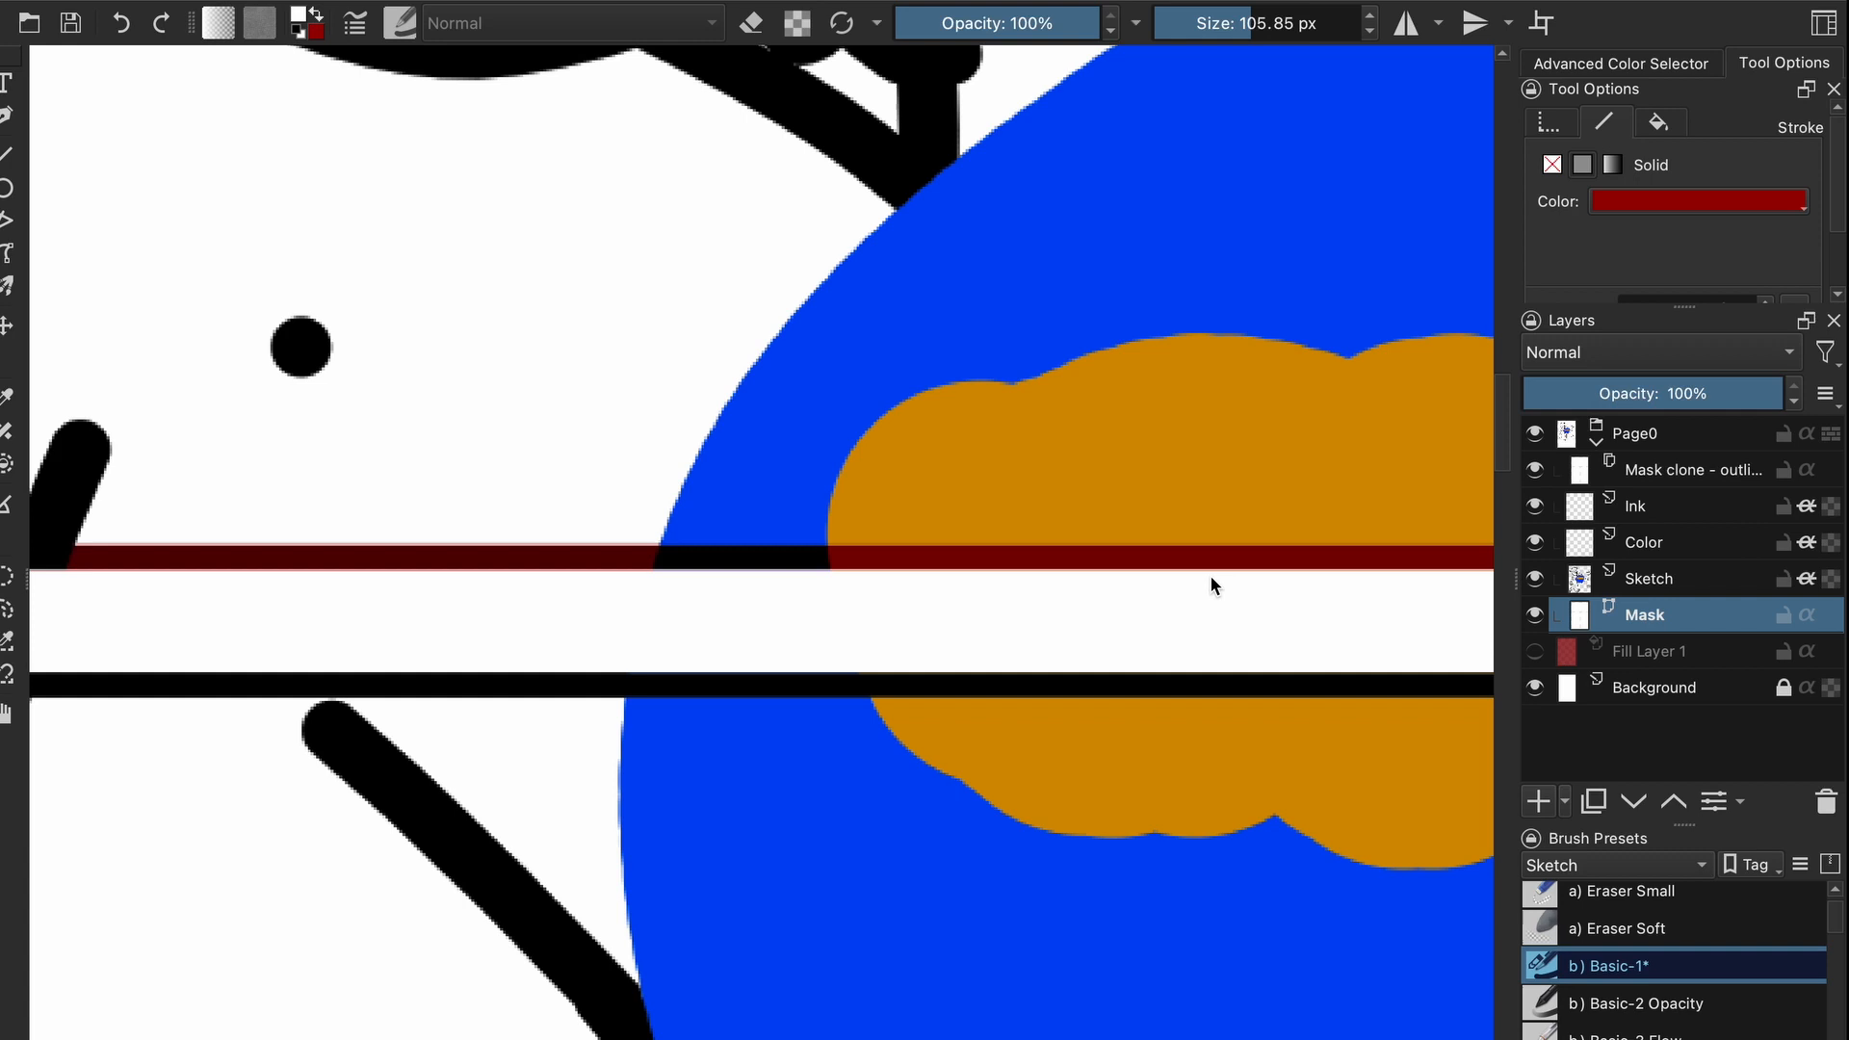
mouse_move(1673, 269)
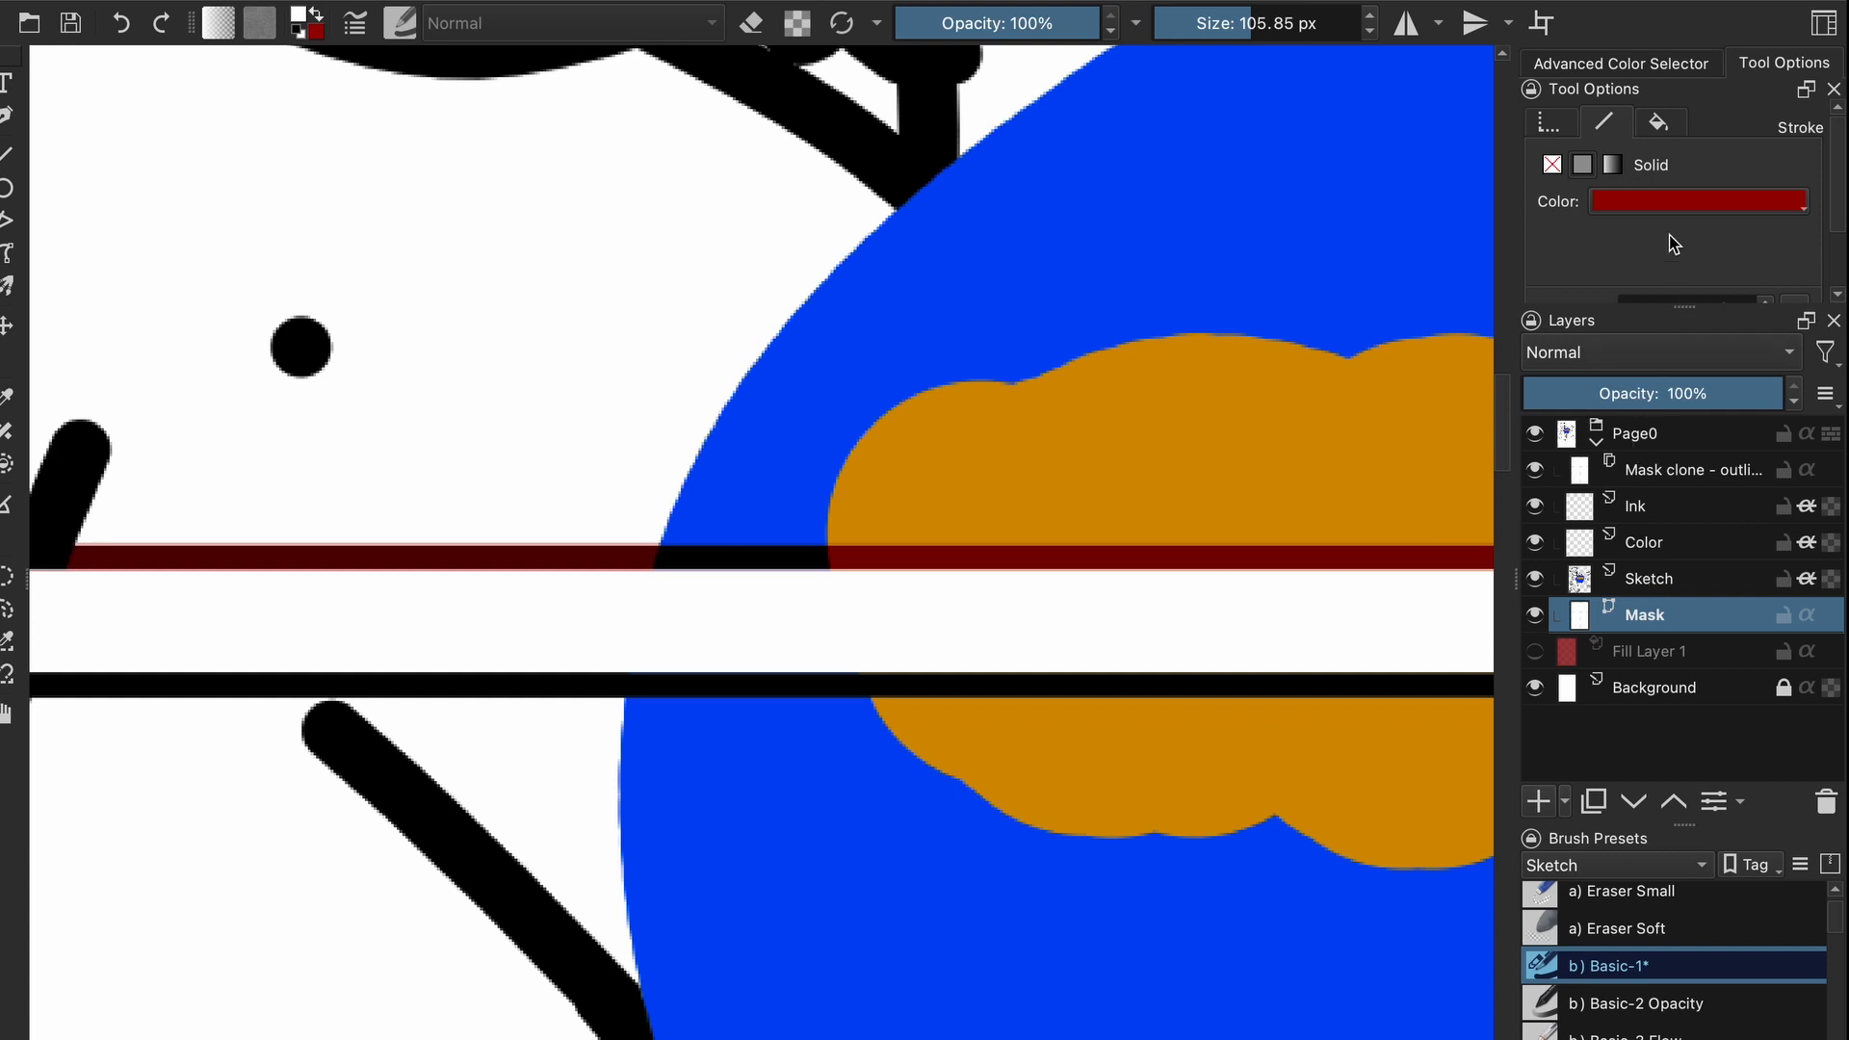
left_click(1699, 201)
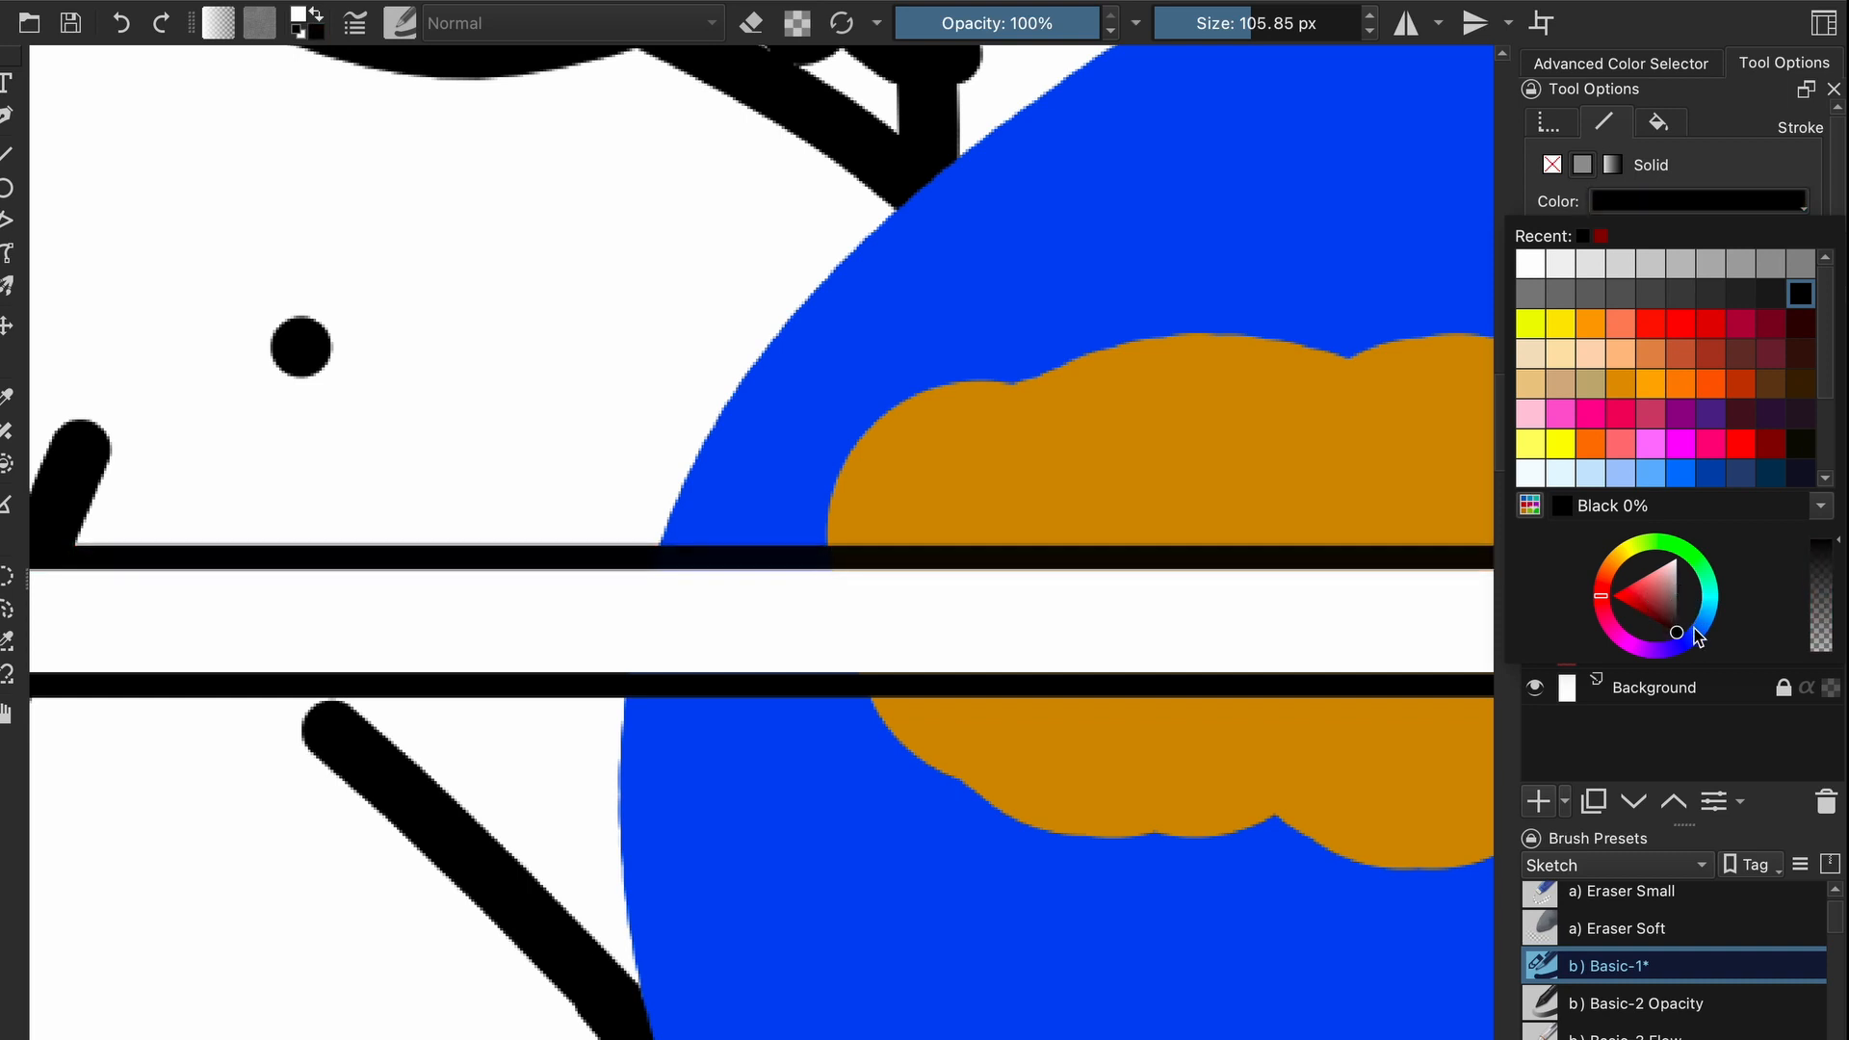
left_click(1607, 596)
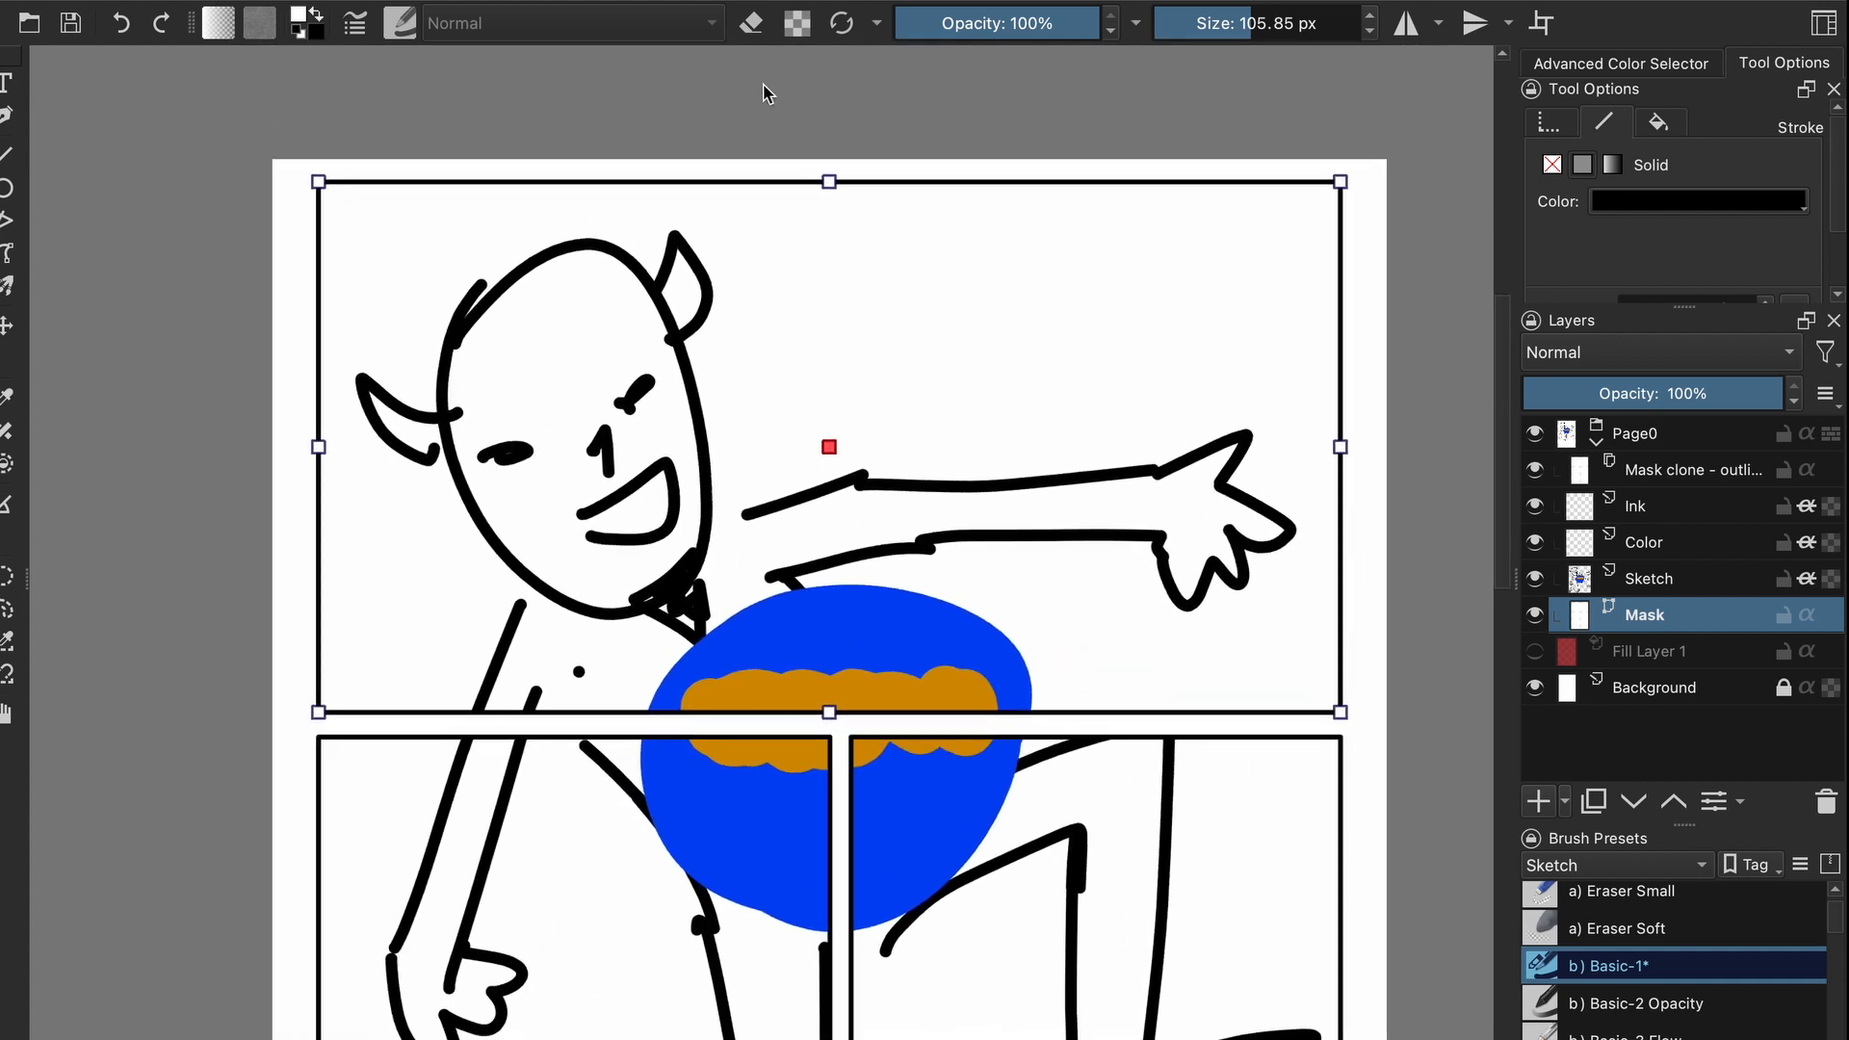
left_click(1692, 470)
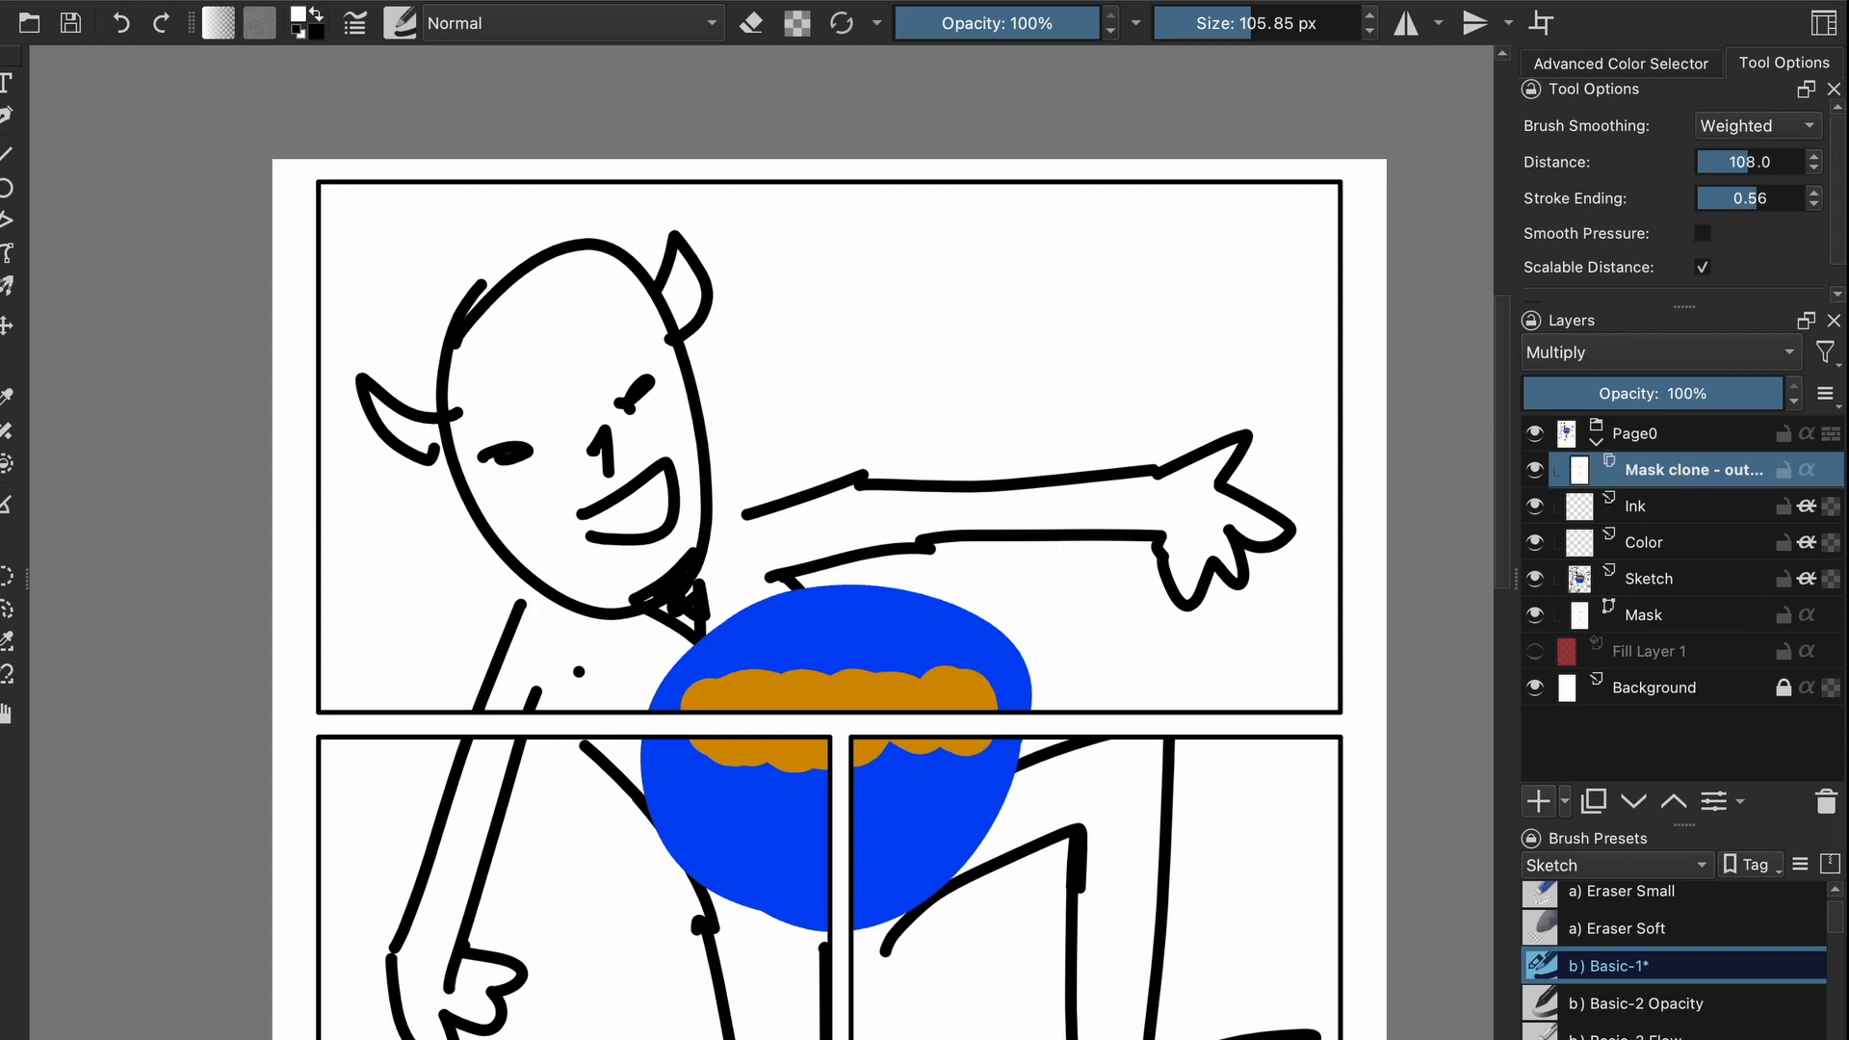
mouse_move(1420, 374)
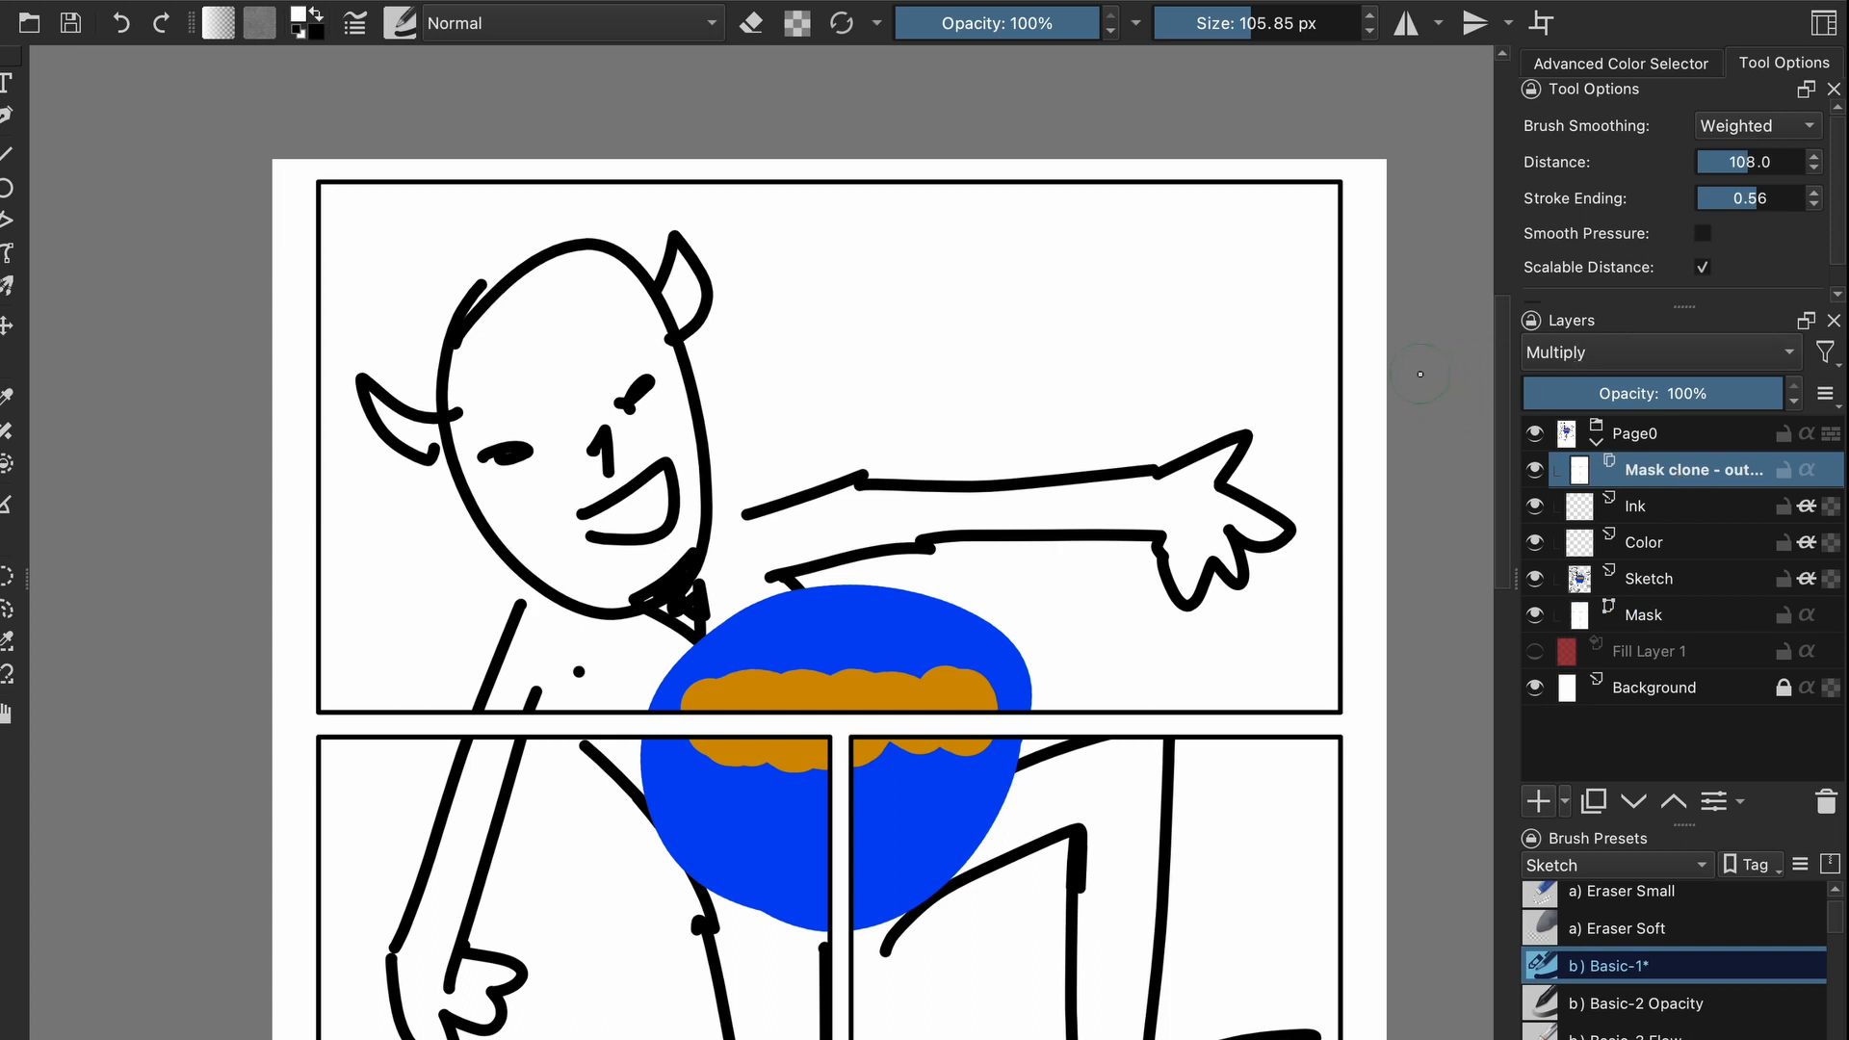
mouse_move(1396, 406)
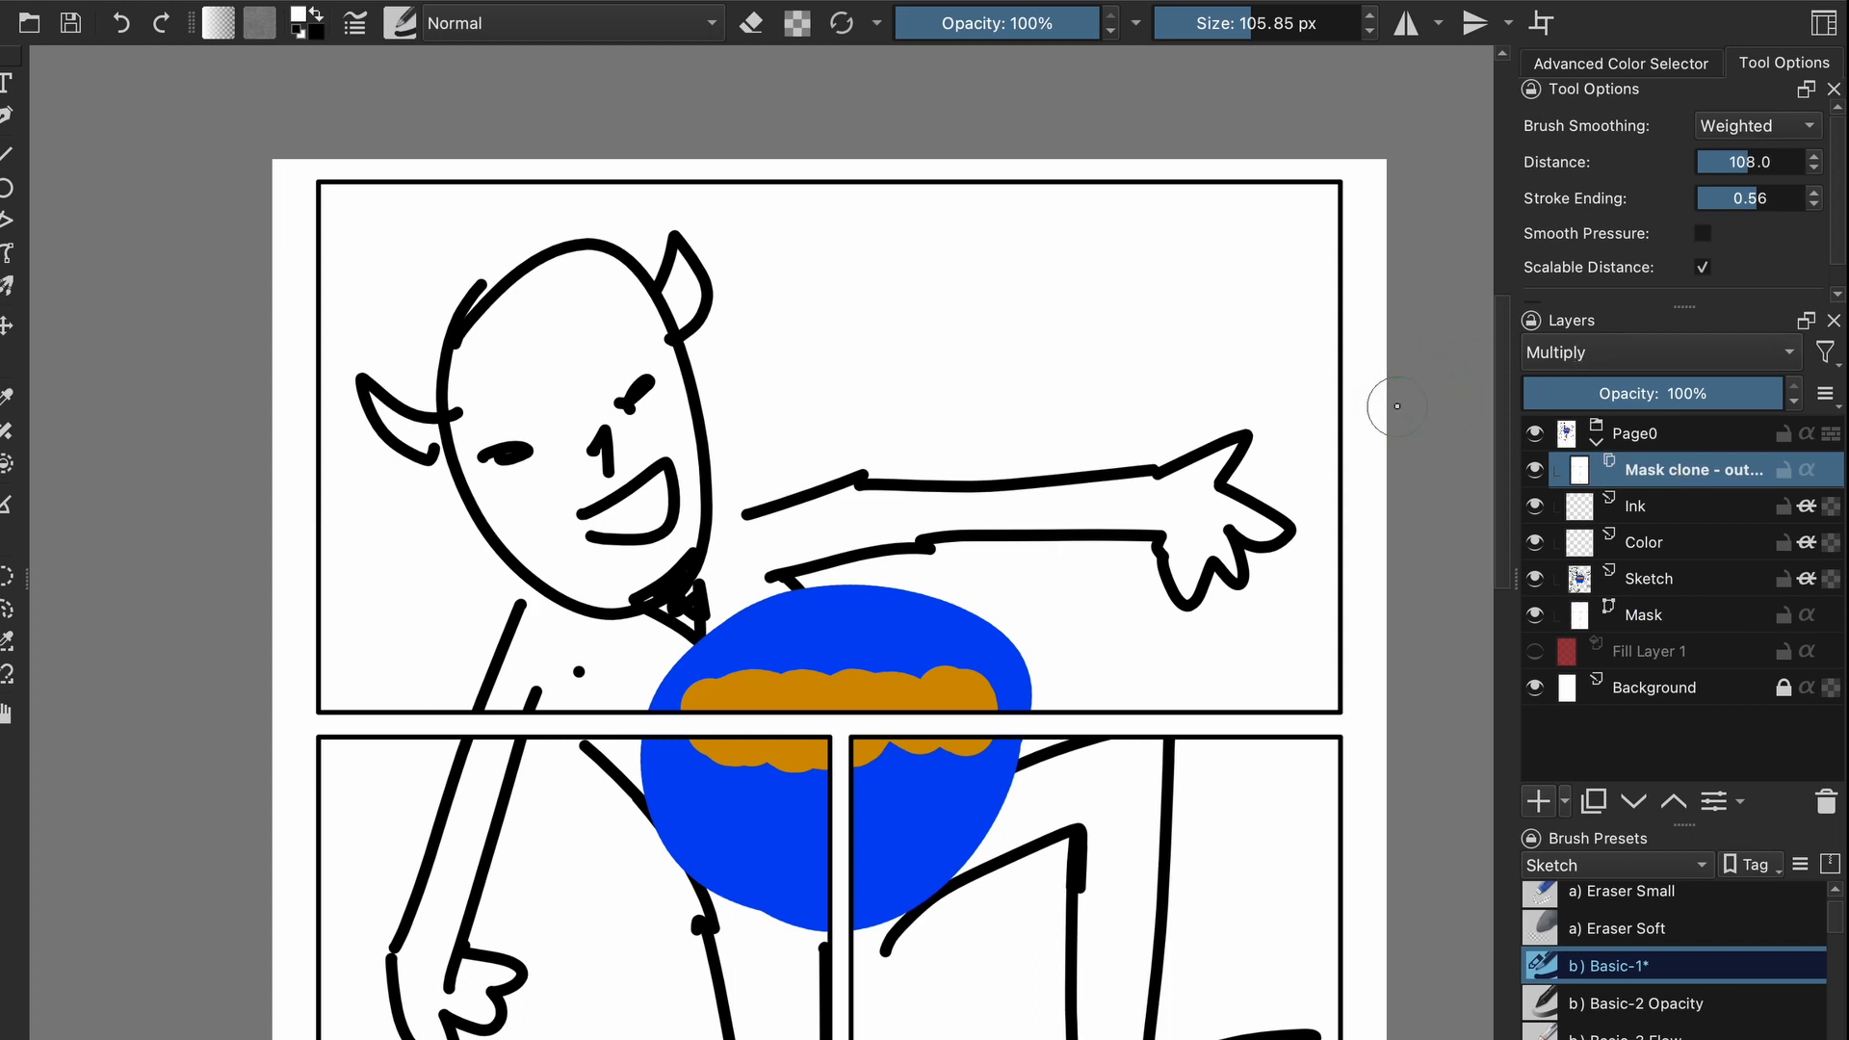
mouse_move(1039, 354)
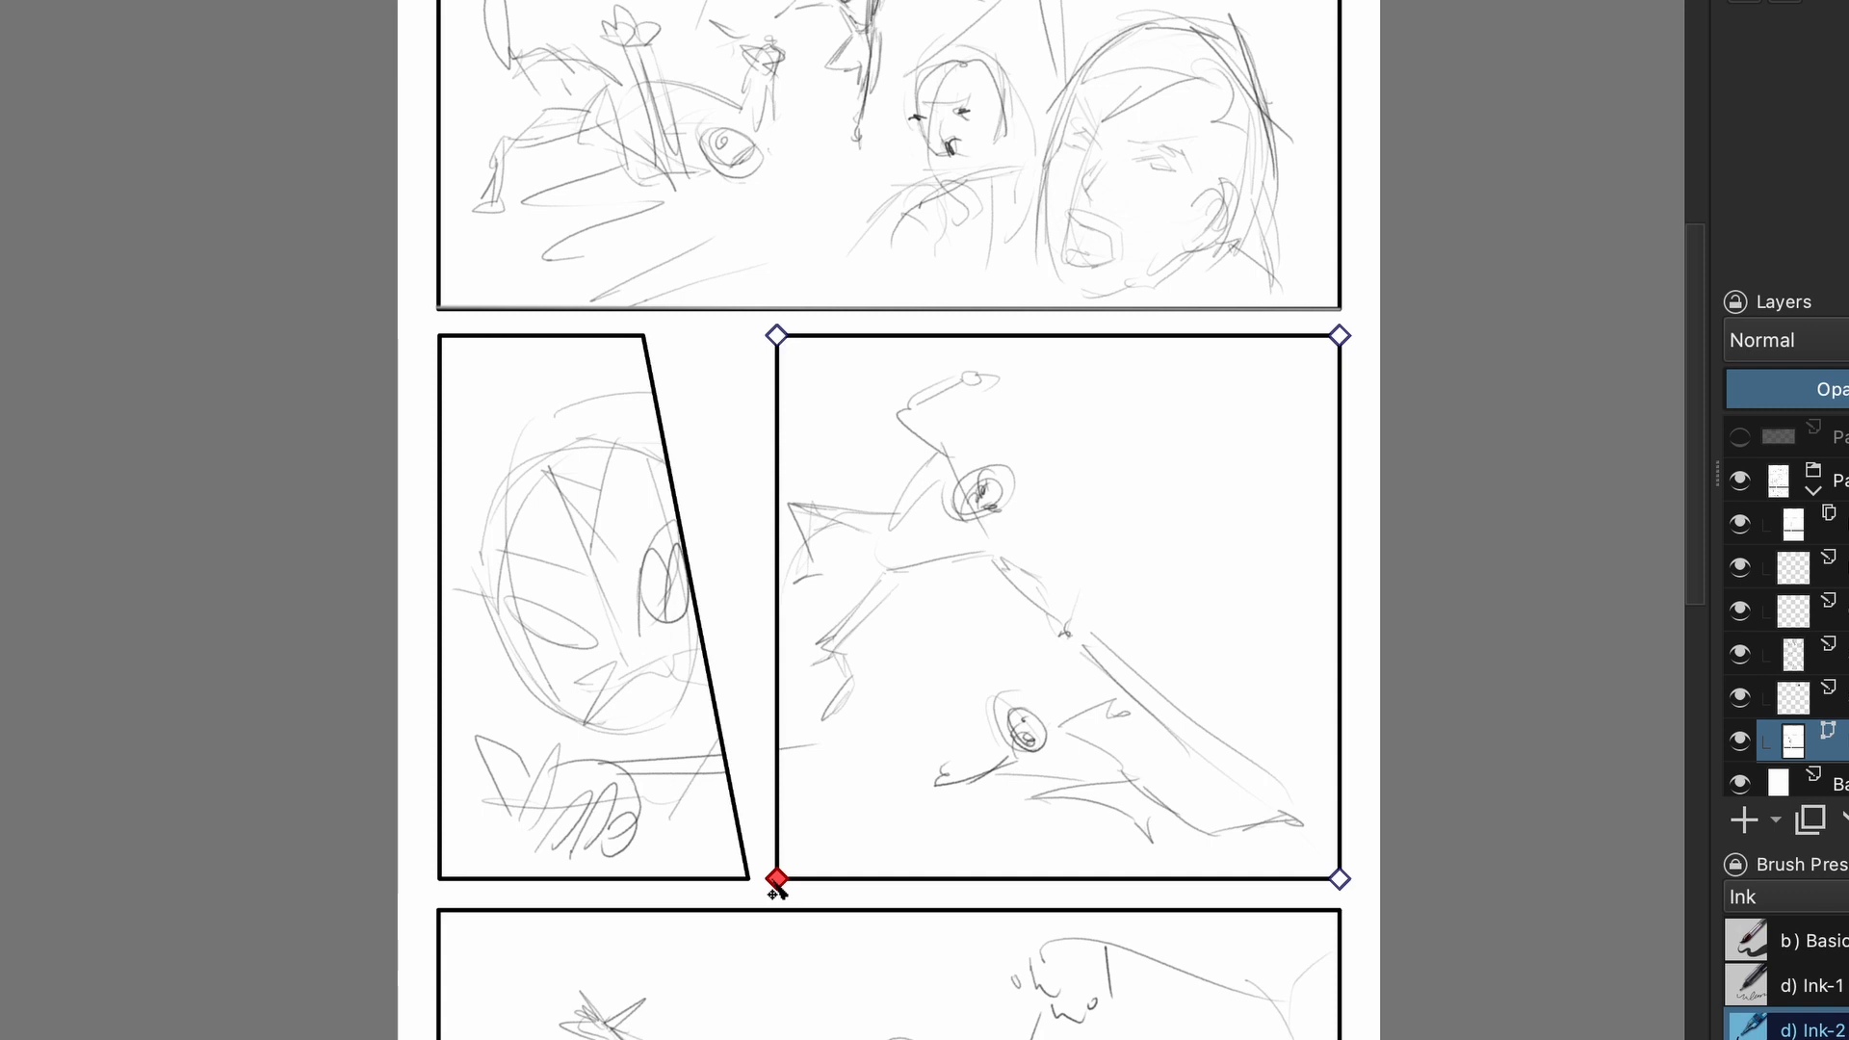
Drag the middle panels' corner nodes so their shared edges angle into a slanted gutter.
left_click_drag(777, 881, 914, 881)
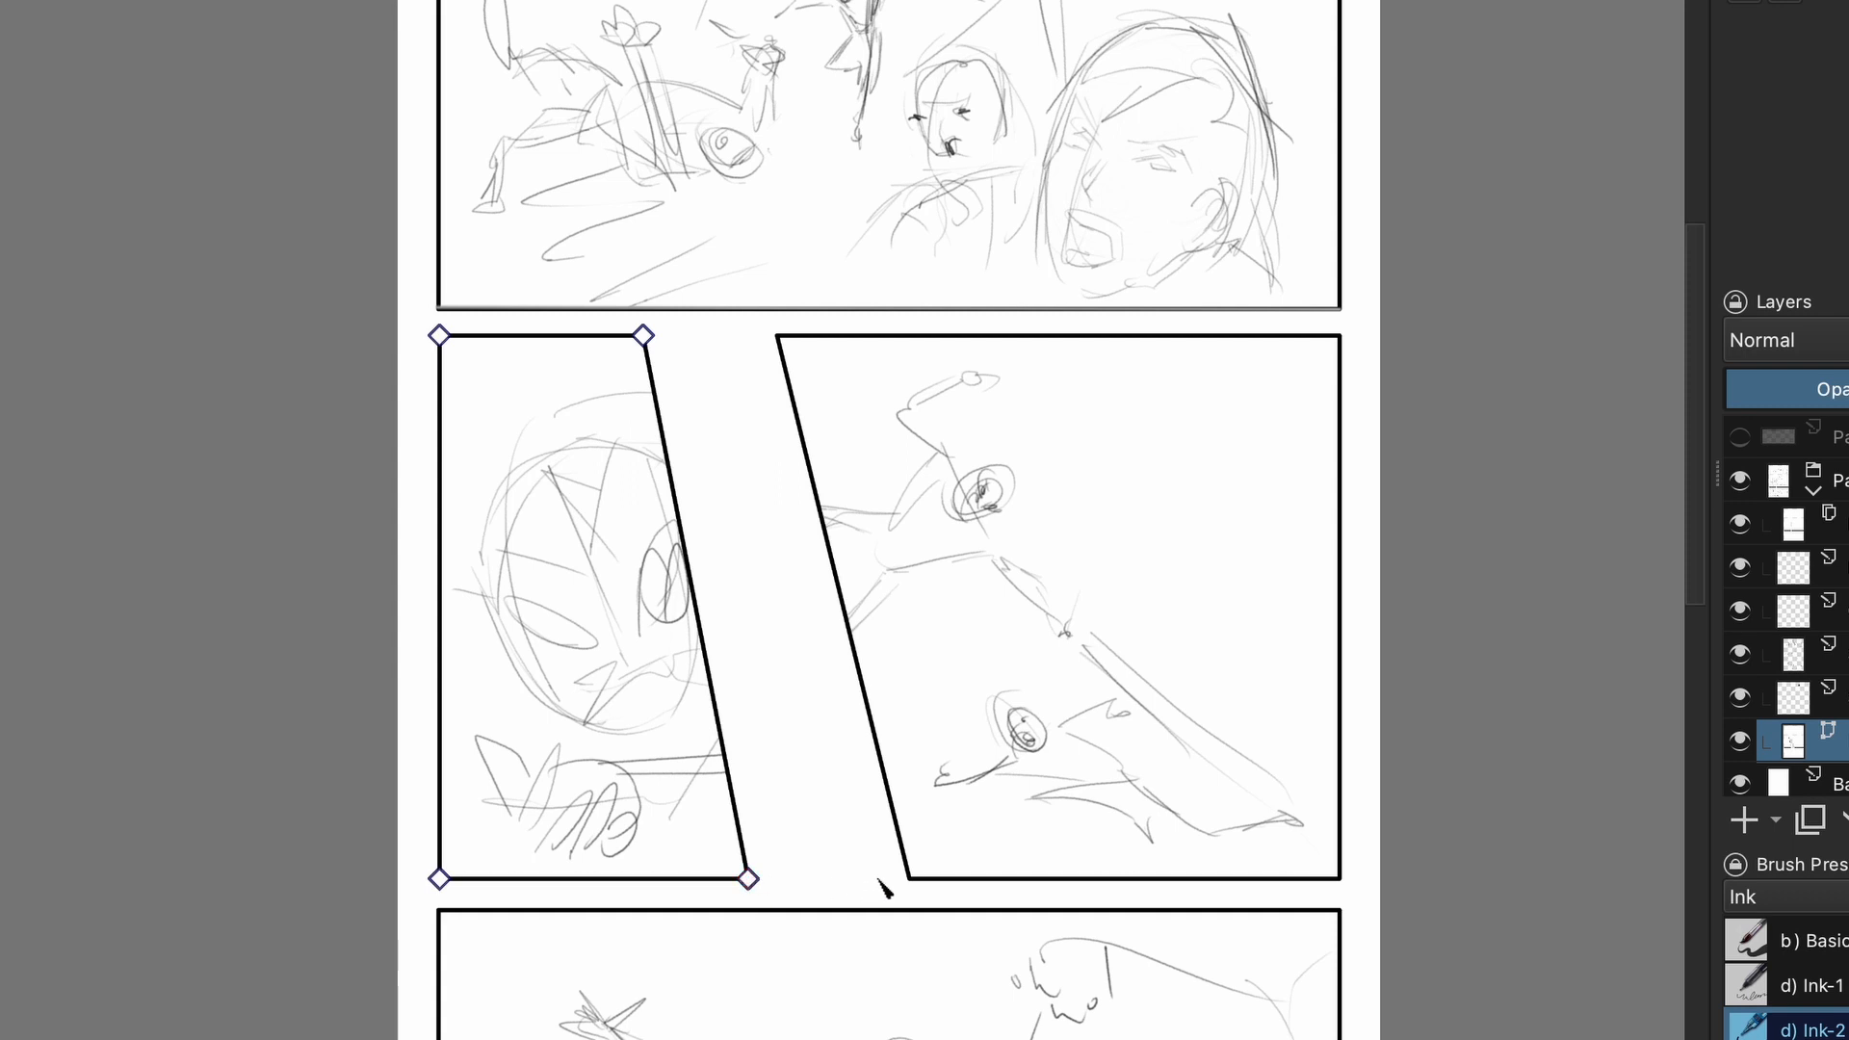
left_click_drag(746, 877, 840, 877)
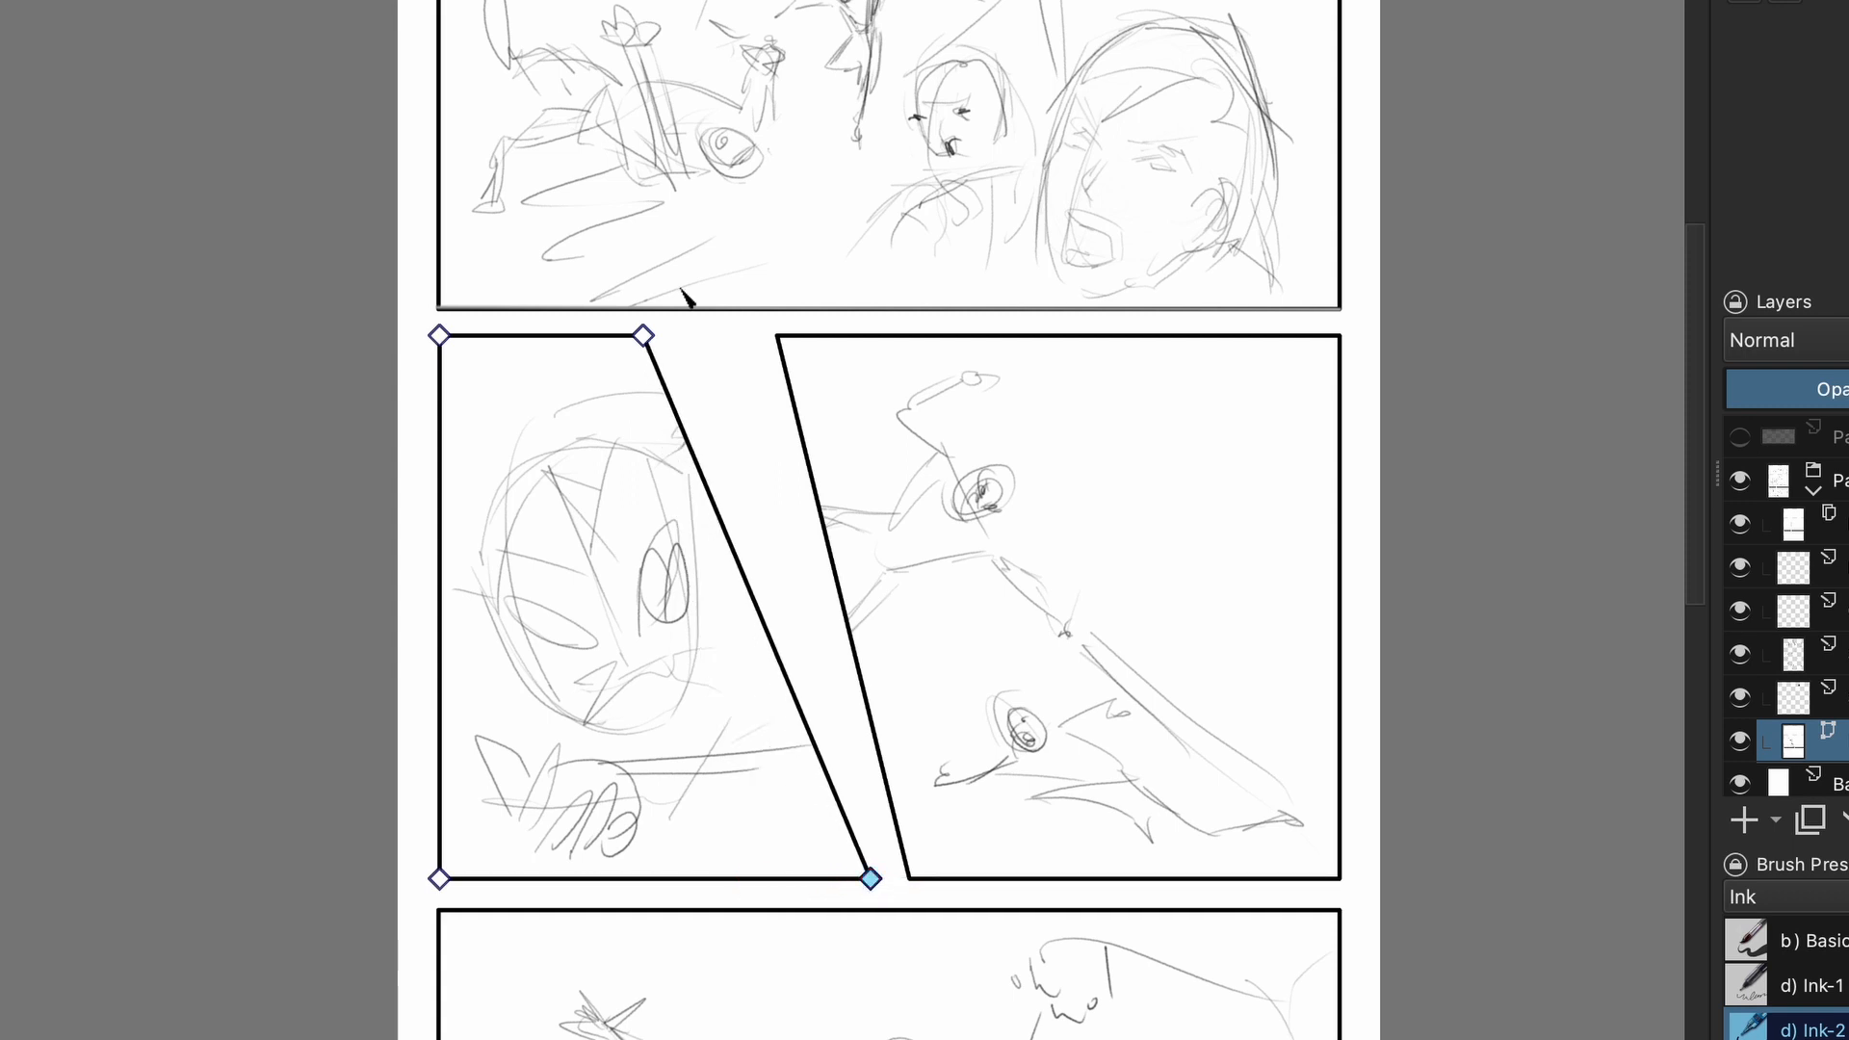
left_click_drag(642, 340, 729, 336)
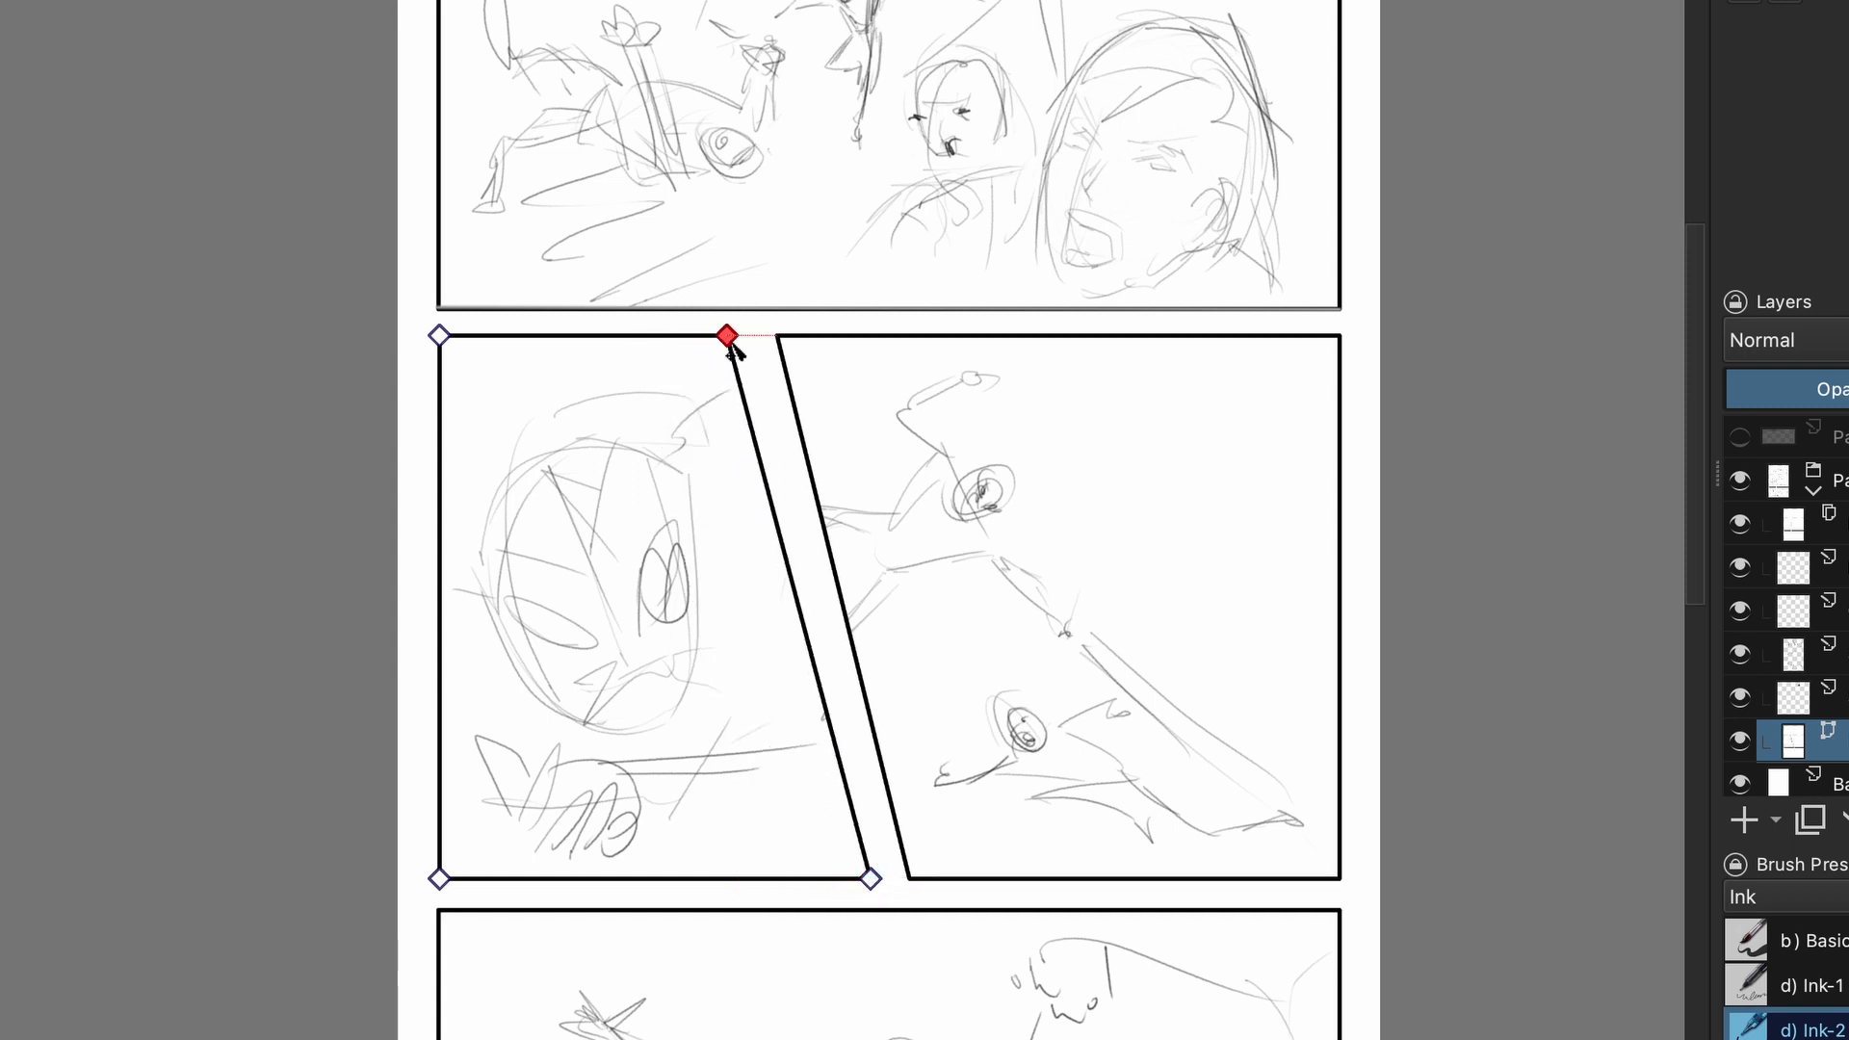